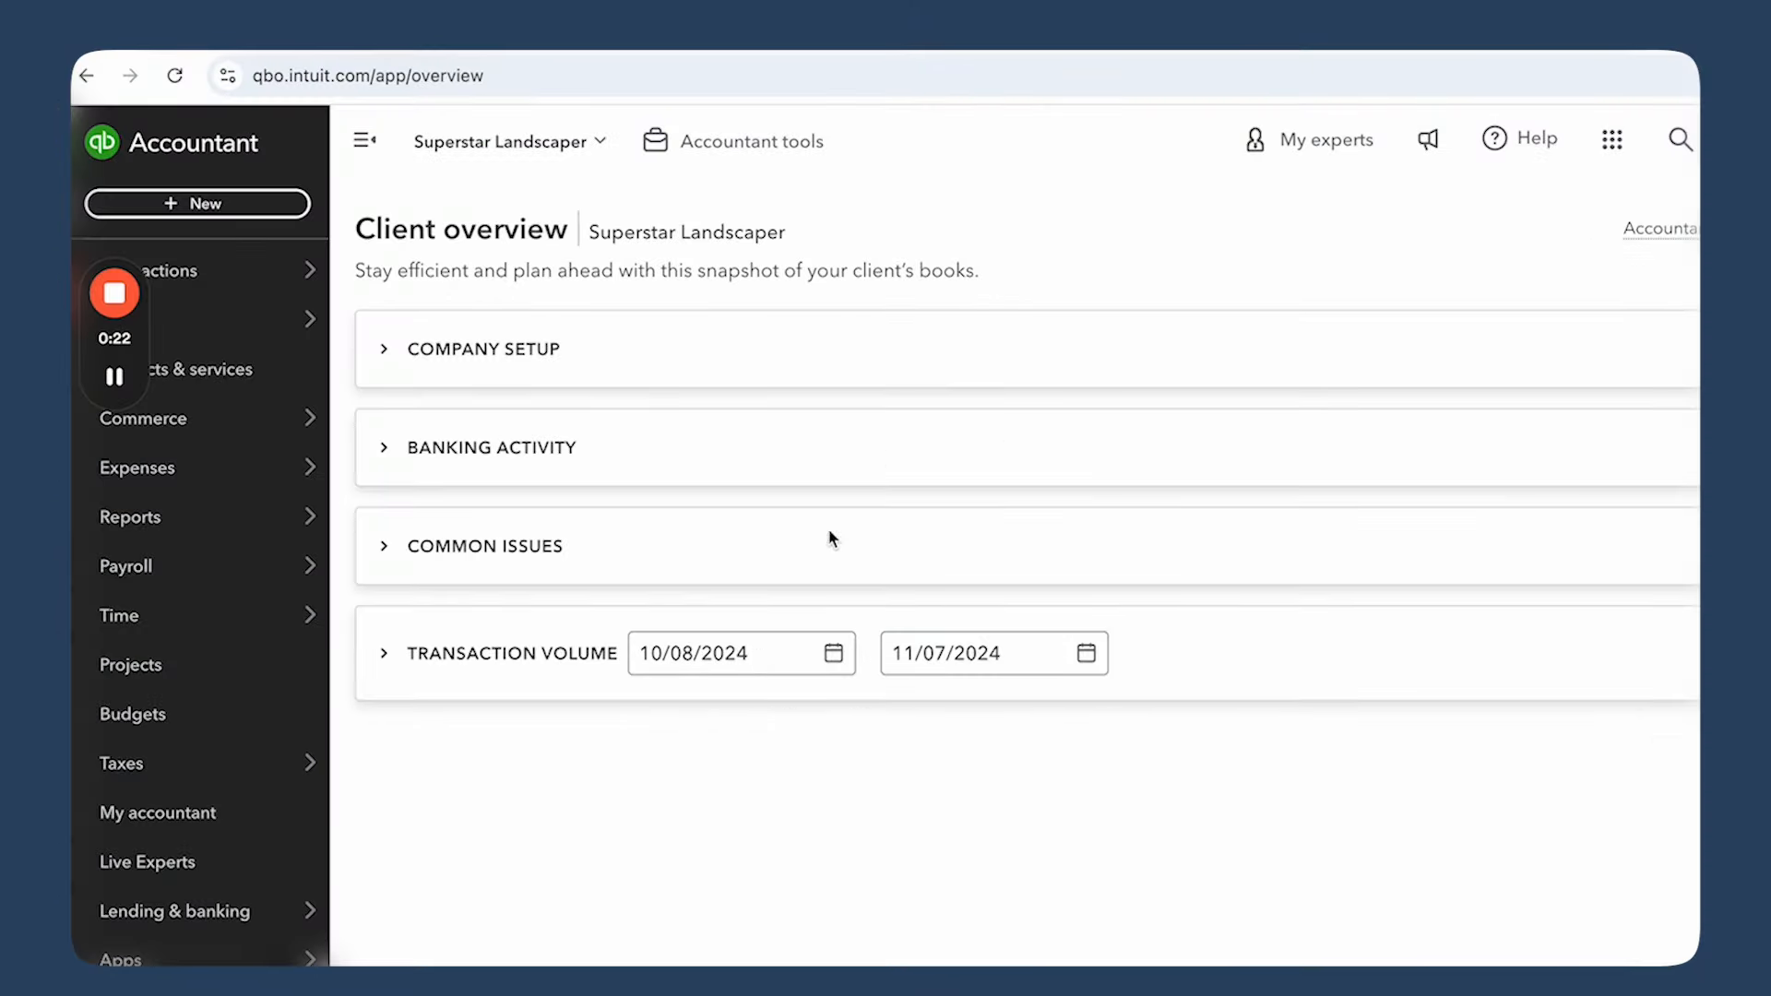
{"action": "mouse_move", "coordinate": [853, 624]}
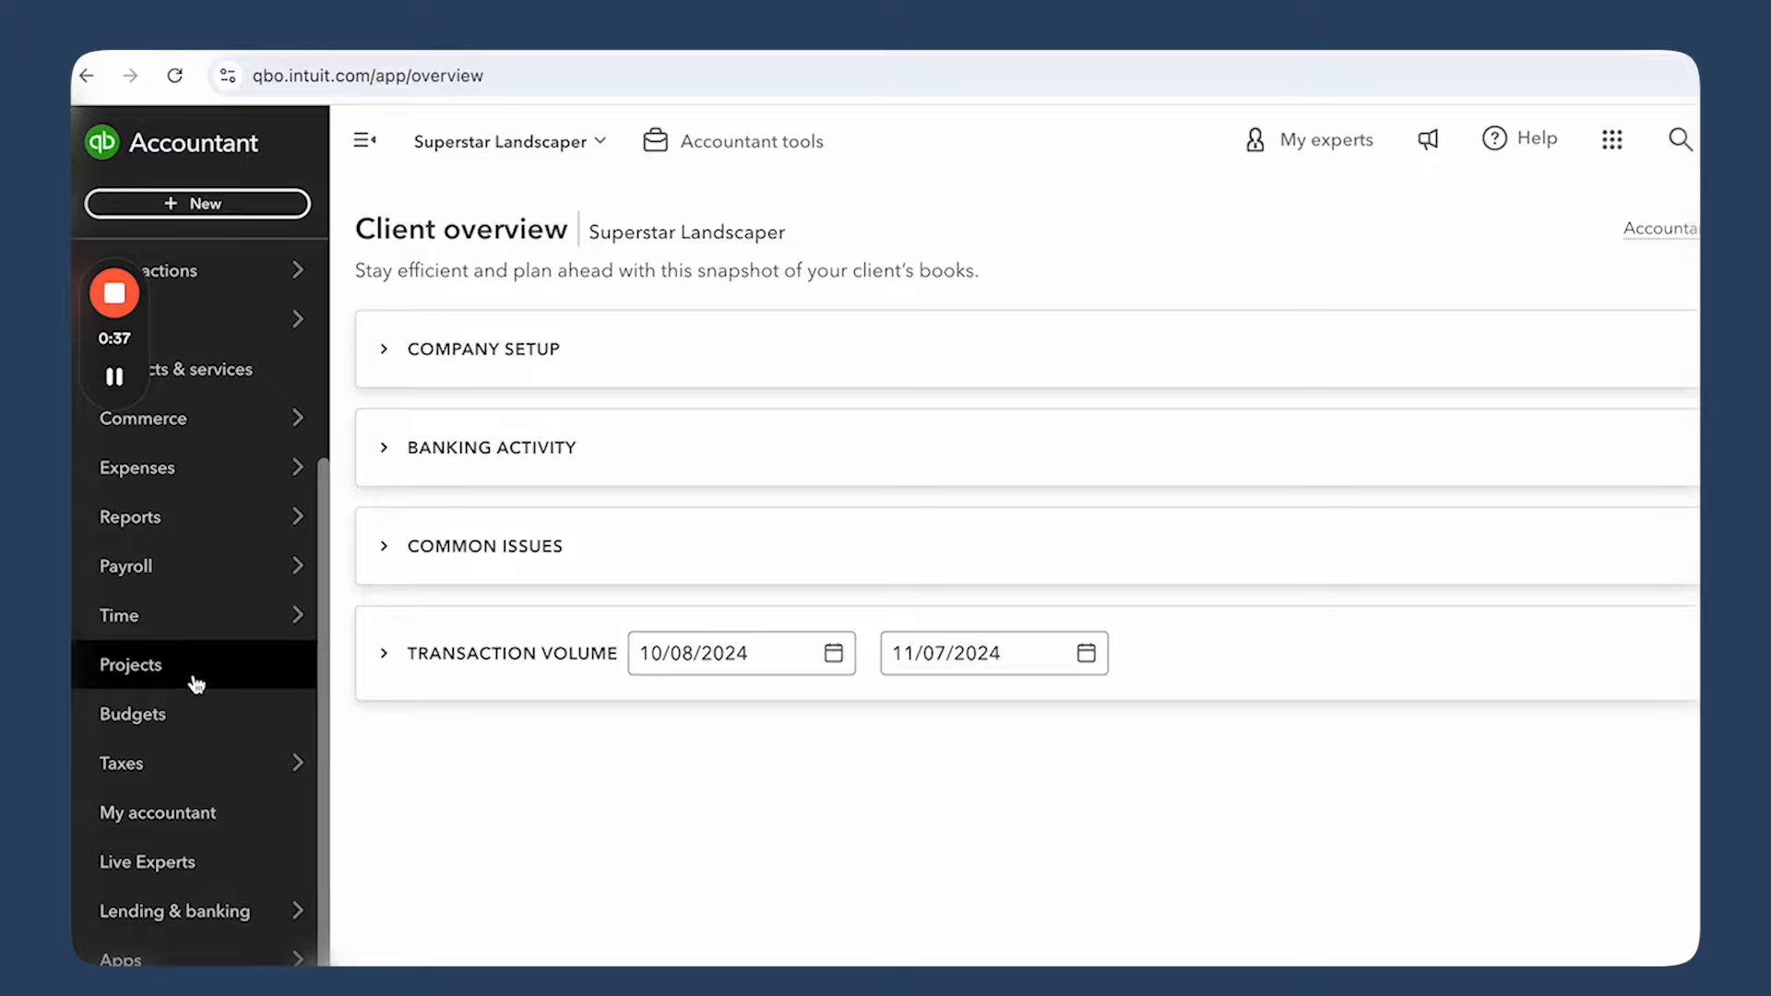
Open the Projects list and start a new project for Superstar Landscaper
{"action": "left_click", "coordinate": [131, 664]}
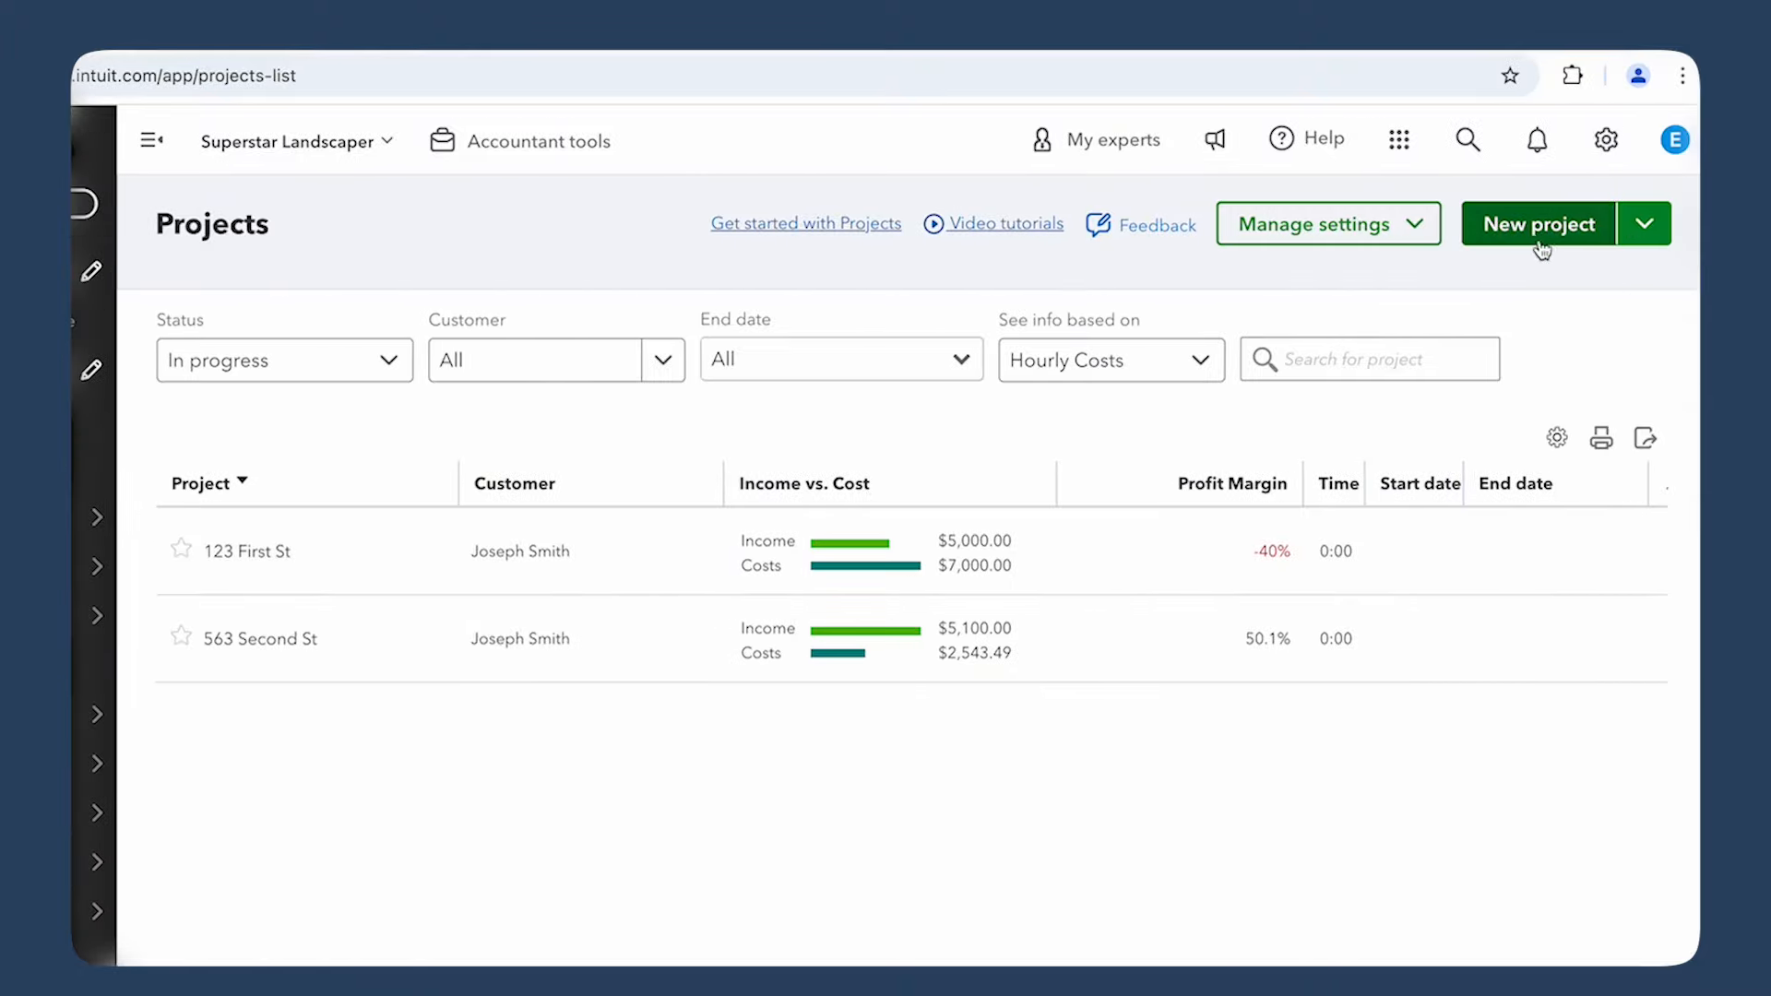
{"action": "left_click", "coordinate": [1539, 224]}
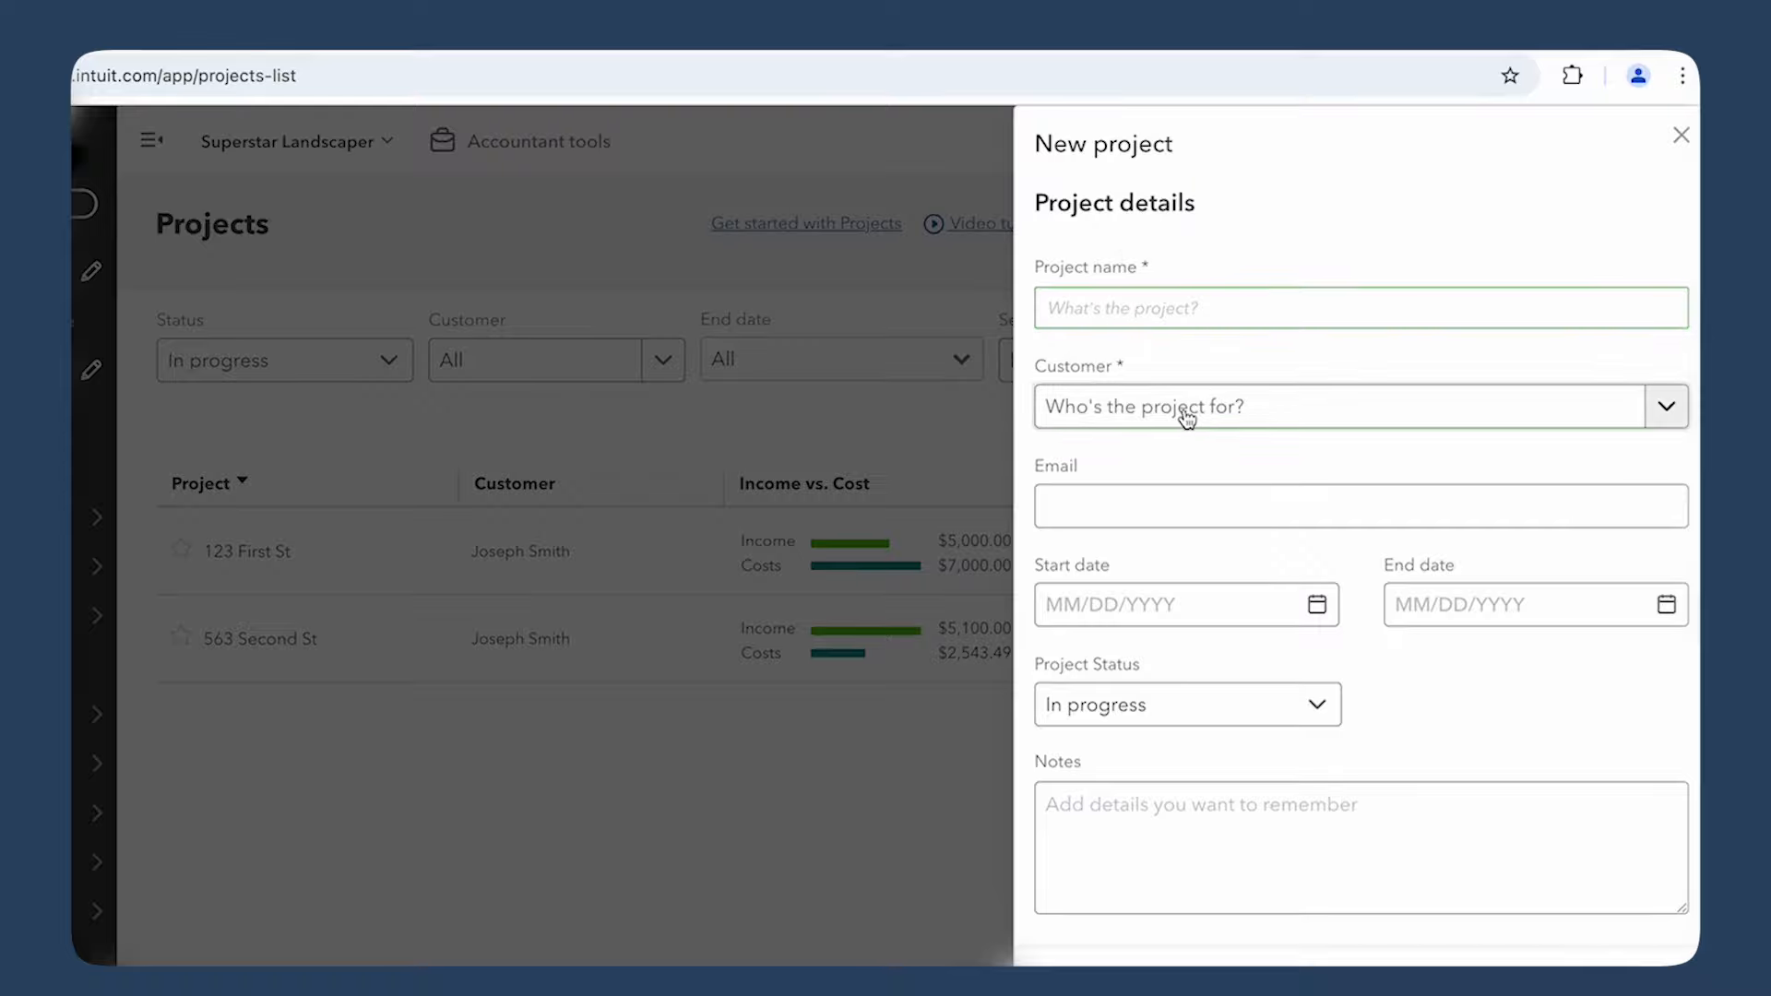
{"action": "mouse_move", "coordinate": [927, 882]}
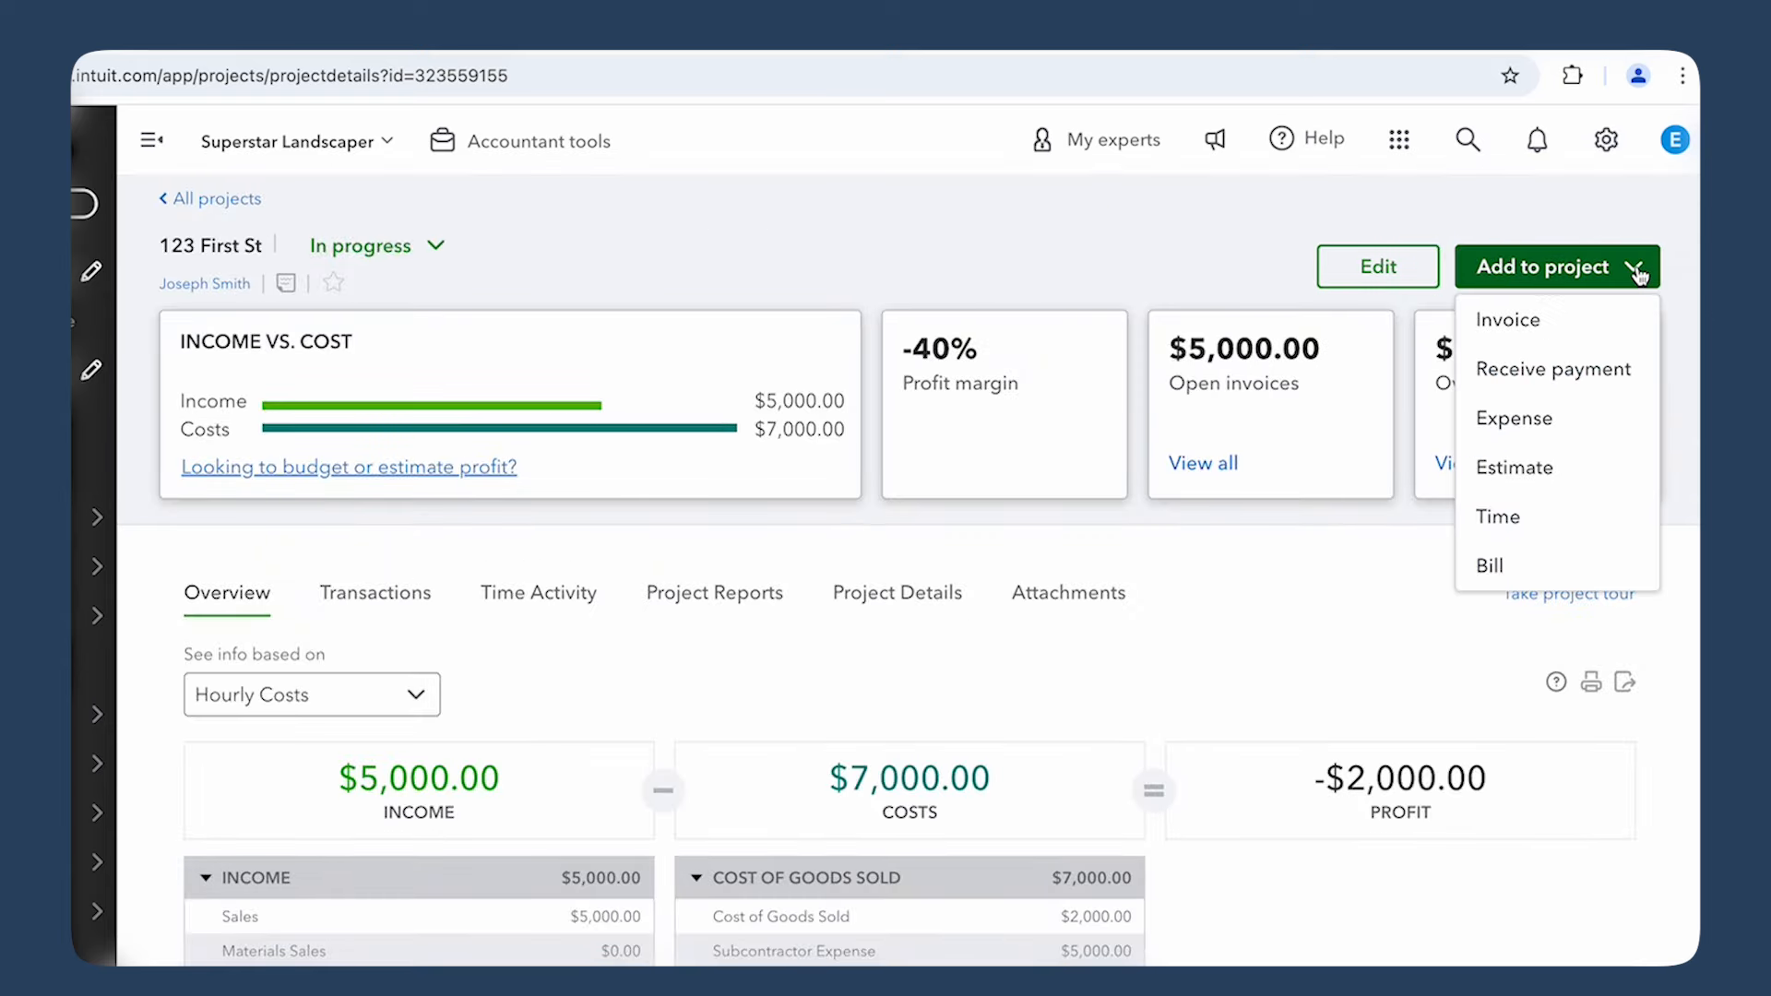
{"action": "mouse_move", "coordinate": [1645, 291]}
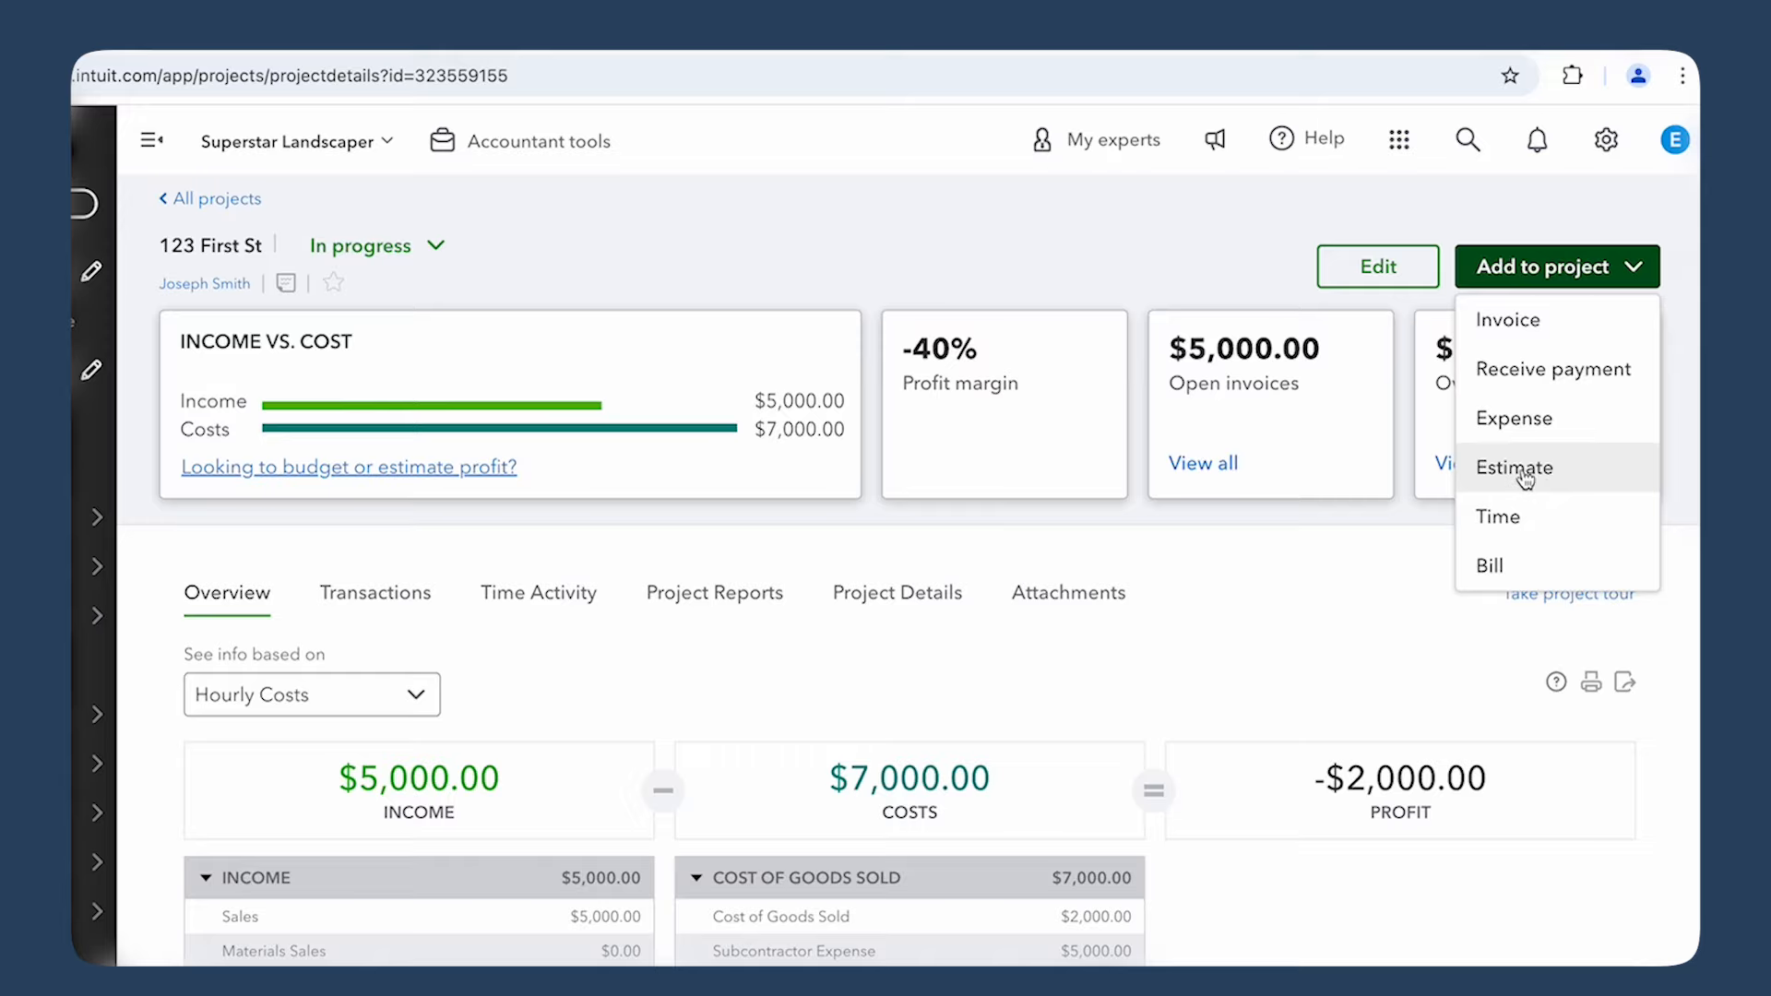
Start a 123 First St estimate with Drain Valves and Control Valves lines at qty 1, rate 20
{"action": "left_click", "coordinate": [1515, 467]}
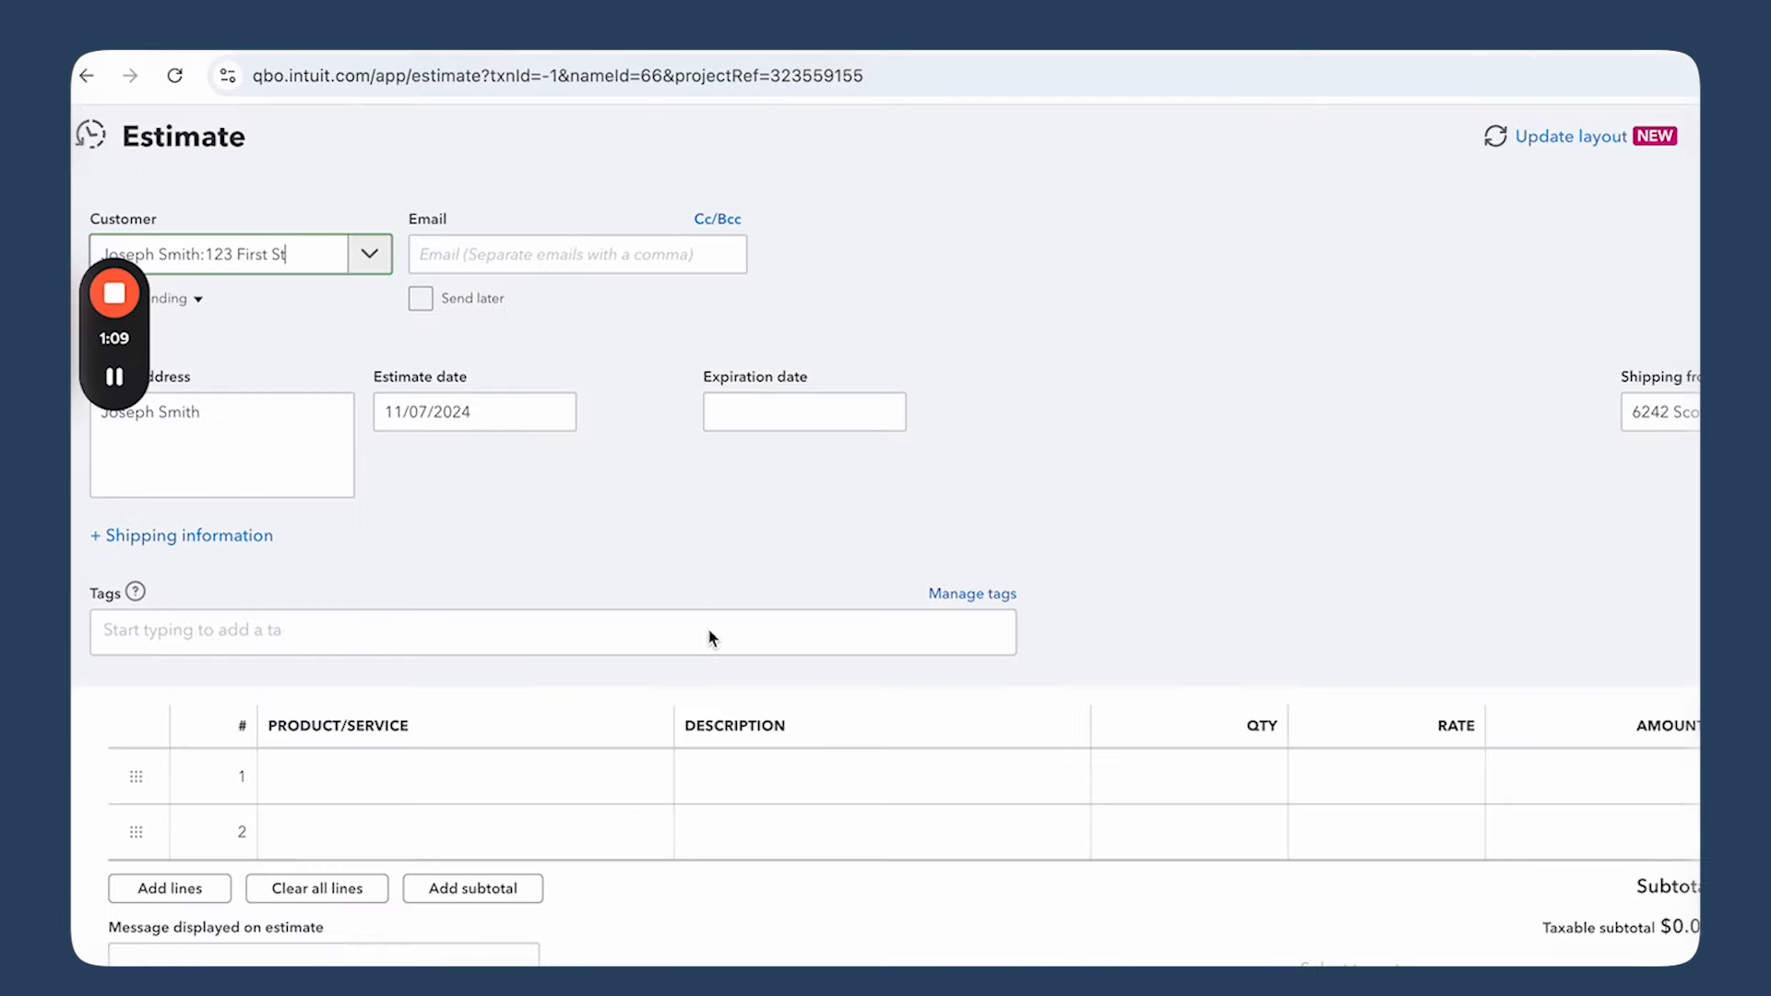
{"action": "mouse_move", "coordinate": [960, 557]}
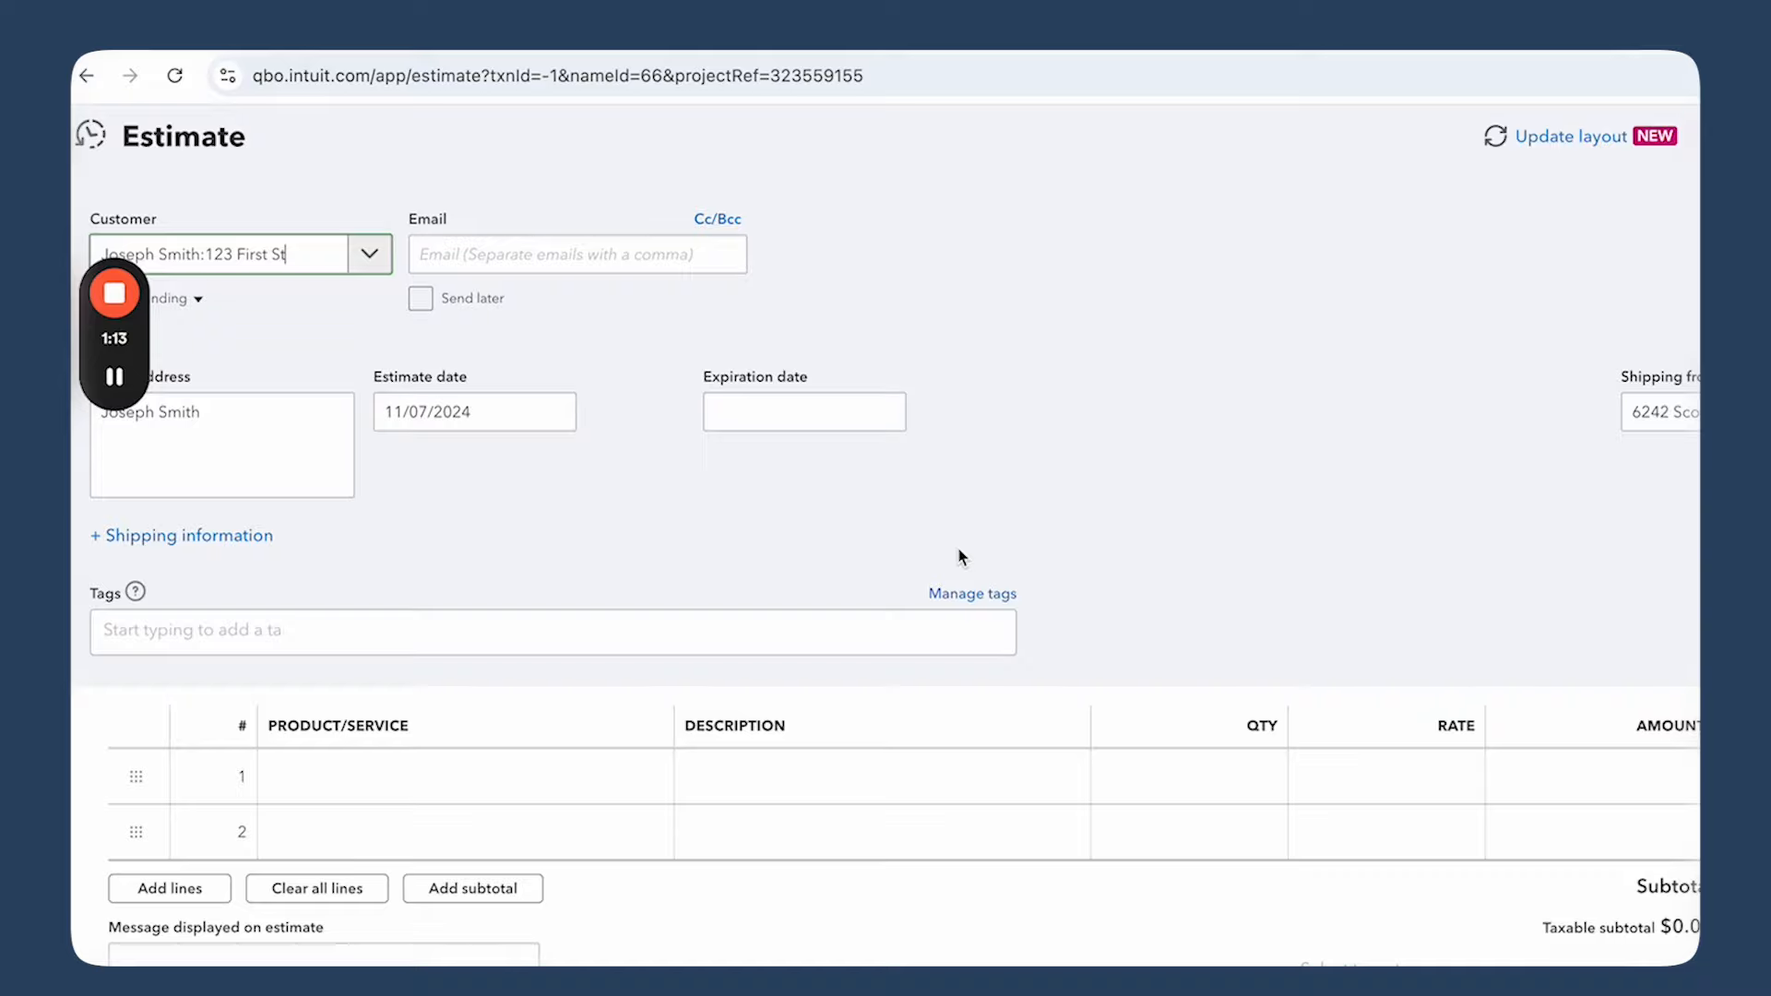
{"action": "left_click", "coordinate": [452, 777]}
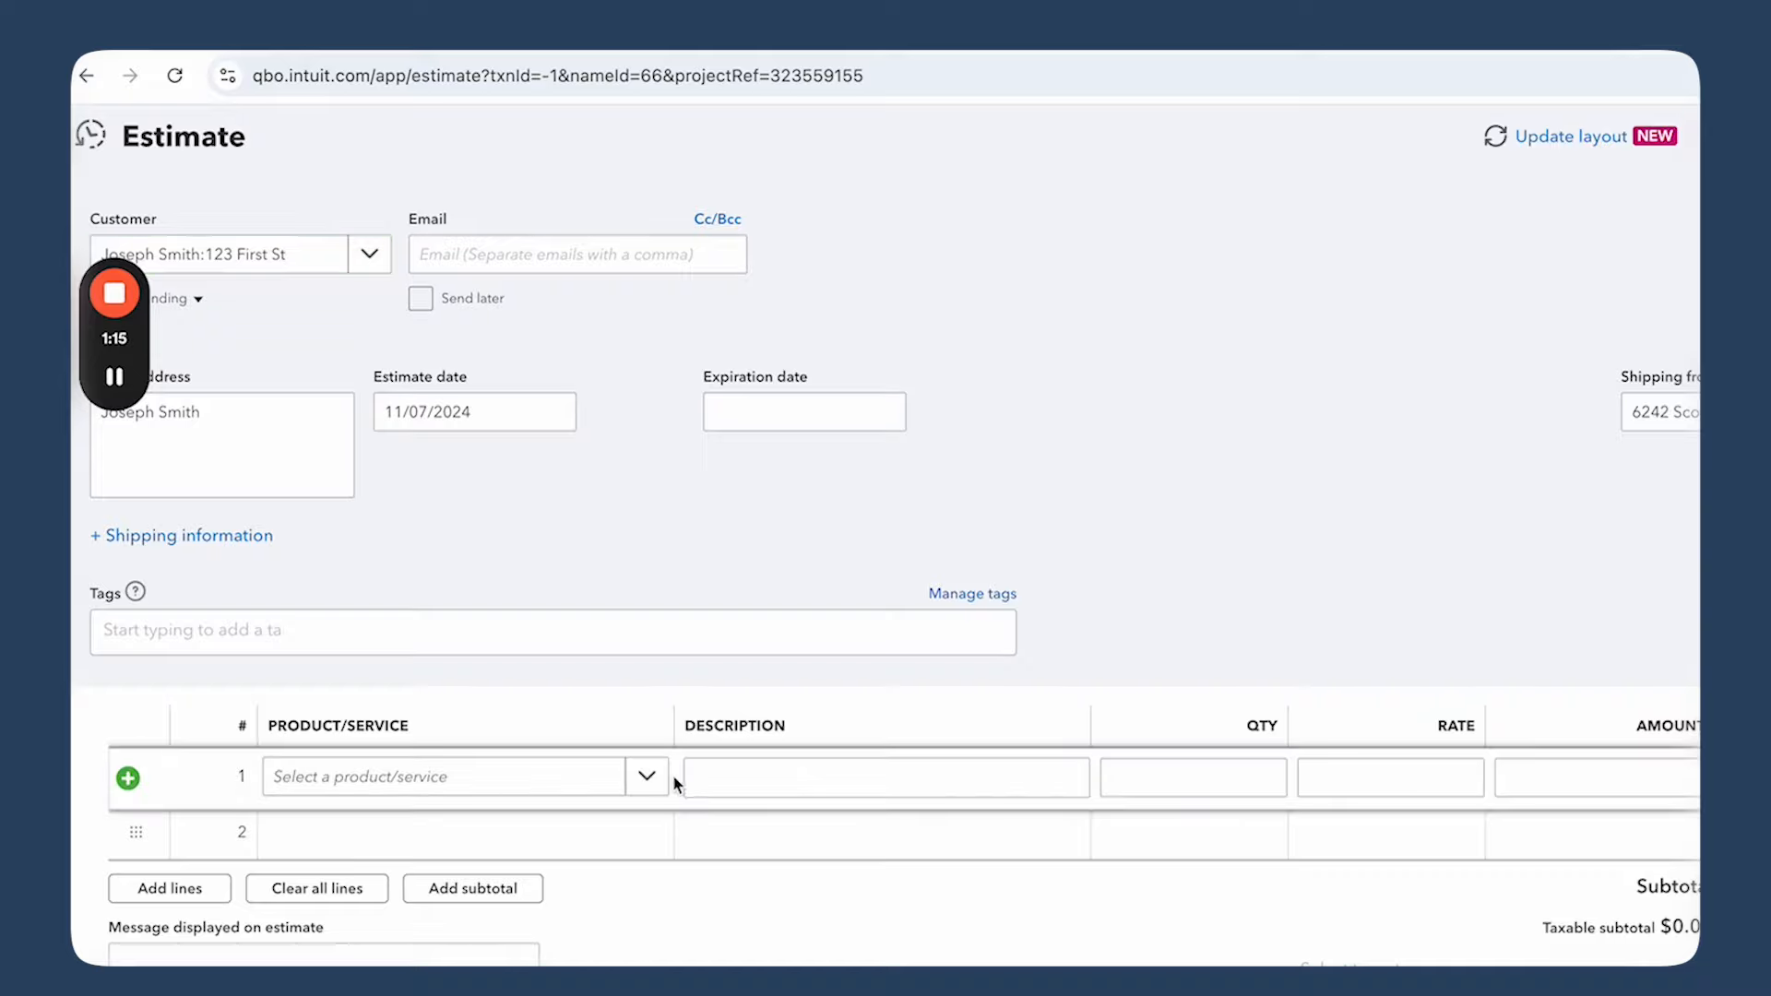
{"action": "left_click", "coordinate": [443, 776]}
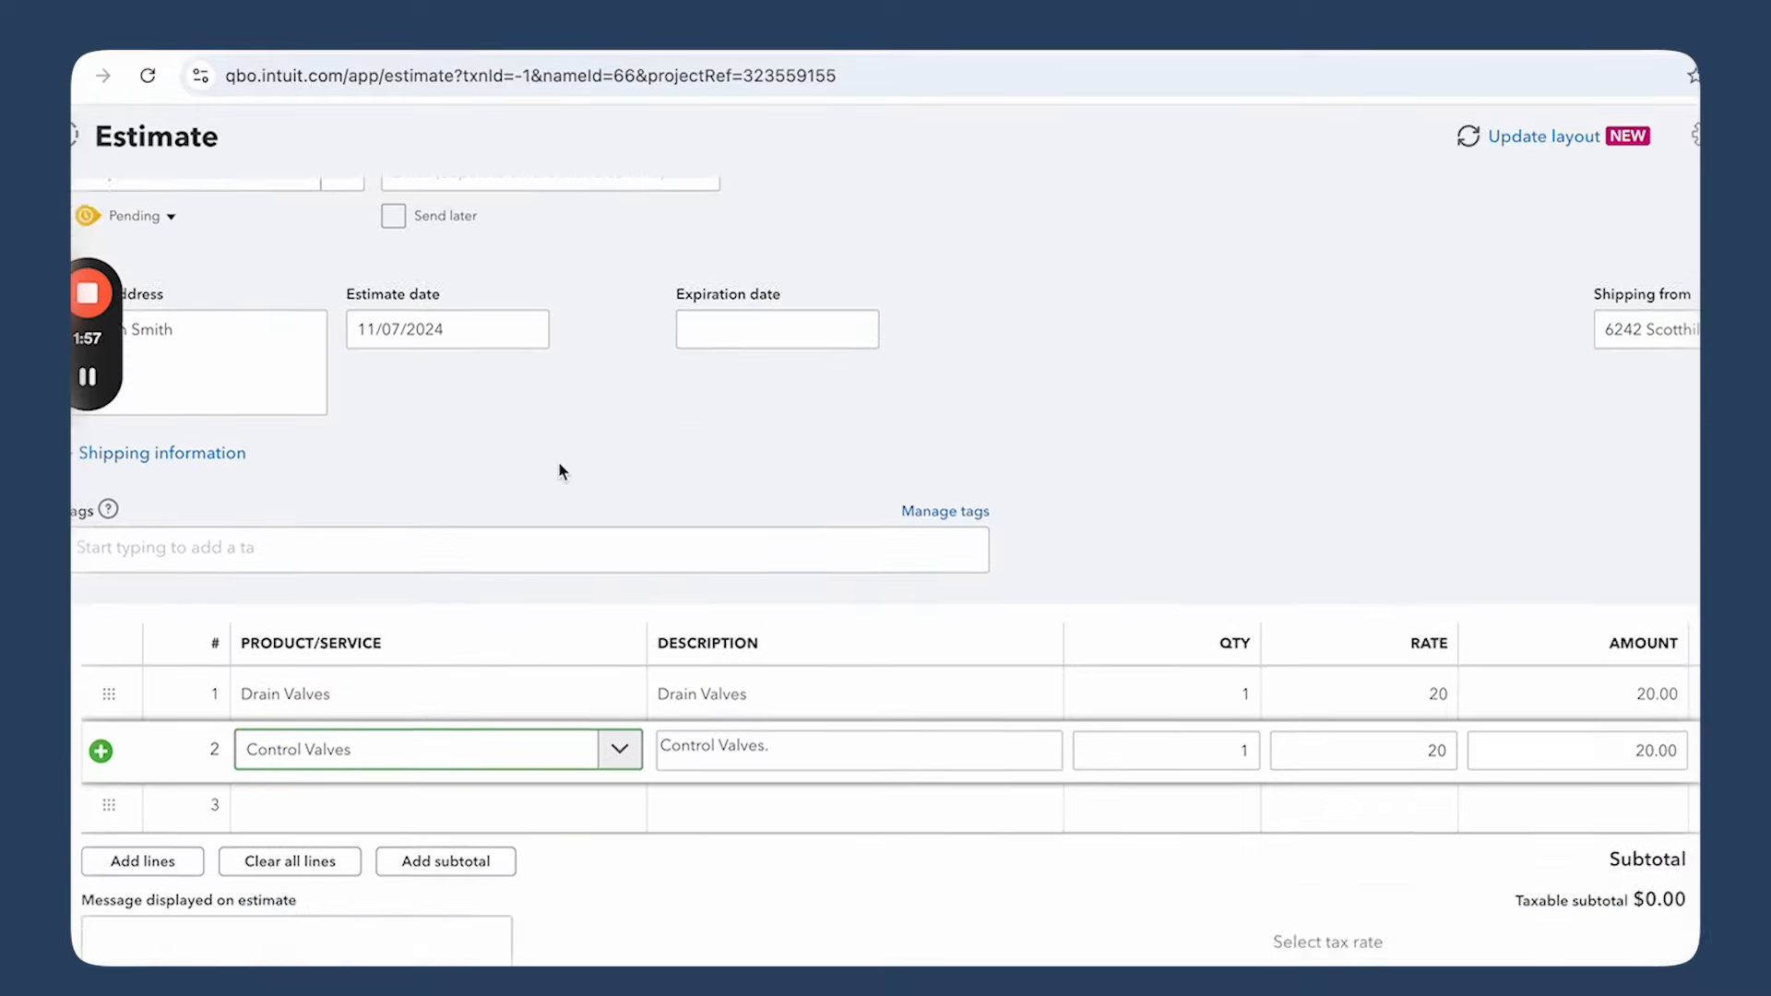
{"action": "scroll", "scroll_direction": "down", "scroll_amount": 3}
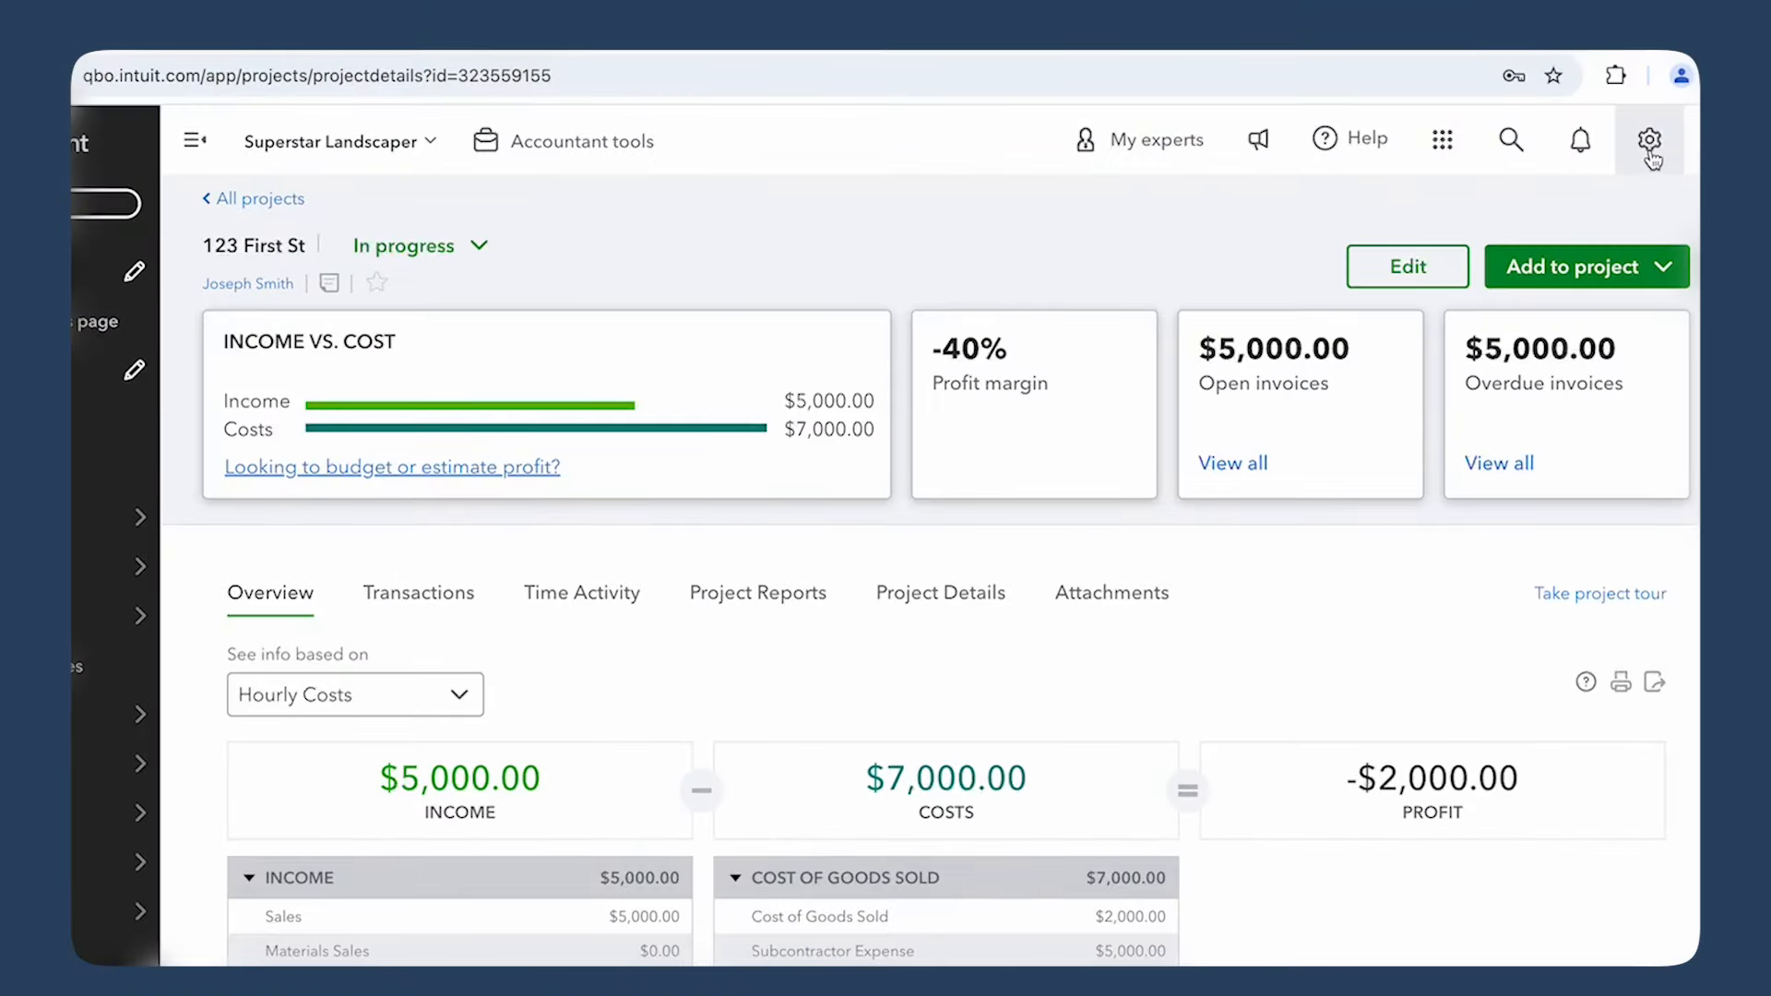
Bring up the Progress Invoicing setting in Account and settings > Sales
{"action": "left_click", "coordinate": [1649, 139]}
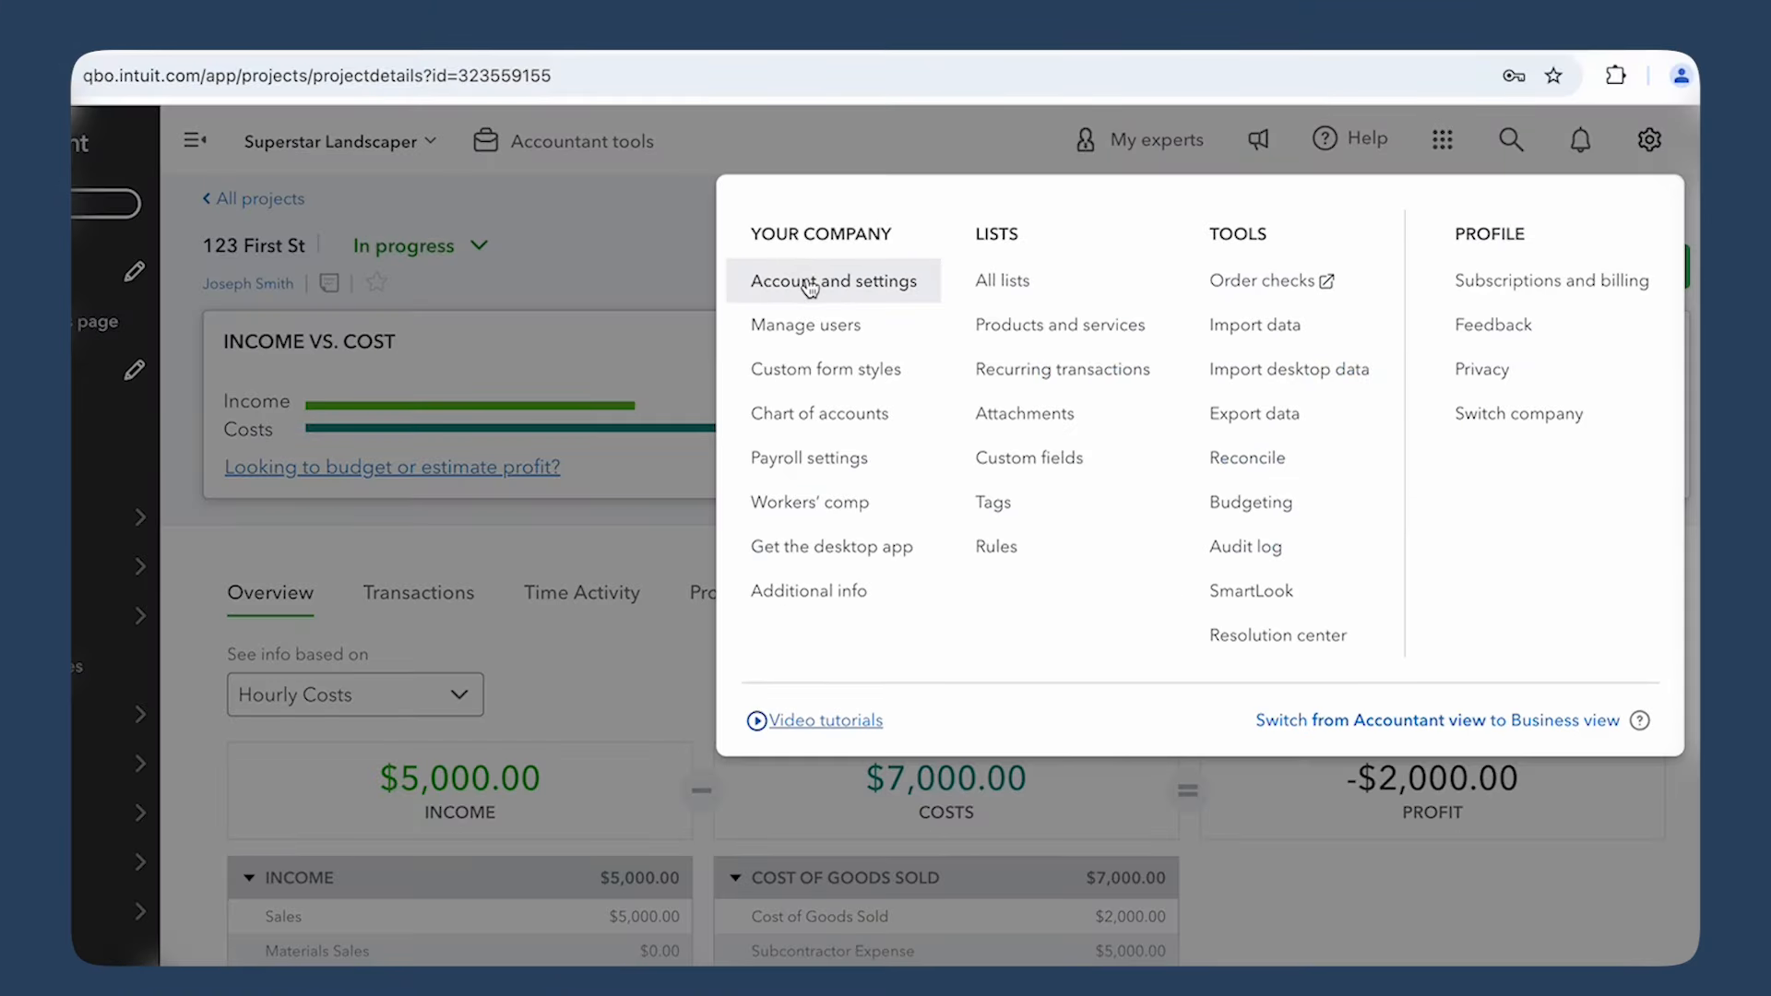
{"action": "left_click", "coordinate": [832, 280]}
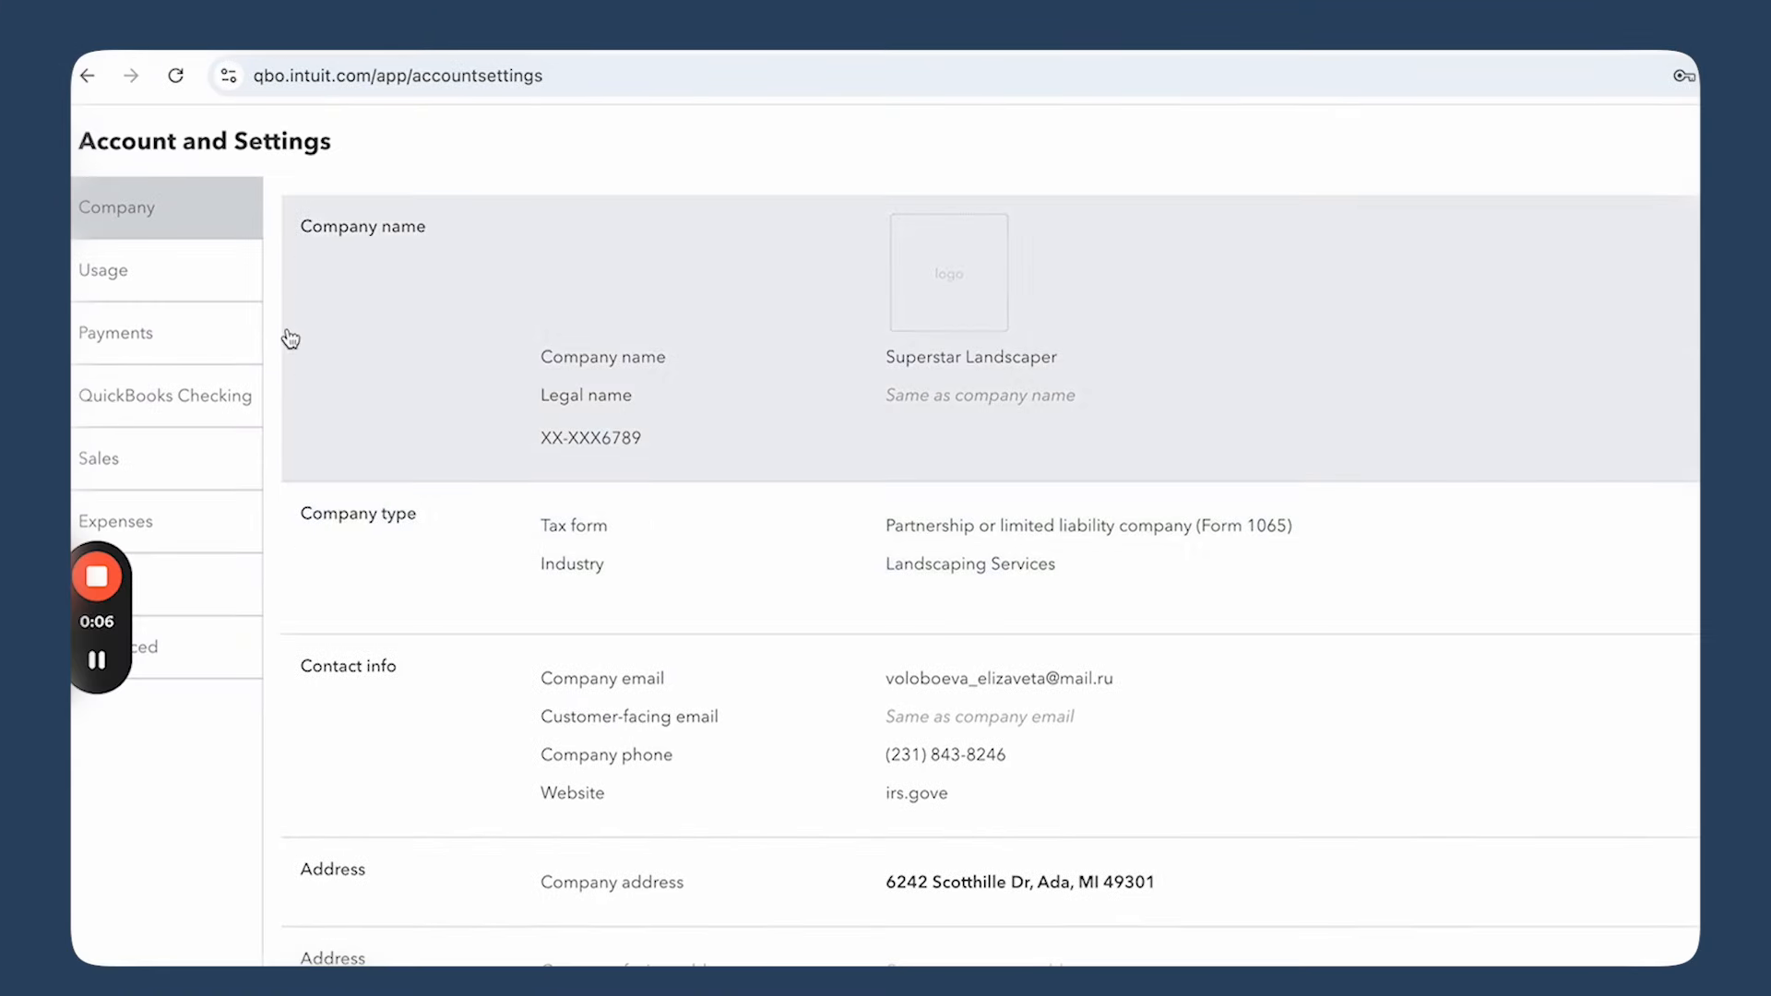
{"action": "left_click", "coordinate": [100, 459]}
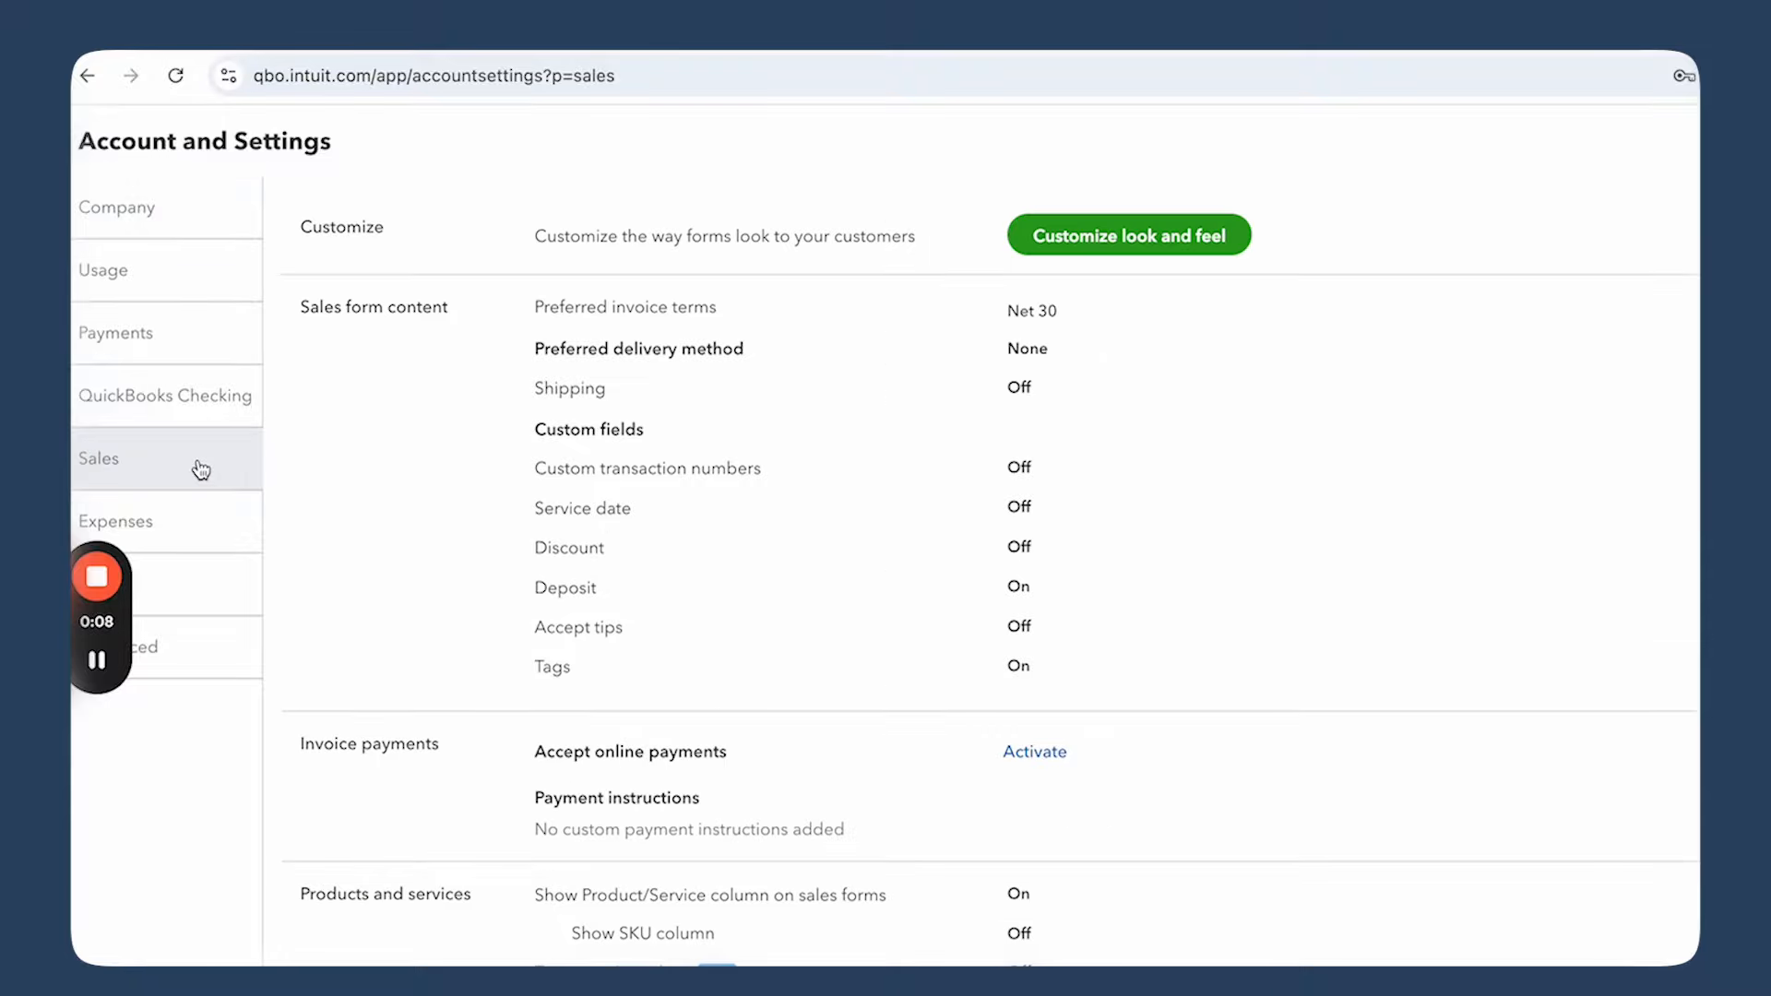
{"action": "scroll", "scroll_direction": "down", "scroll_amount": 3}
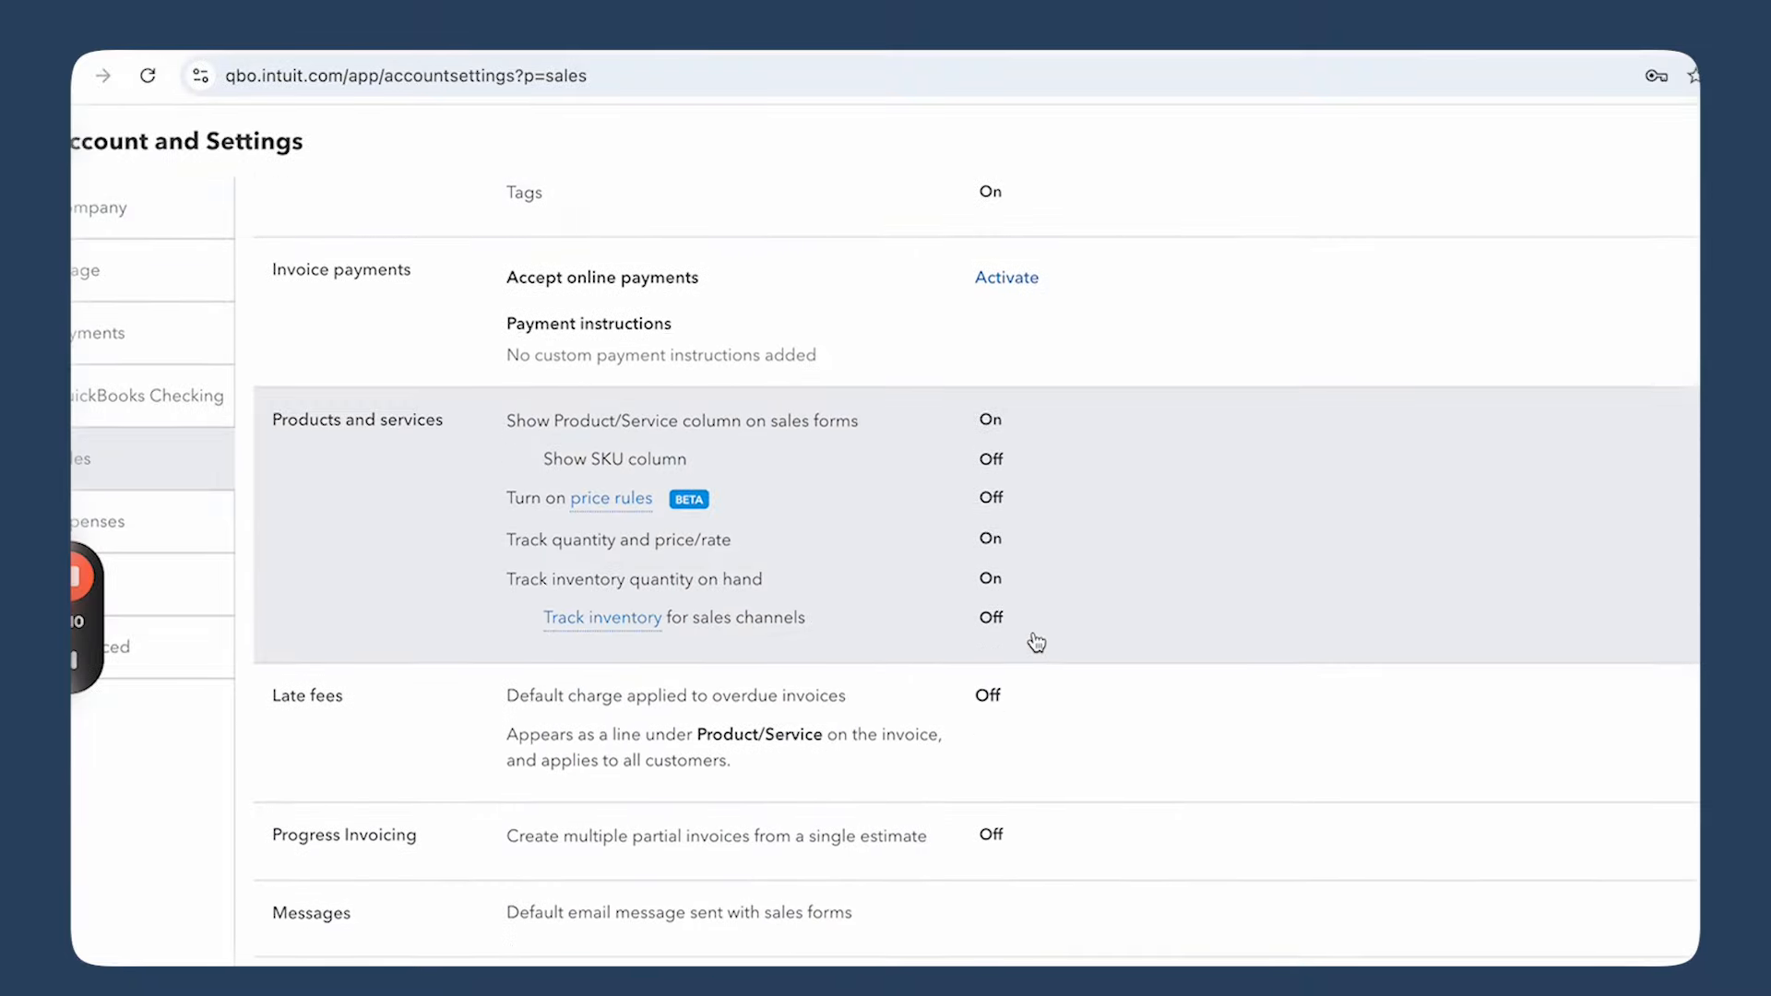
{"action": "scroll", "scroll_direction": "down", "scroll_amount": 3}
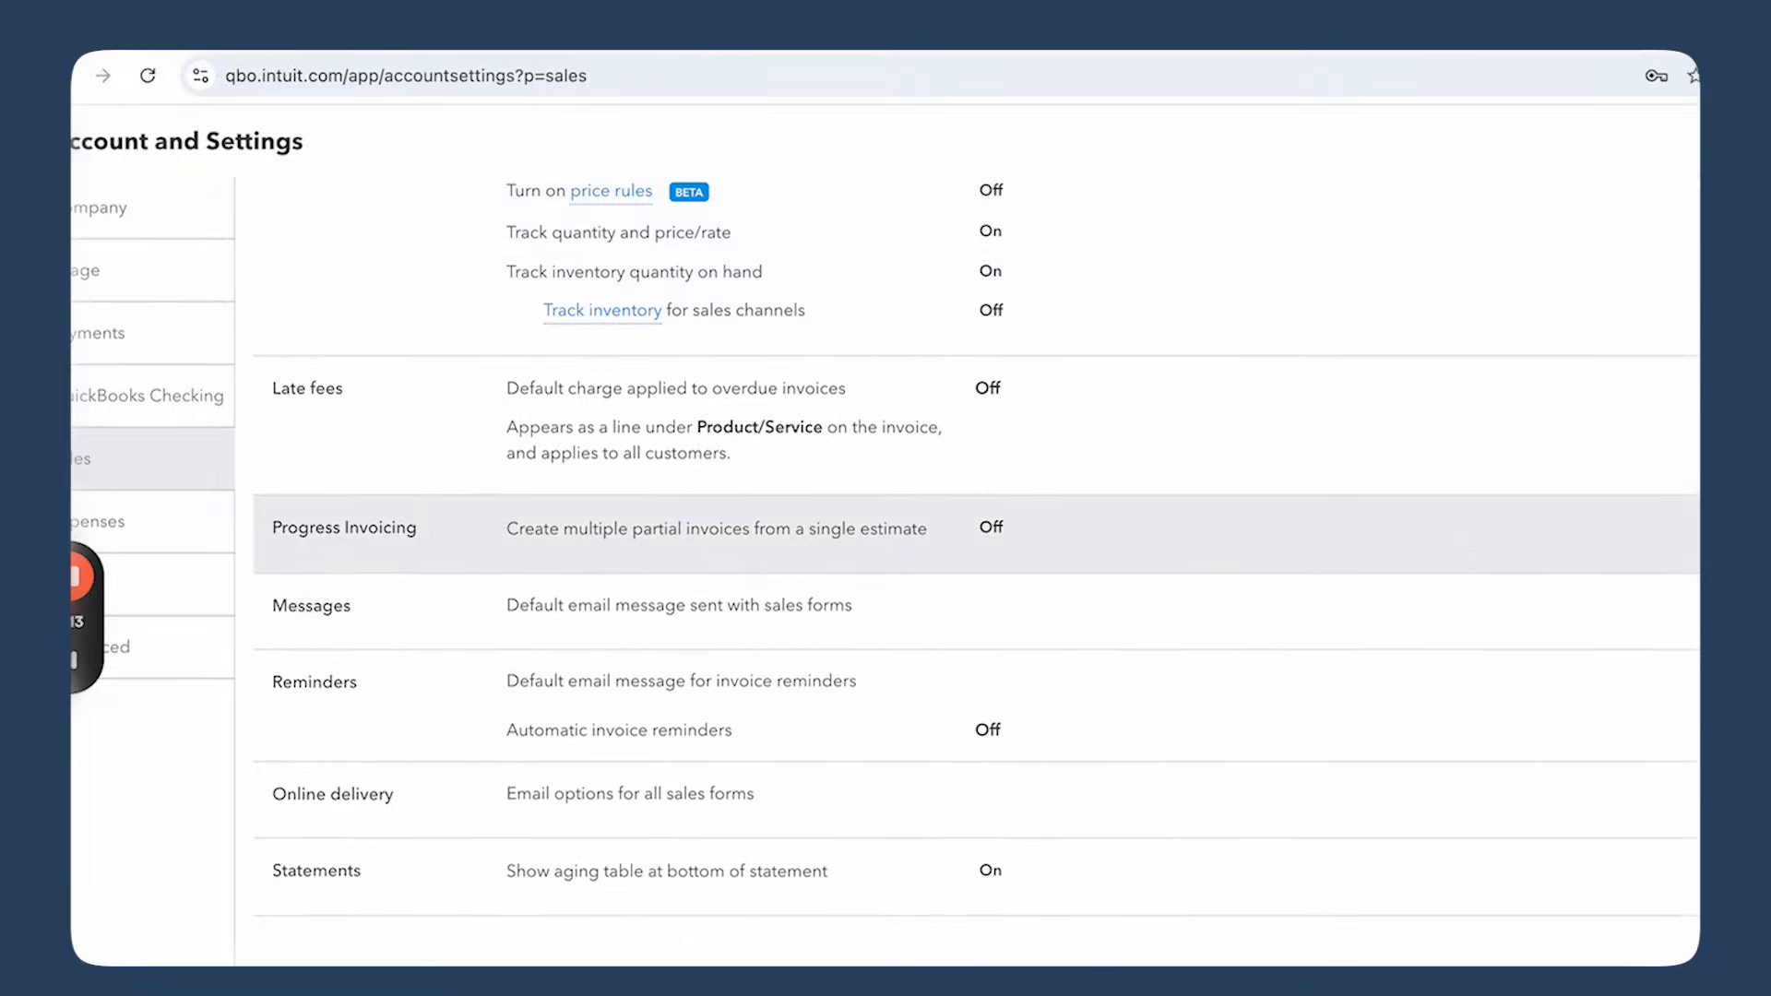
{"action": "left_click", "coordinate": [988, 526]}
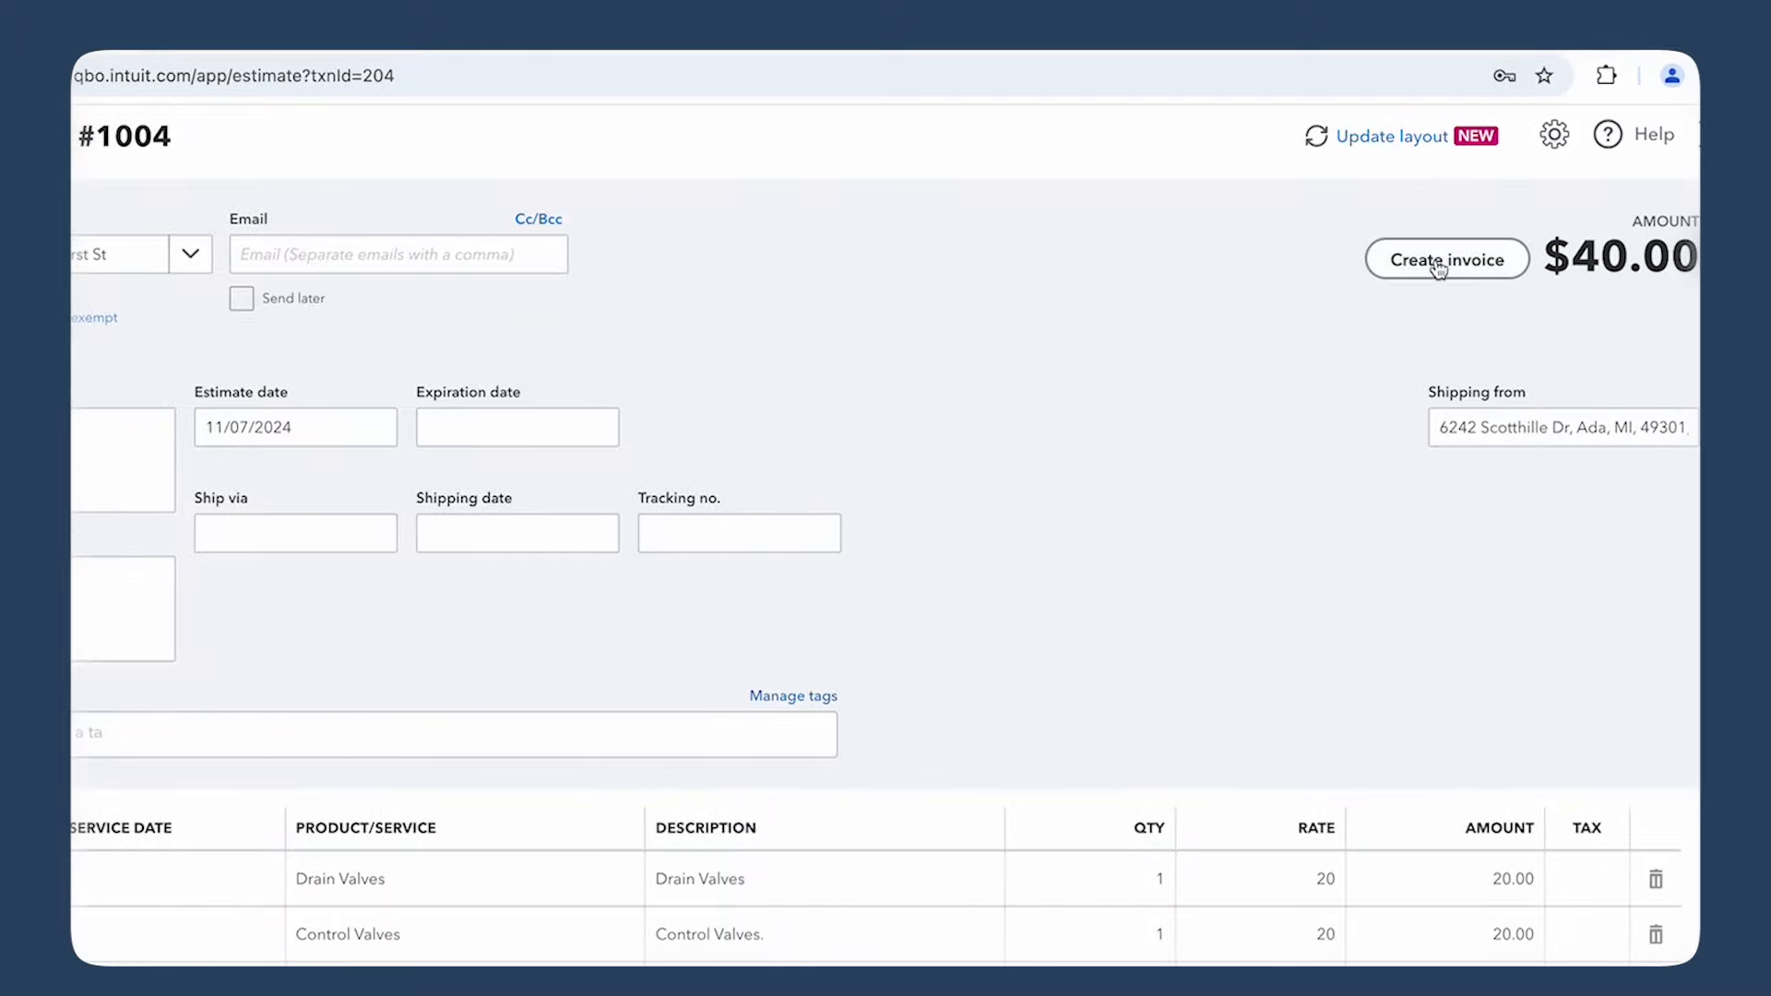
Invoice 30% of each estimate #1004 line, leaving the estimate unsaved
{"action": "left_click", "coordinate": [1448, 258]}
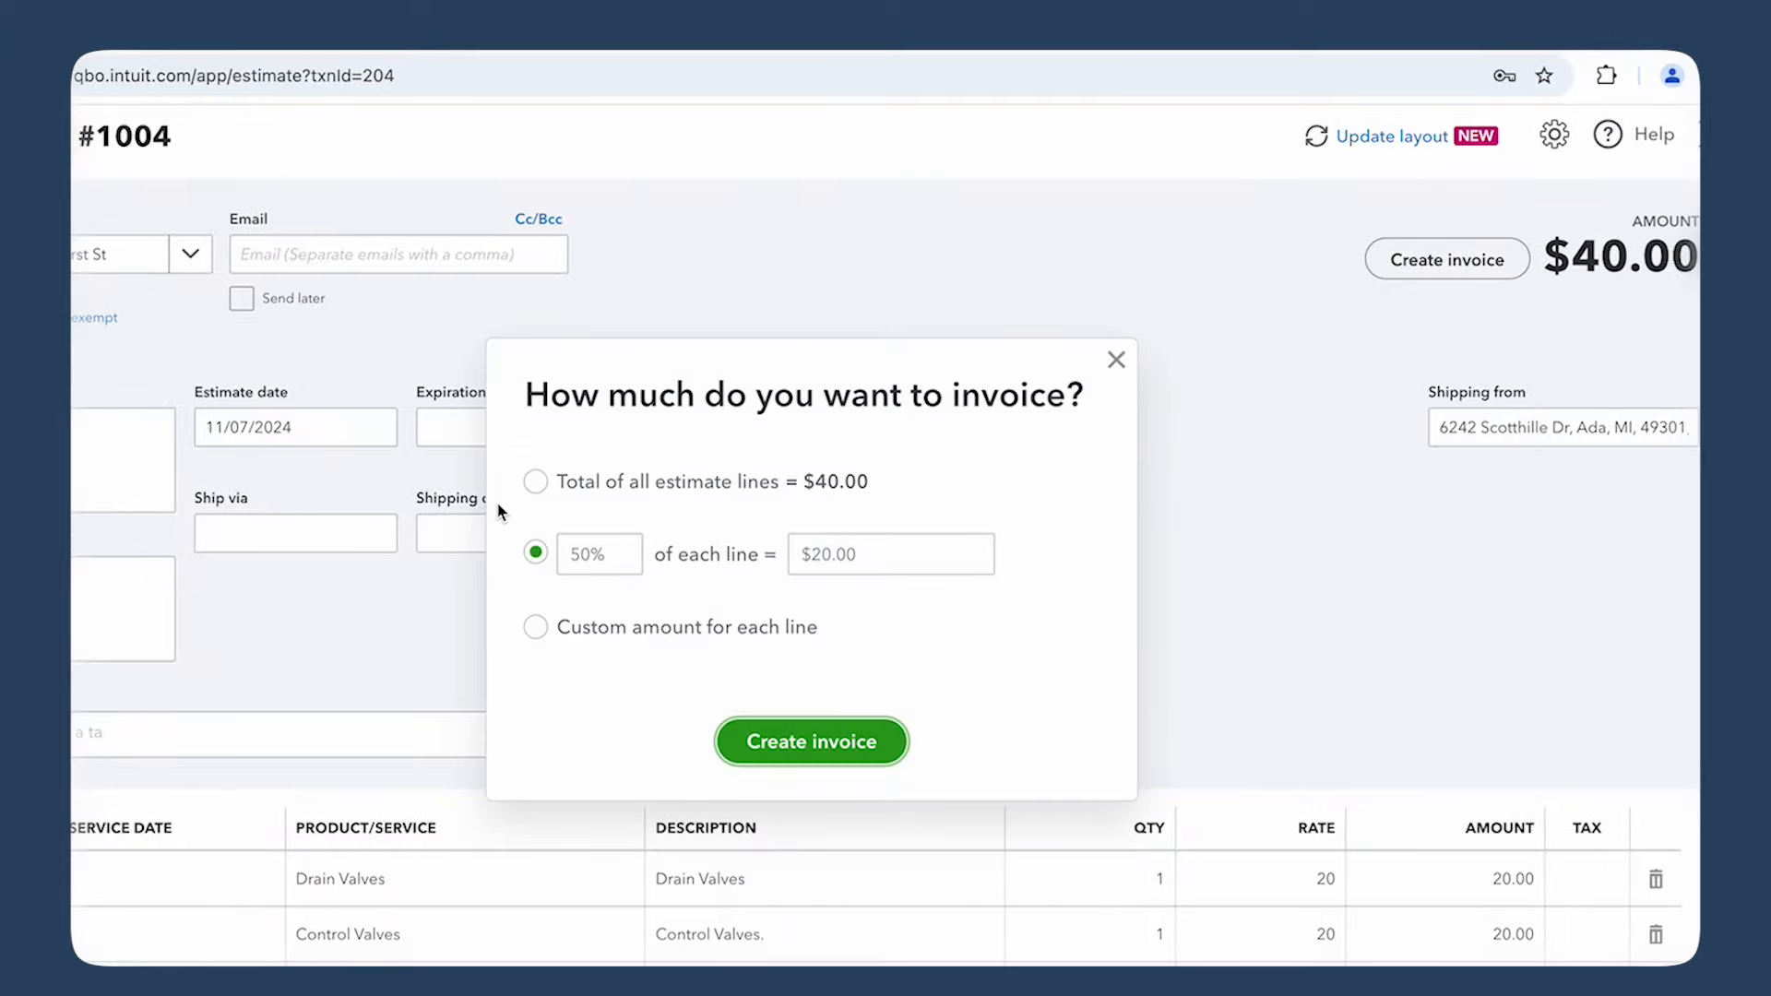
{"action": "left_click", "coordinate": [599, 554]}
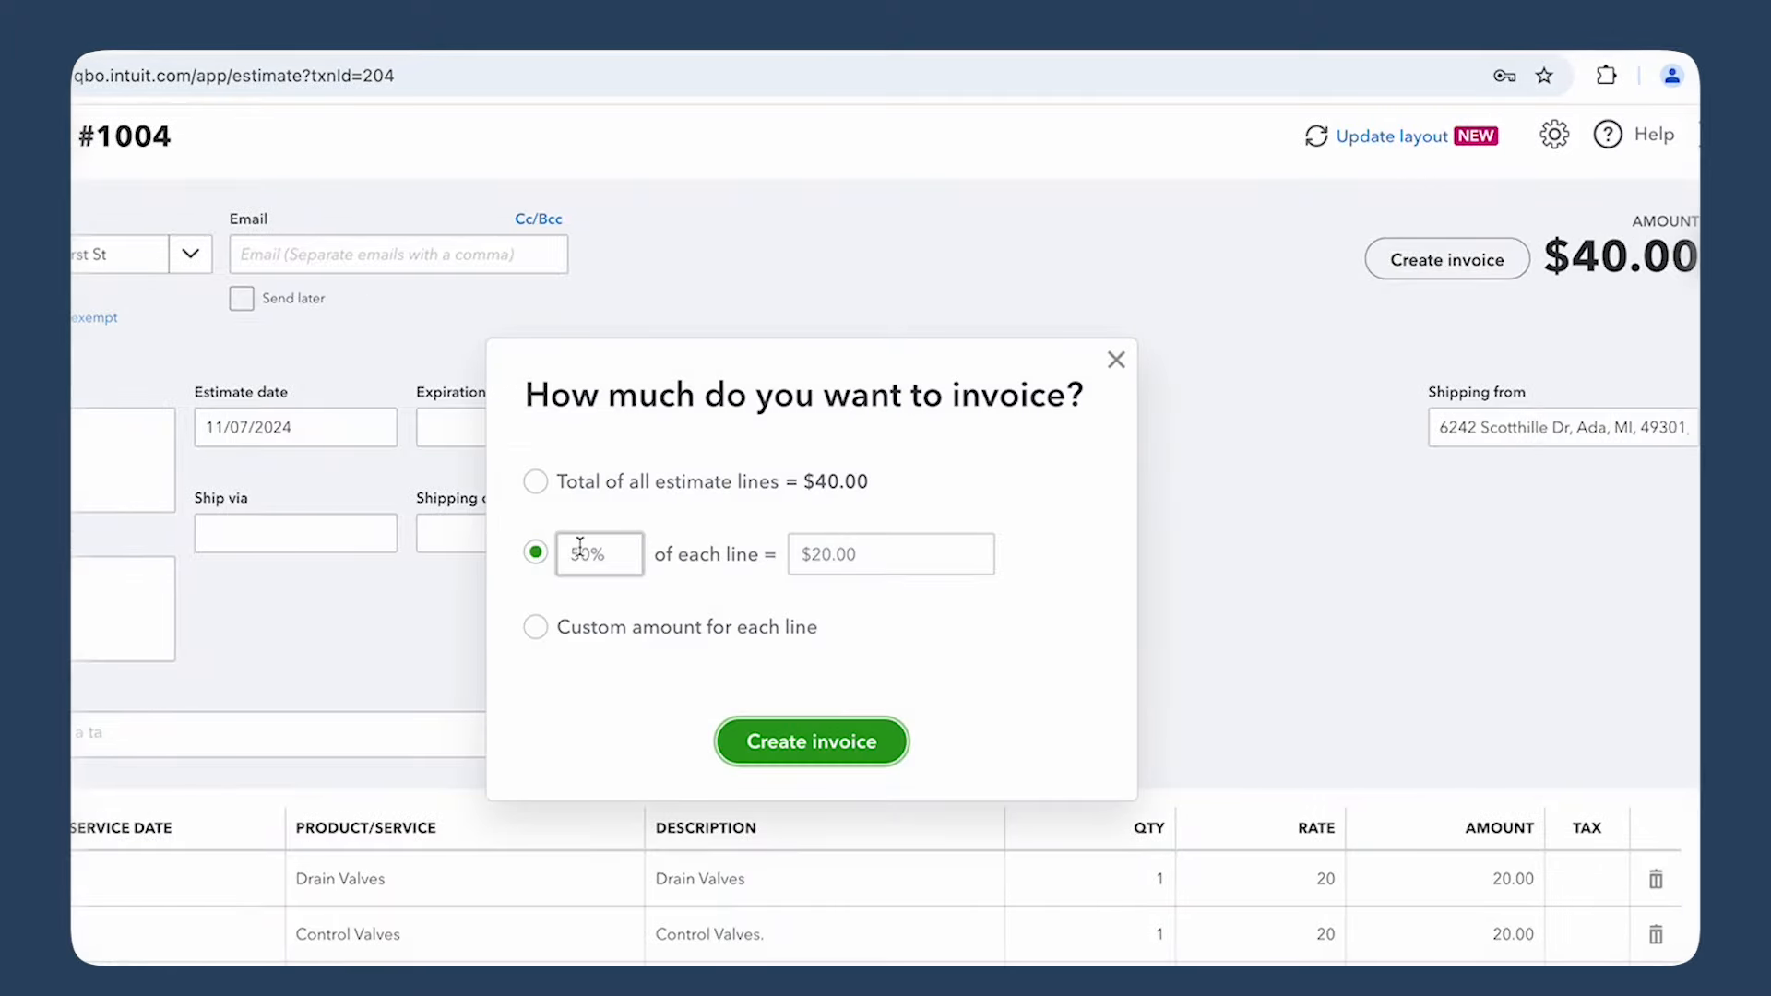
{"action": "left_click", "coordinate": [598, 554]}
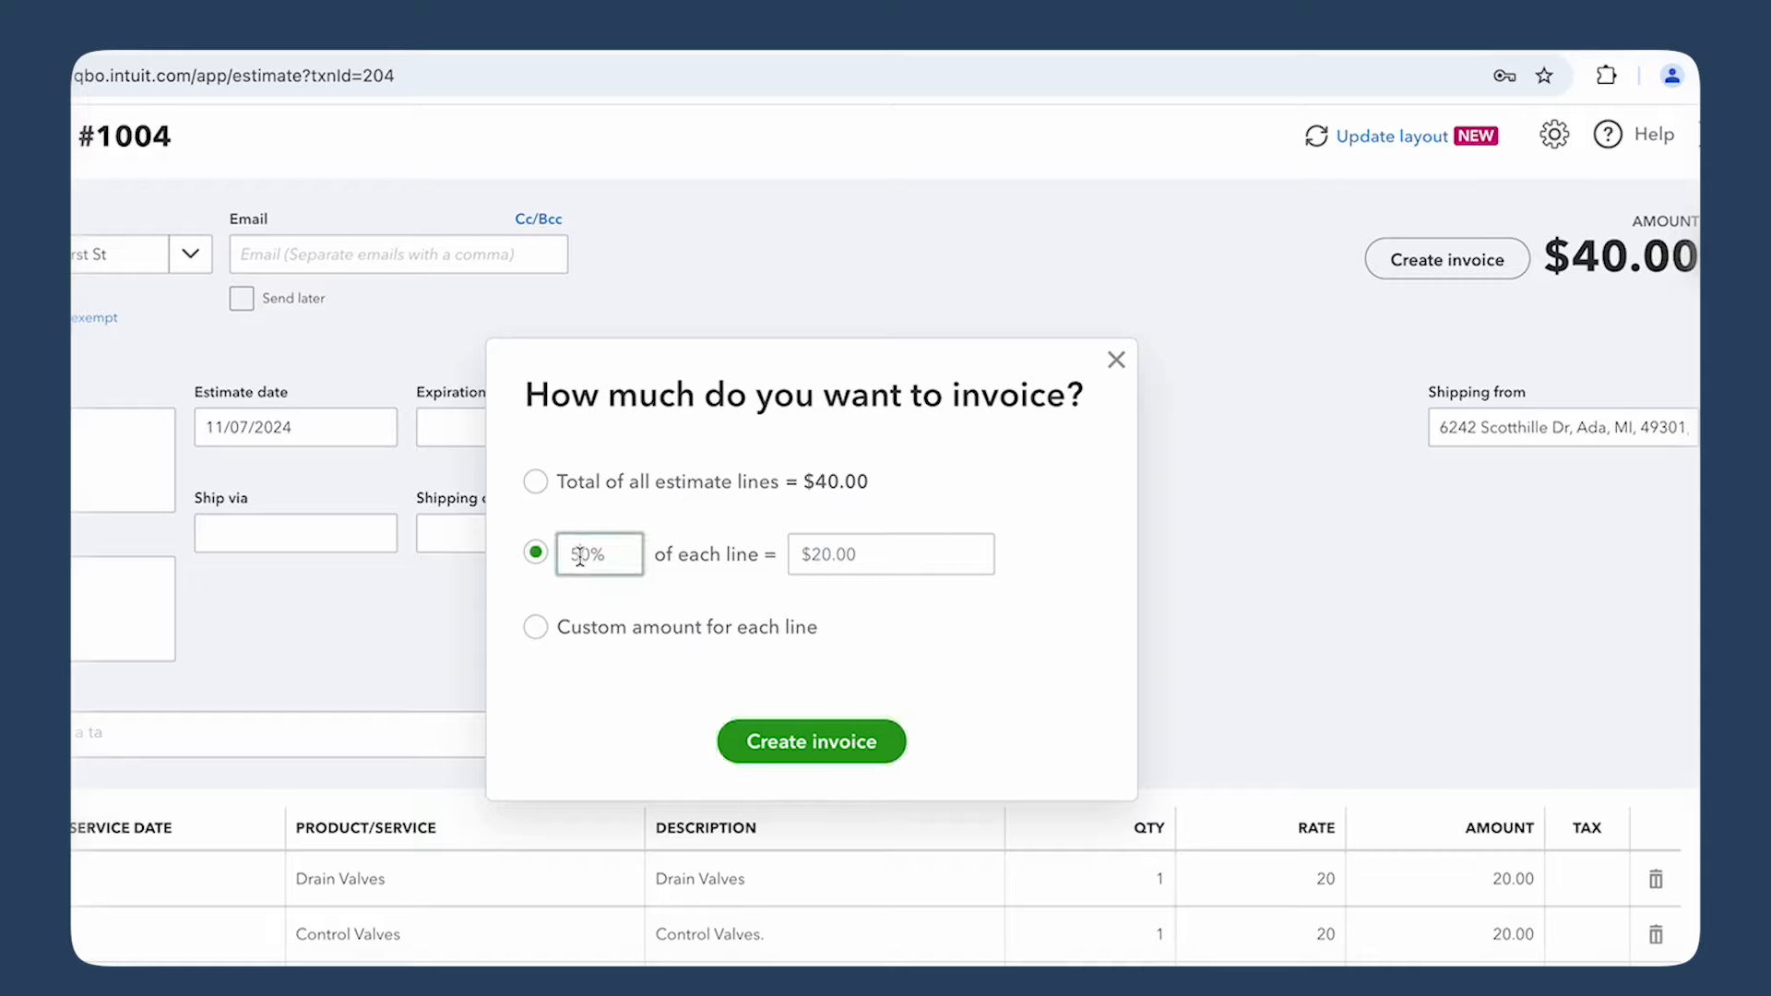
{"action": "type", "text": "30"}
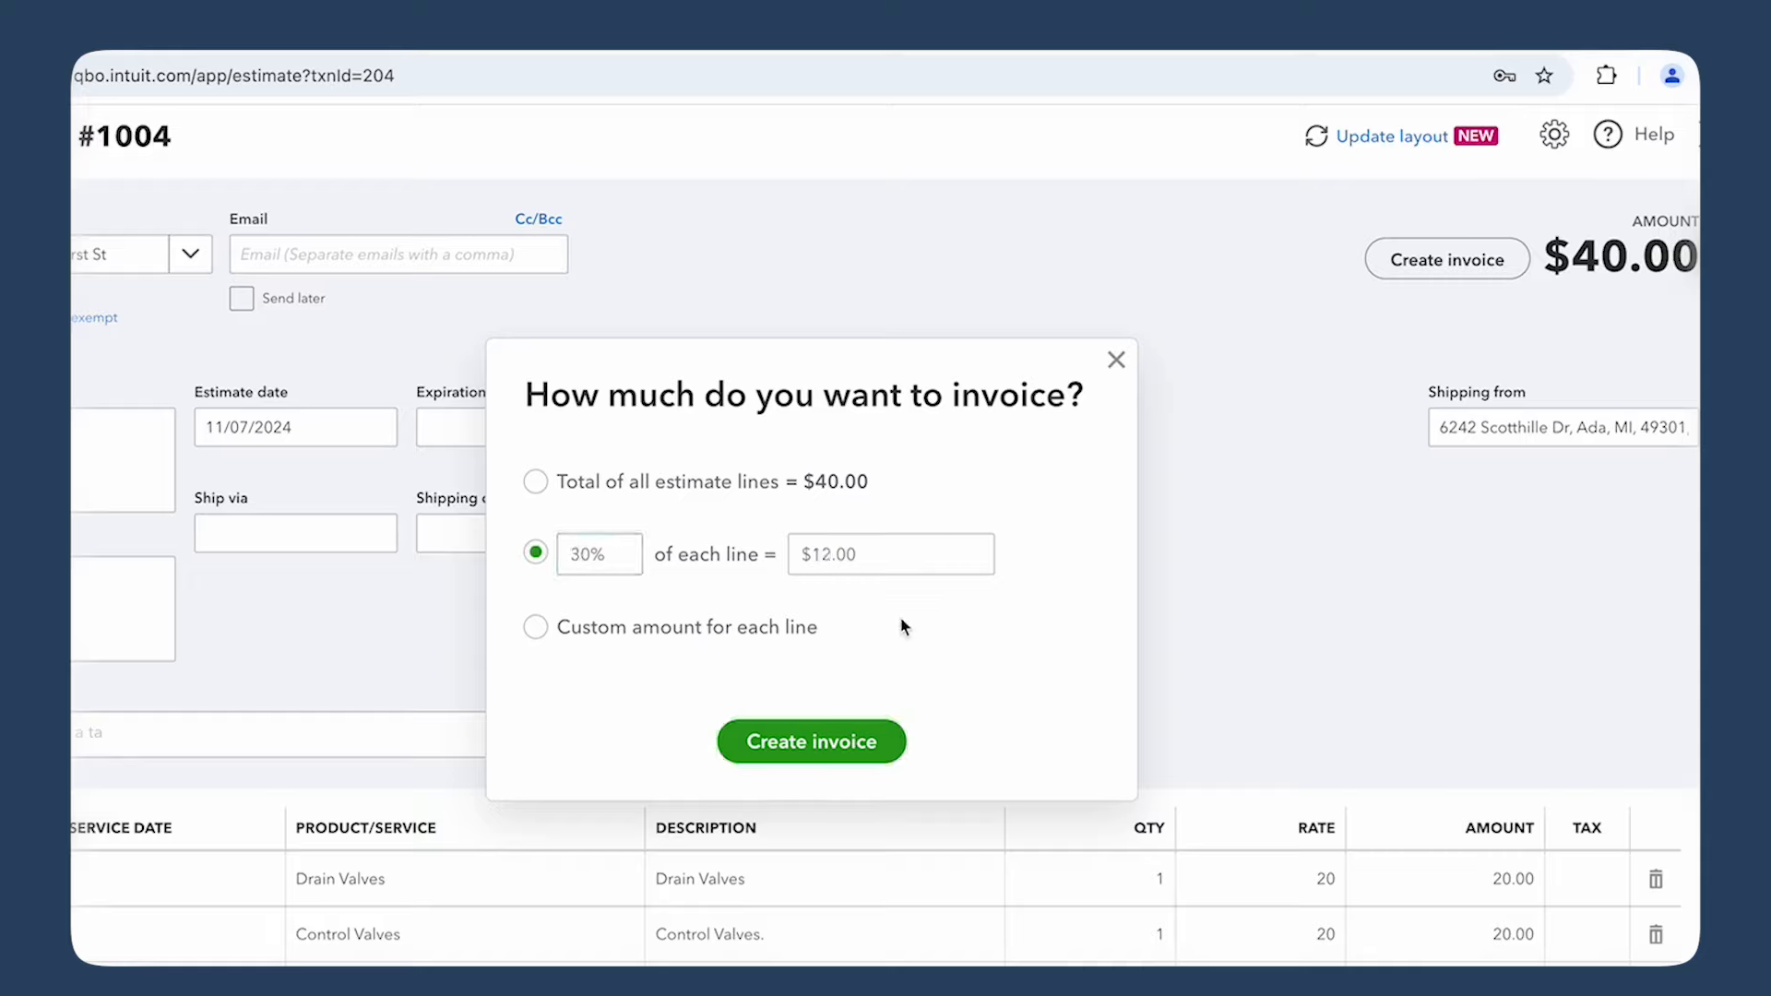
{"action": "left_click", "coordinate": [1115, 359]}
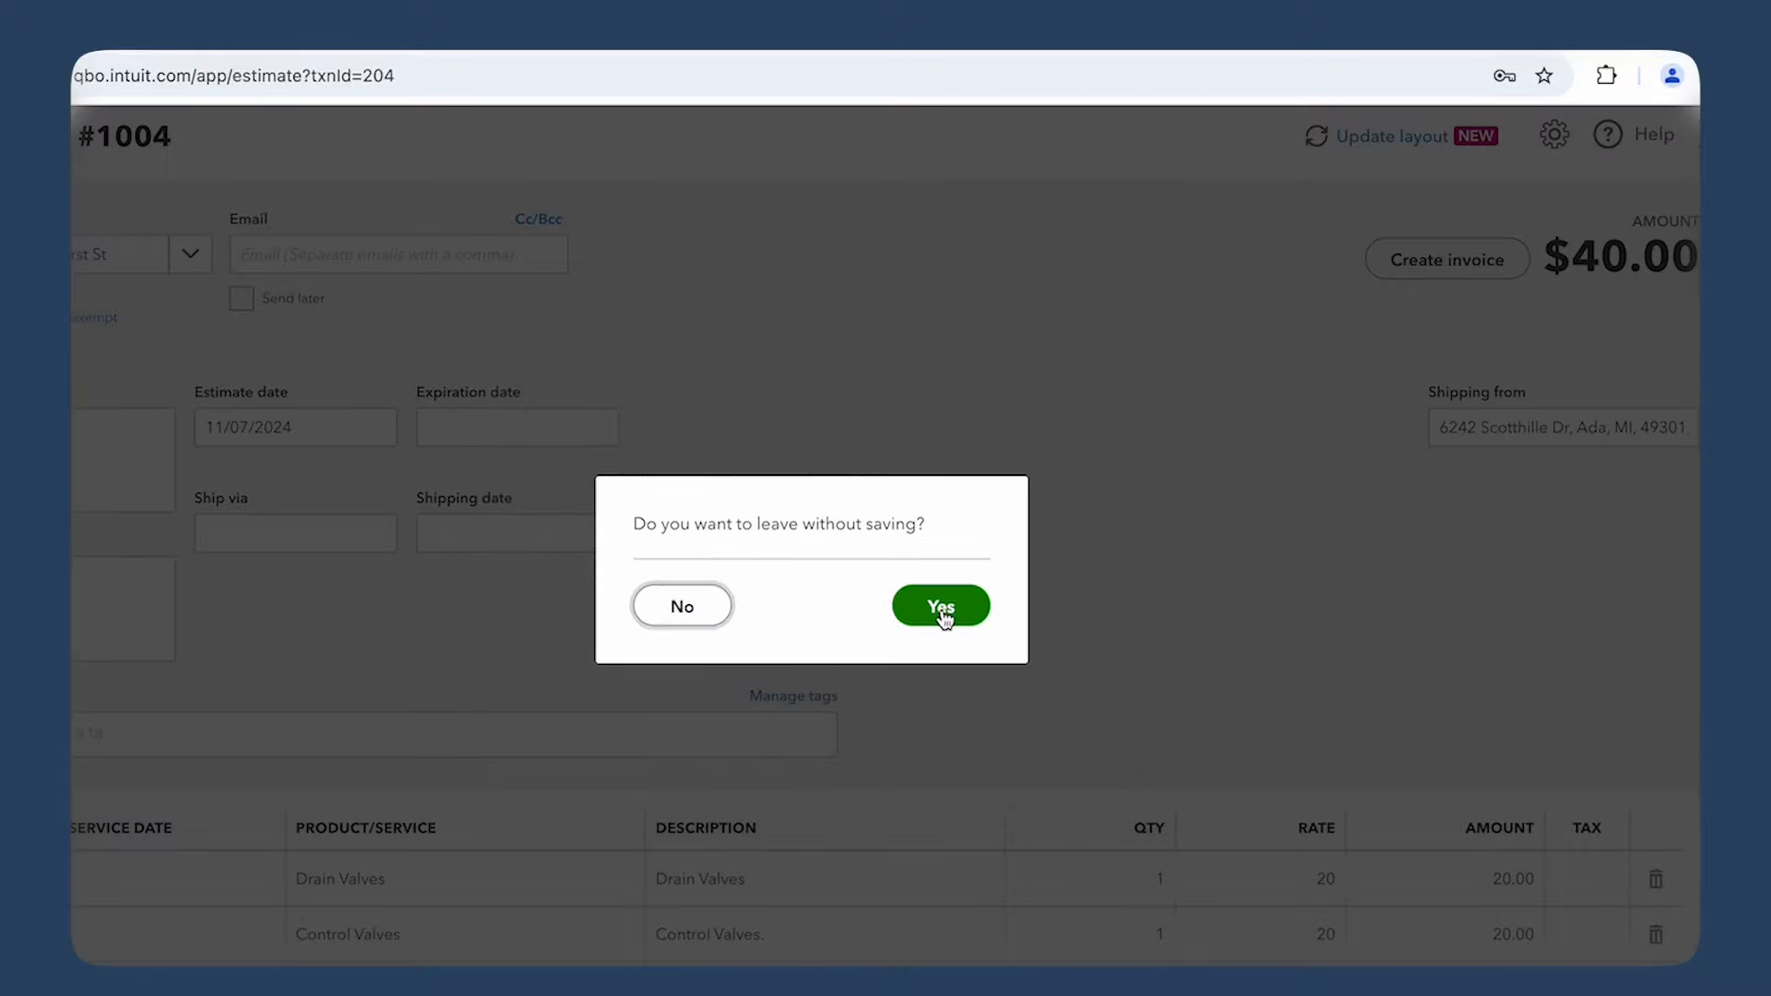
{"action": "left_click", "coordinate": [940, 606]}
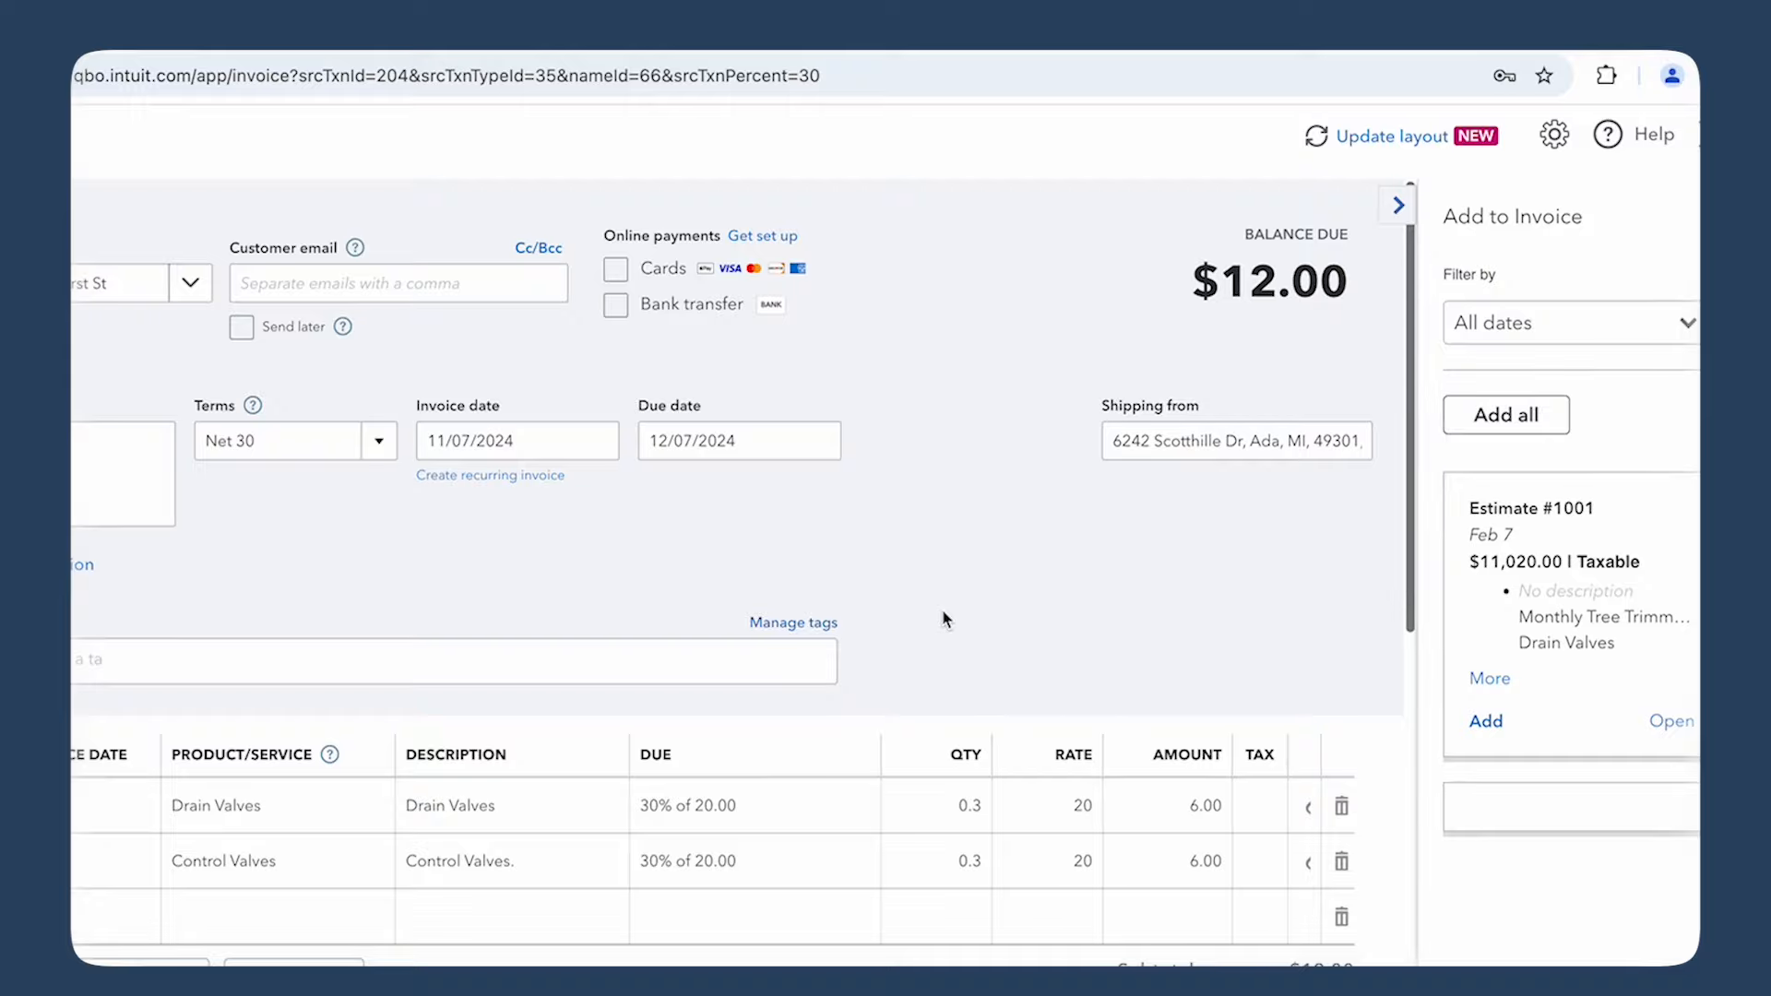
Save and close the $12.00 progress invoice
{"action": "scroll", "scroll_direction": "down", "scroll_amount": 3}
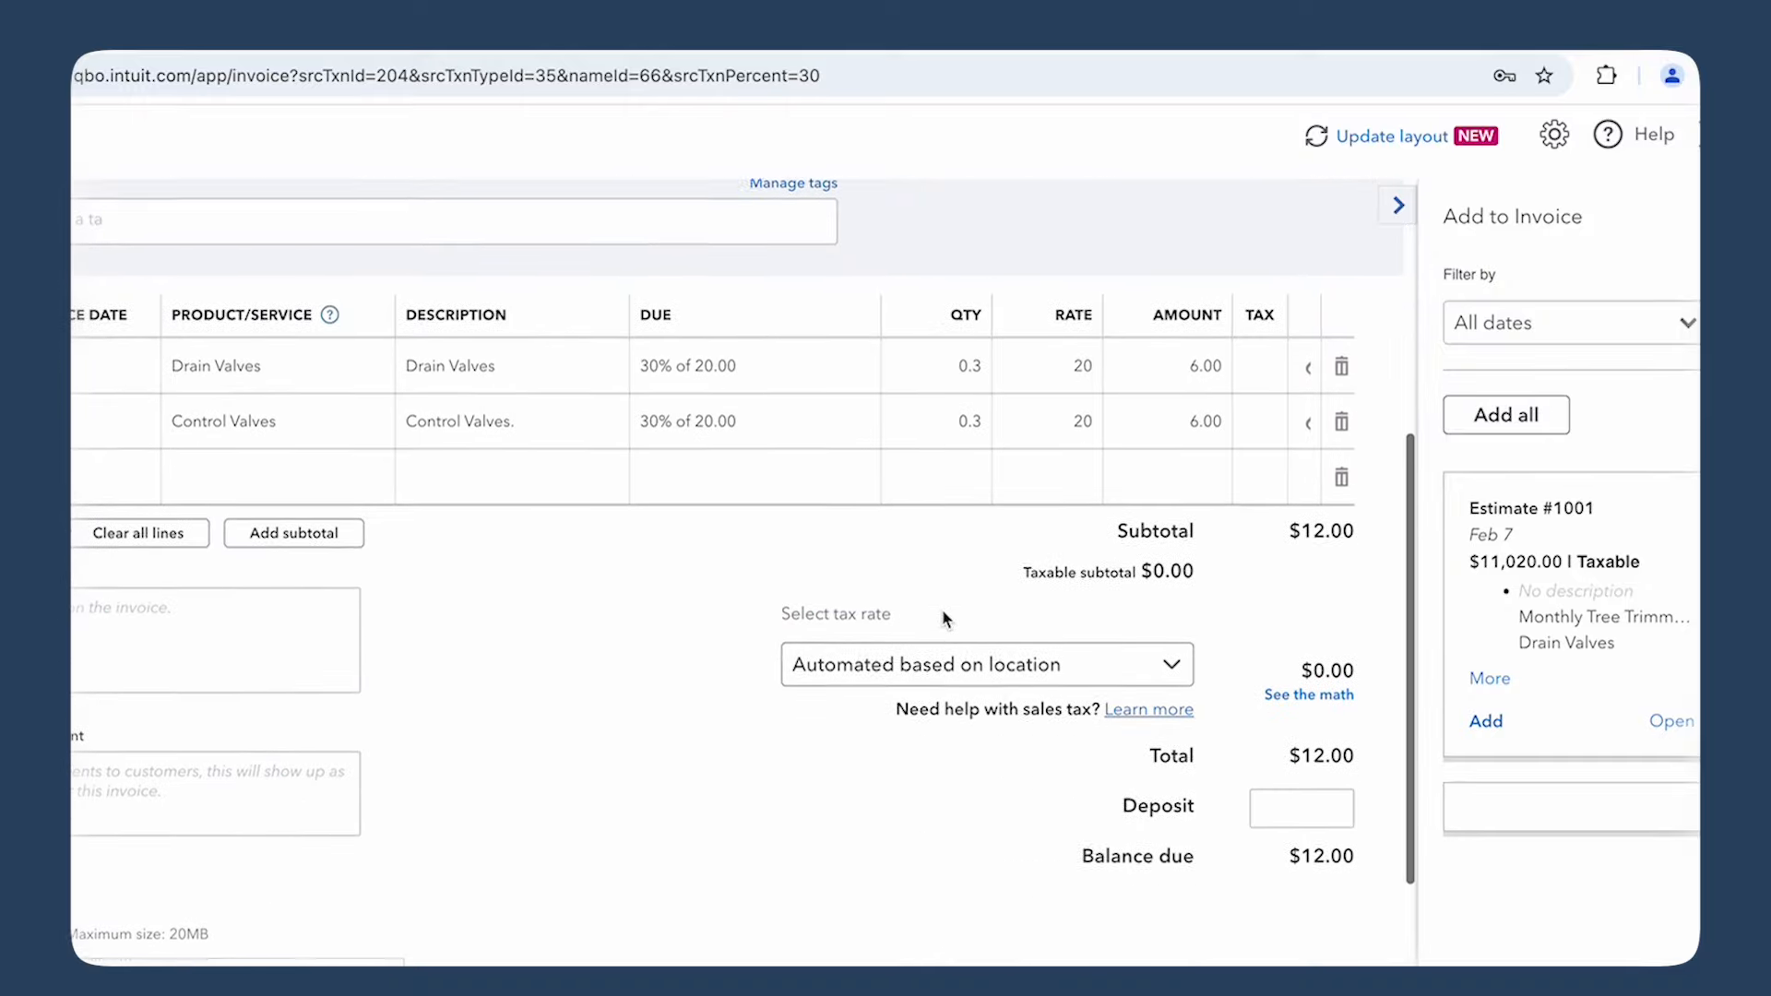
{"action": "scroll", "scroll_direction": "down", "scroll_amount": 3}
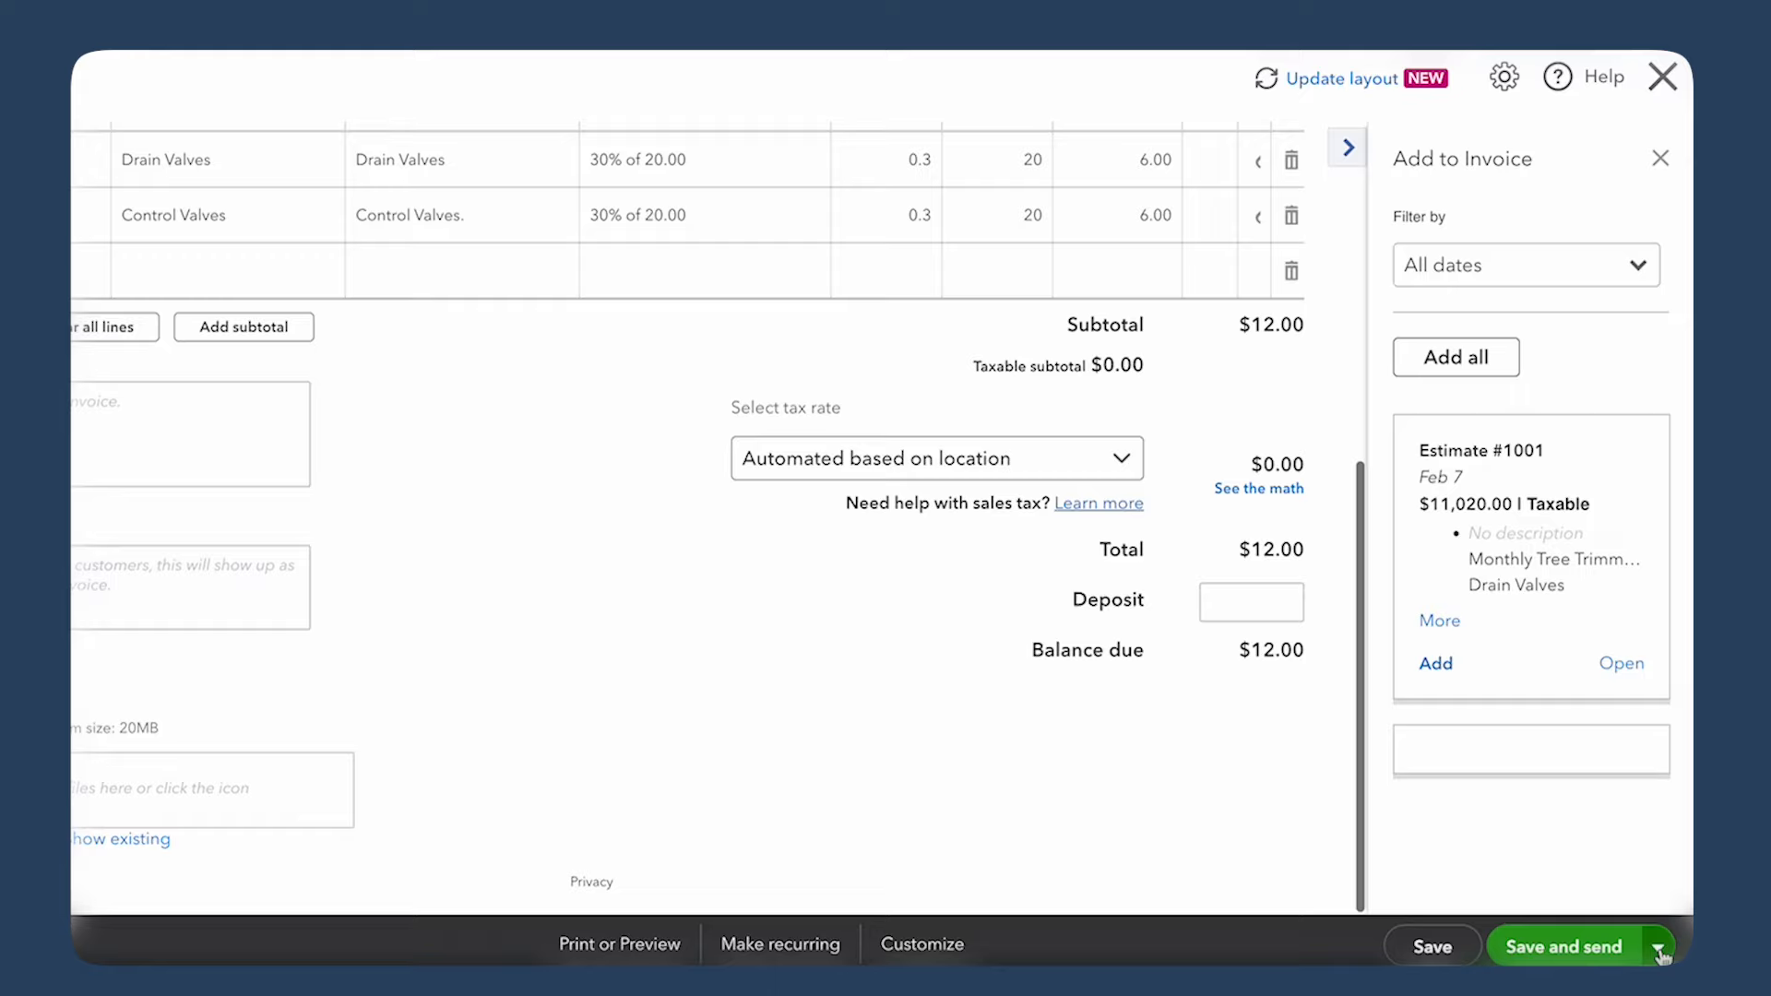
{"action": "left_click", "coordinate": [1659, 946]}
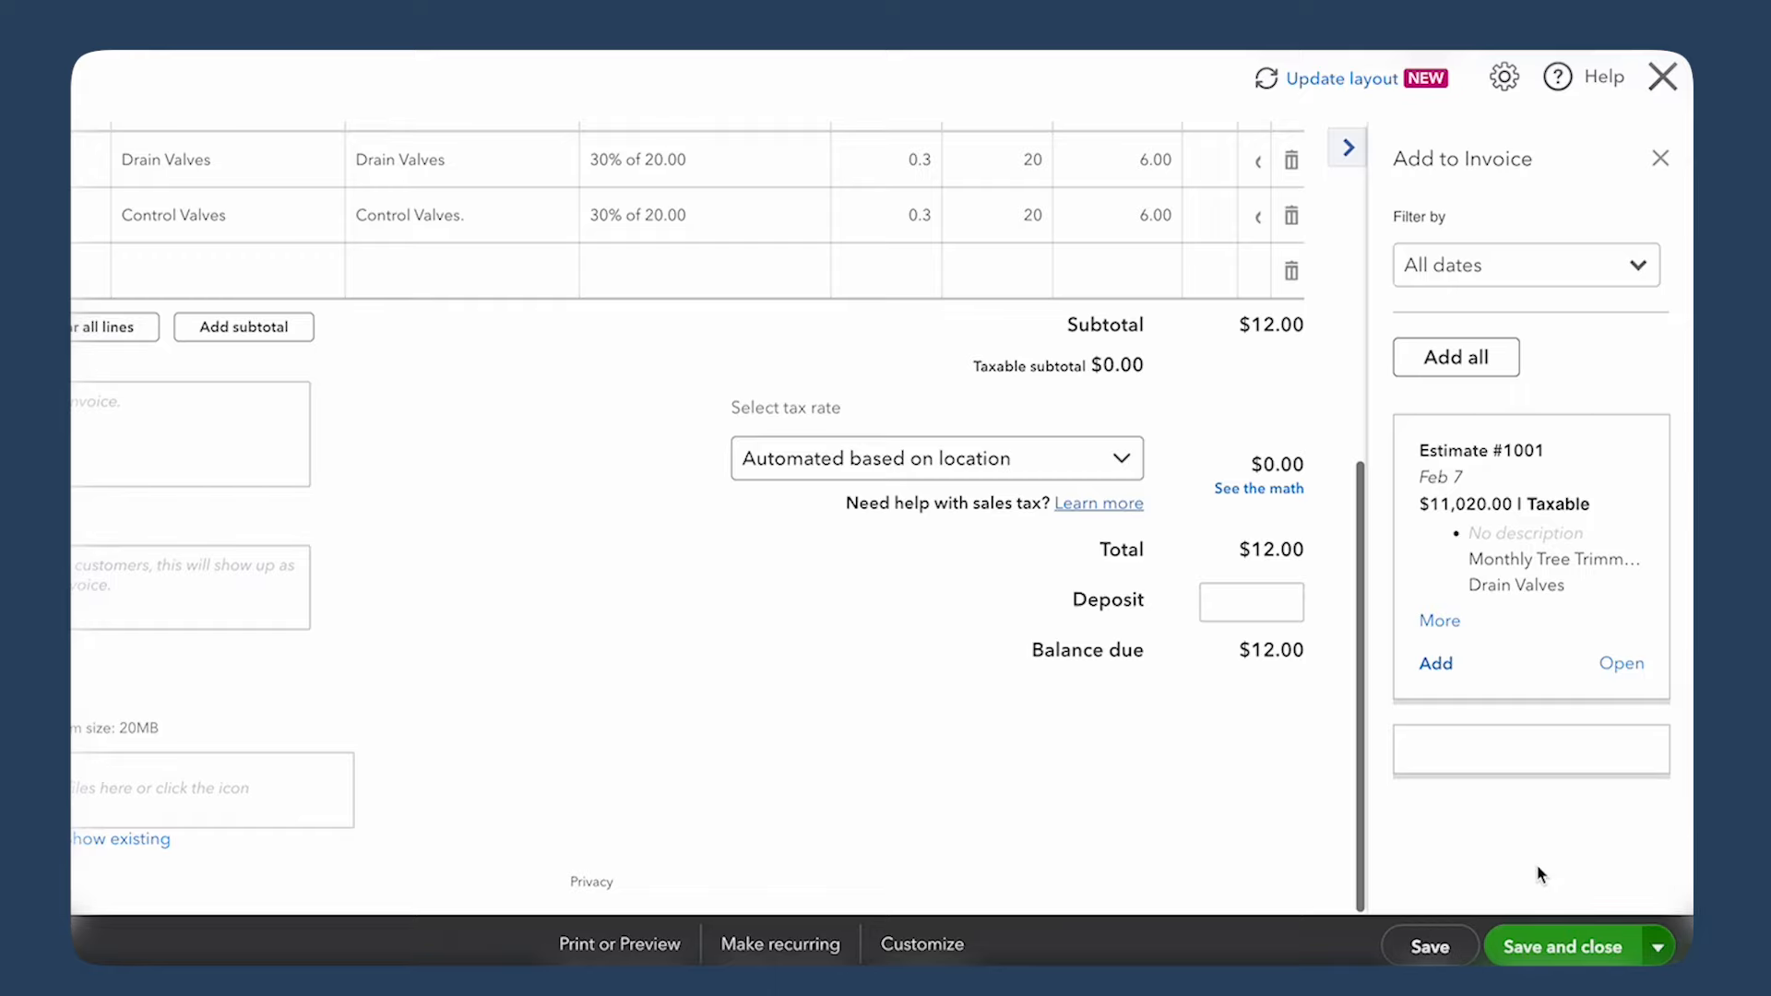
{"action": "left_click", "coordinate": [1561, 946]}
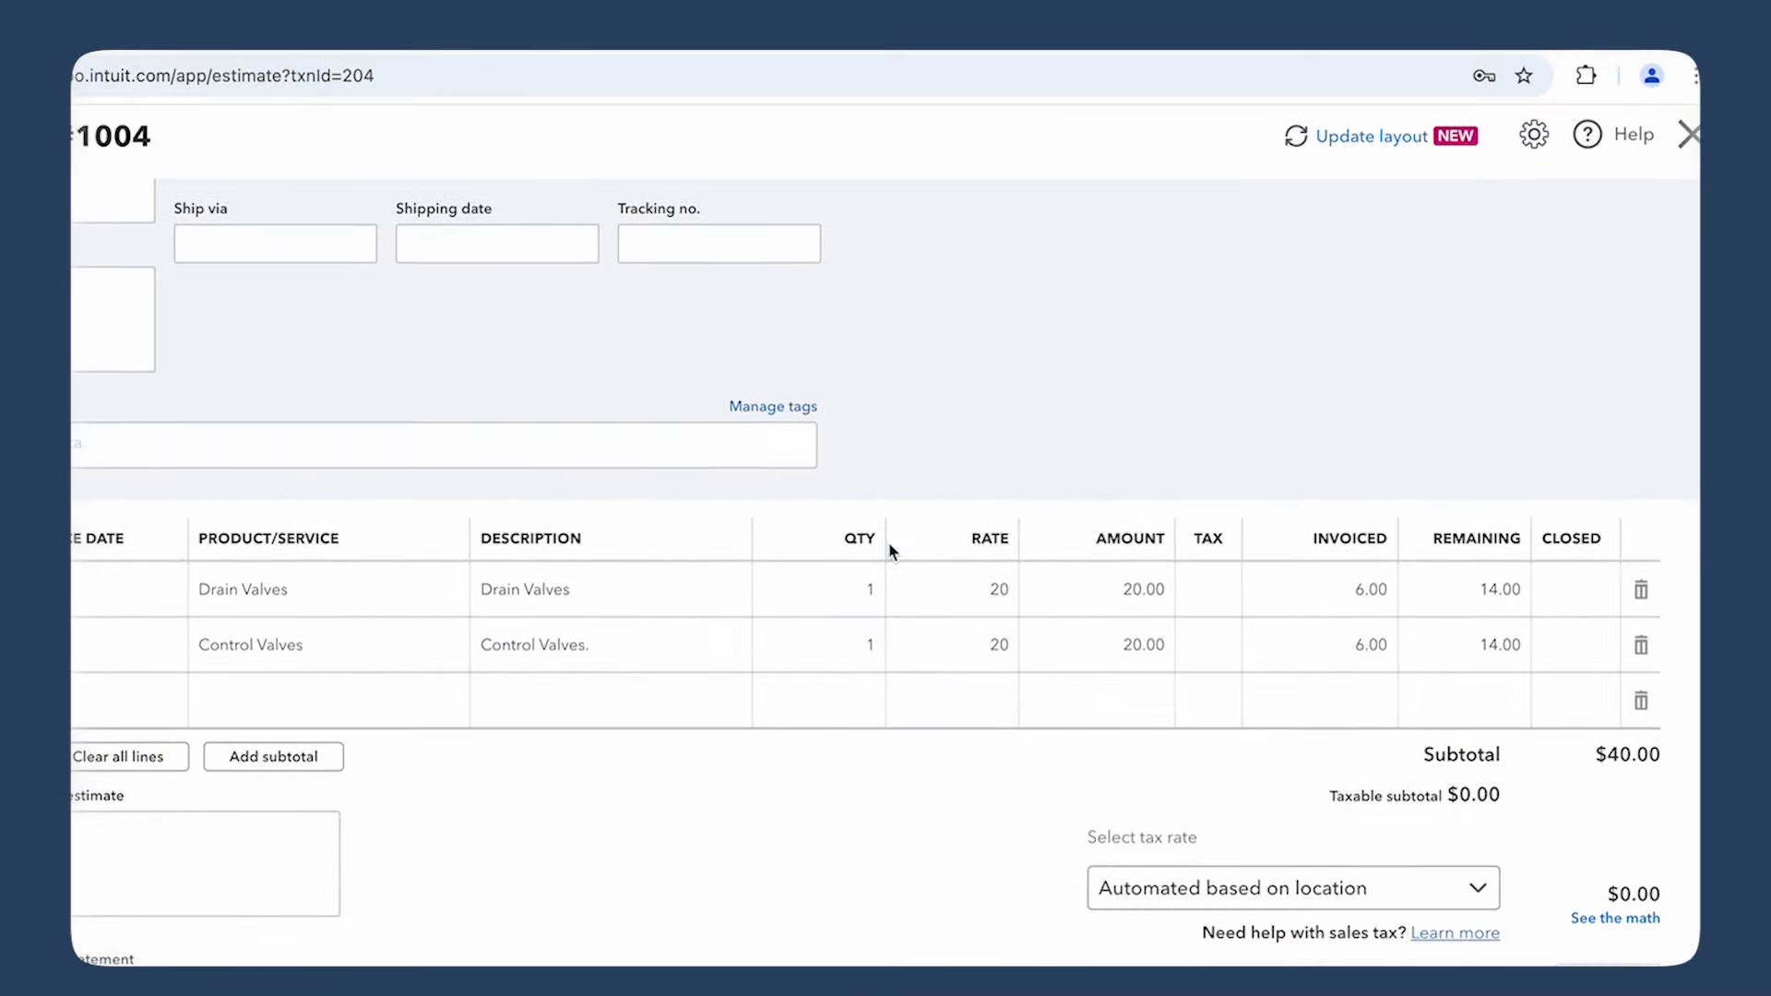
{"action": "scroll", "scroll_direction": "down", "scroll_amount": 3}
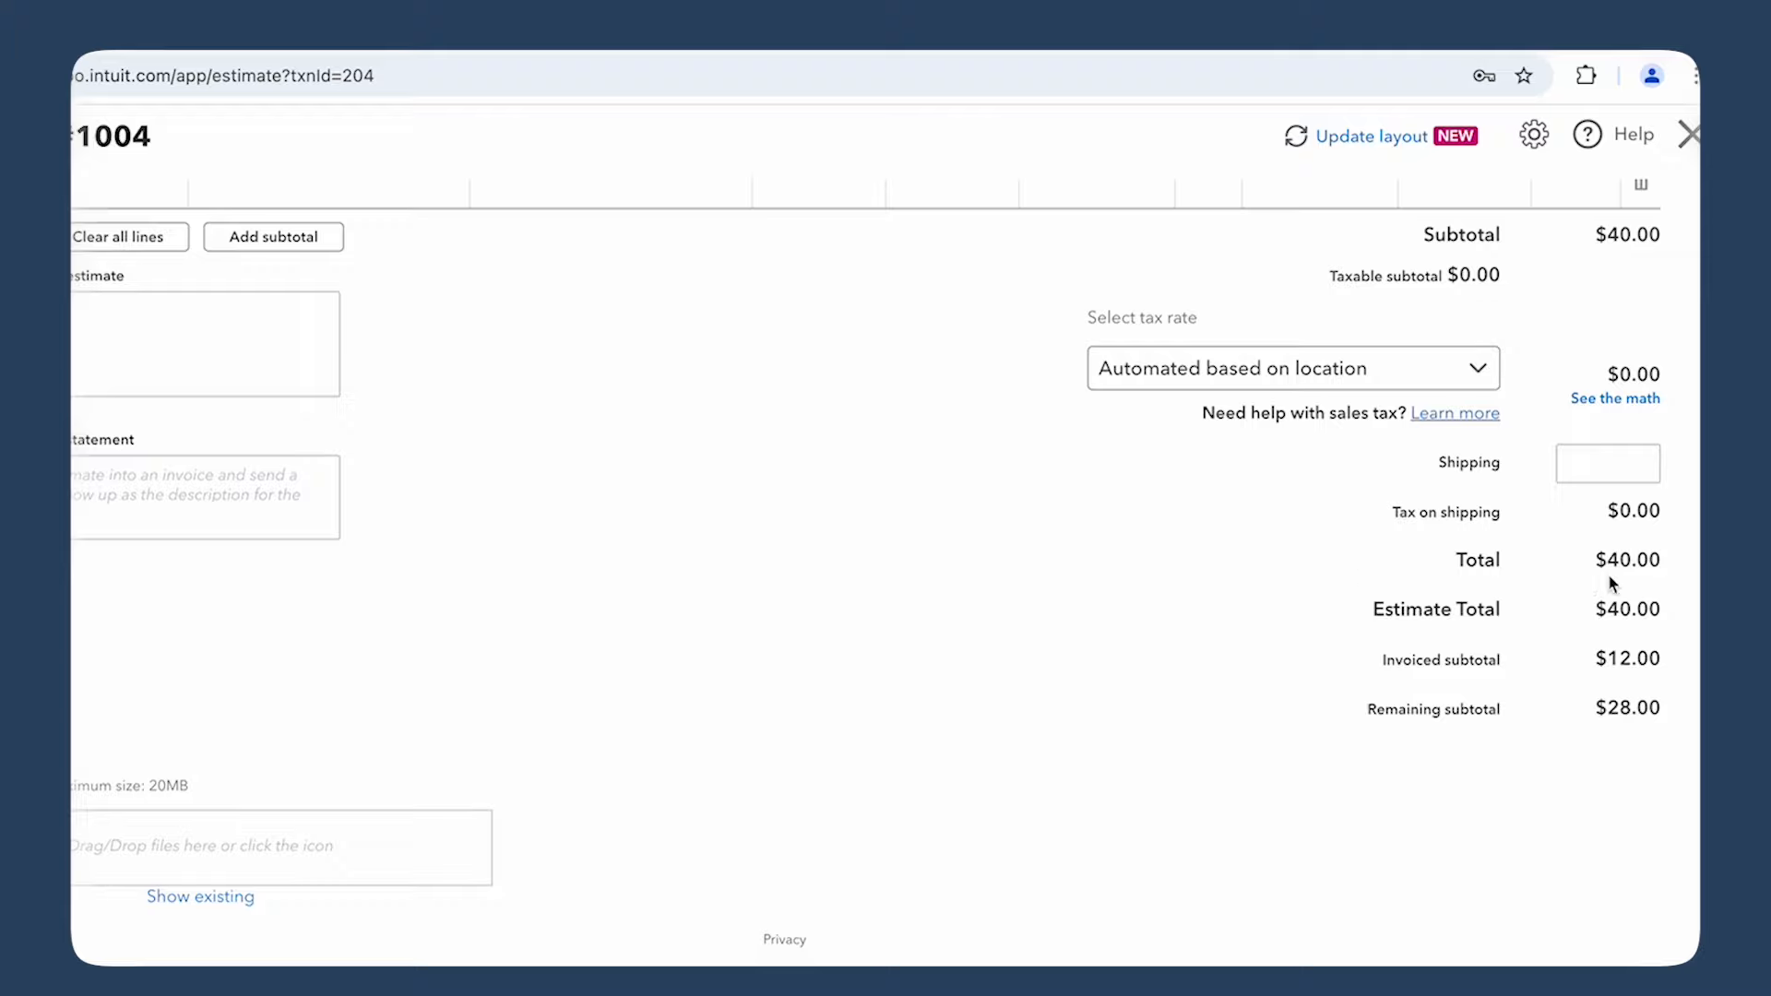
{"action": "mouse_move", "coordinate": [1617, 635]}
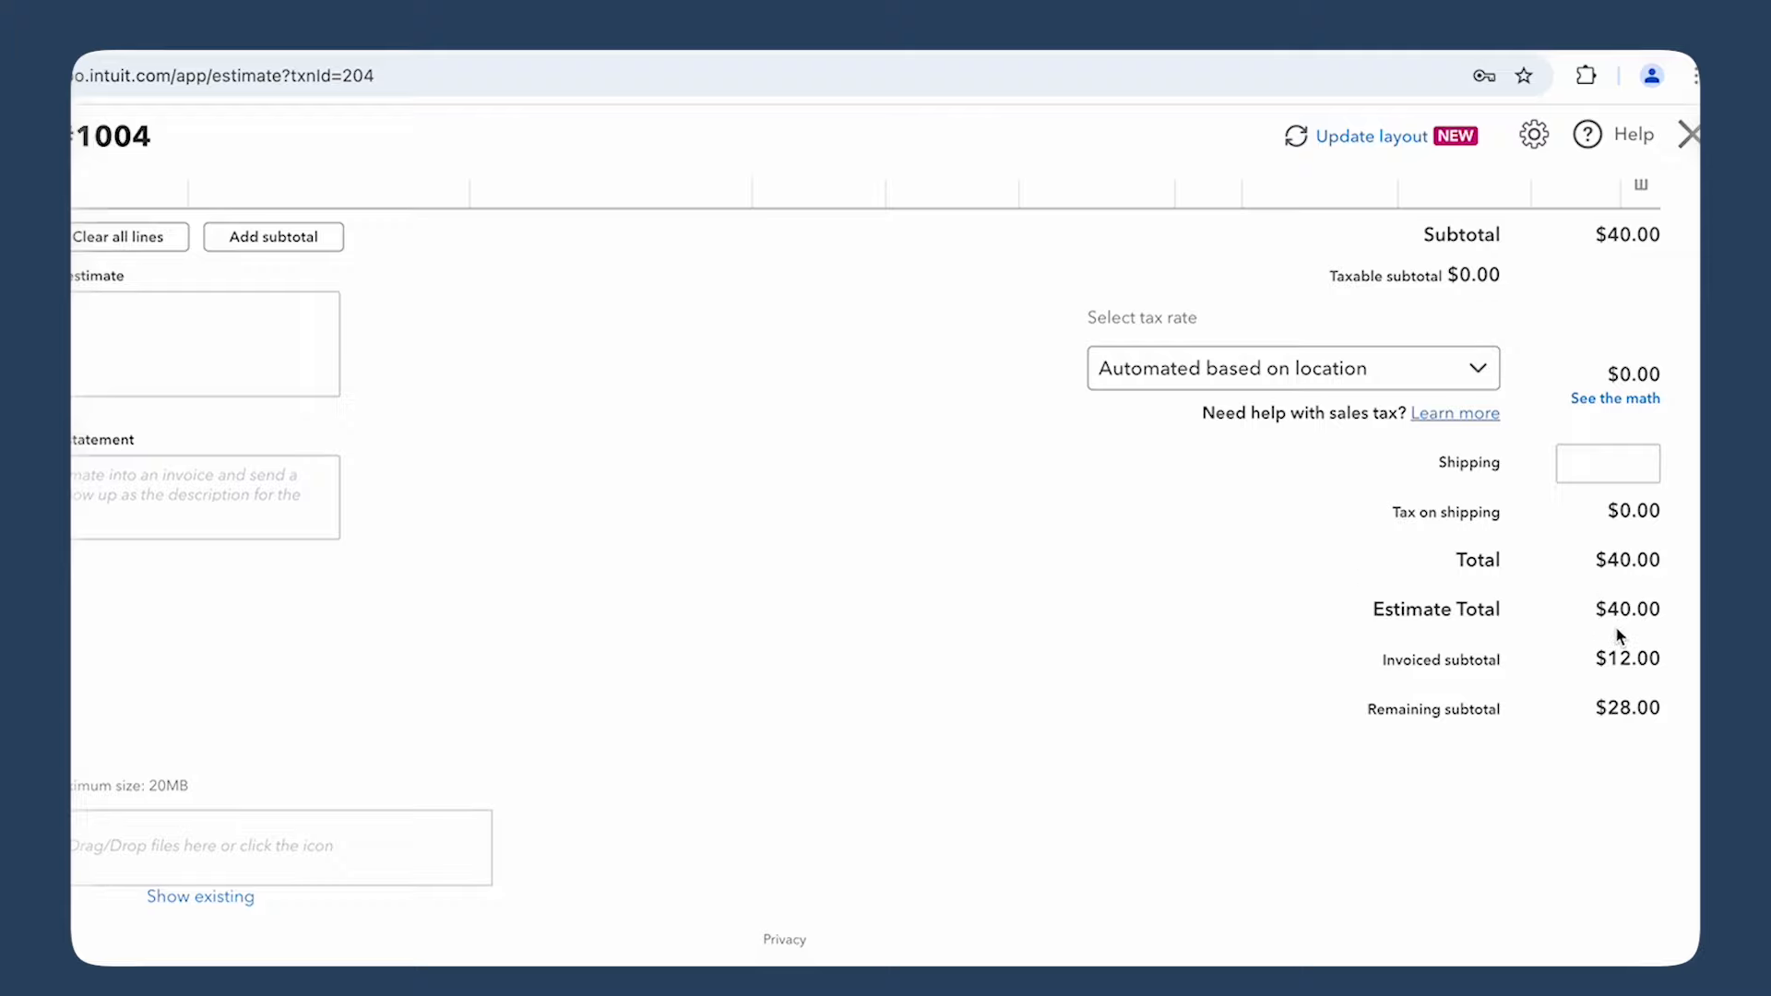
{"action": "mouse_move", "coordinate": [1630, 687]}
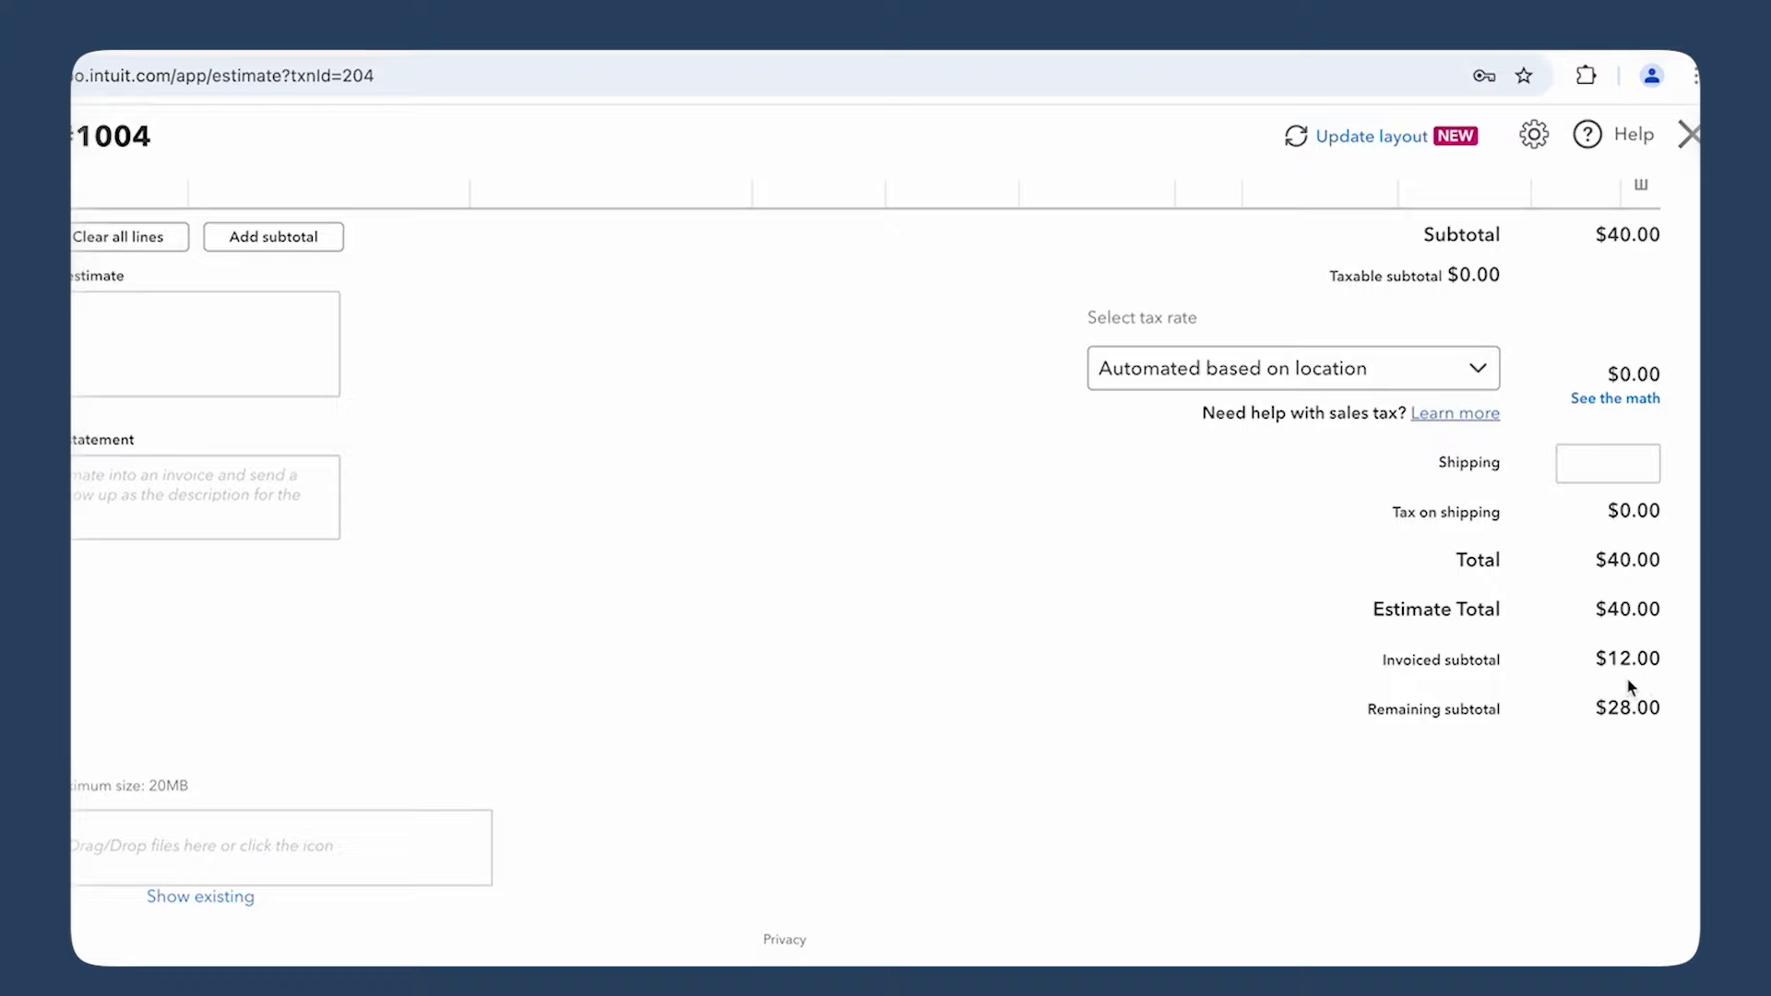
{"action": "mouse_move", "coordinate": [1650, 731]}
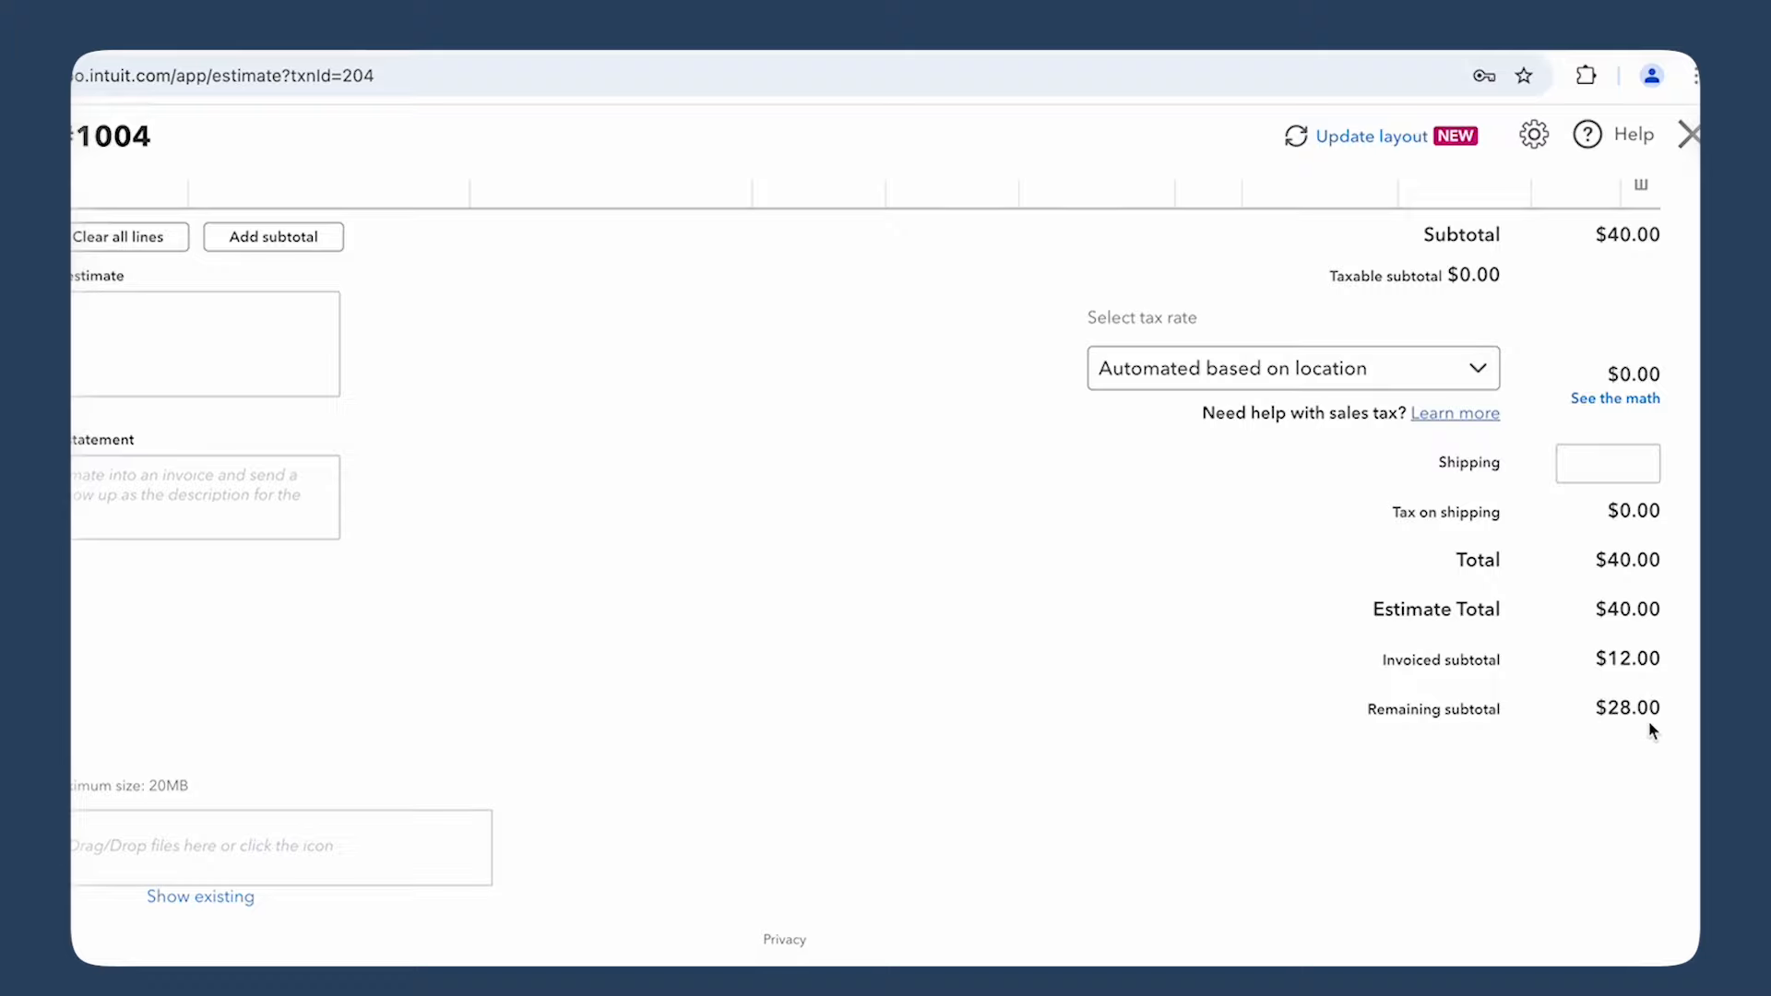
{"action": "mouse_move", "coordinate": [1666, 729]}
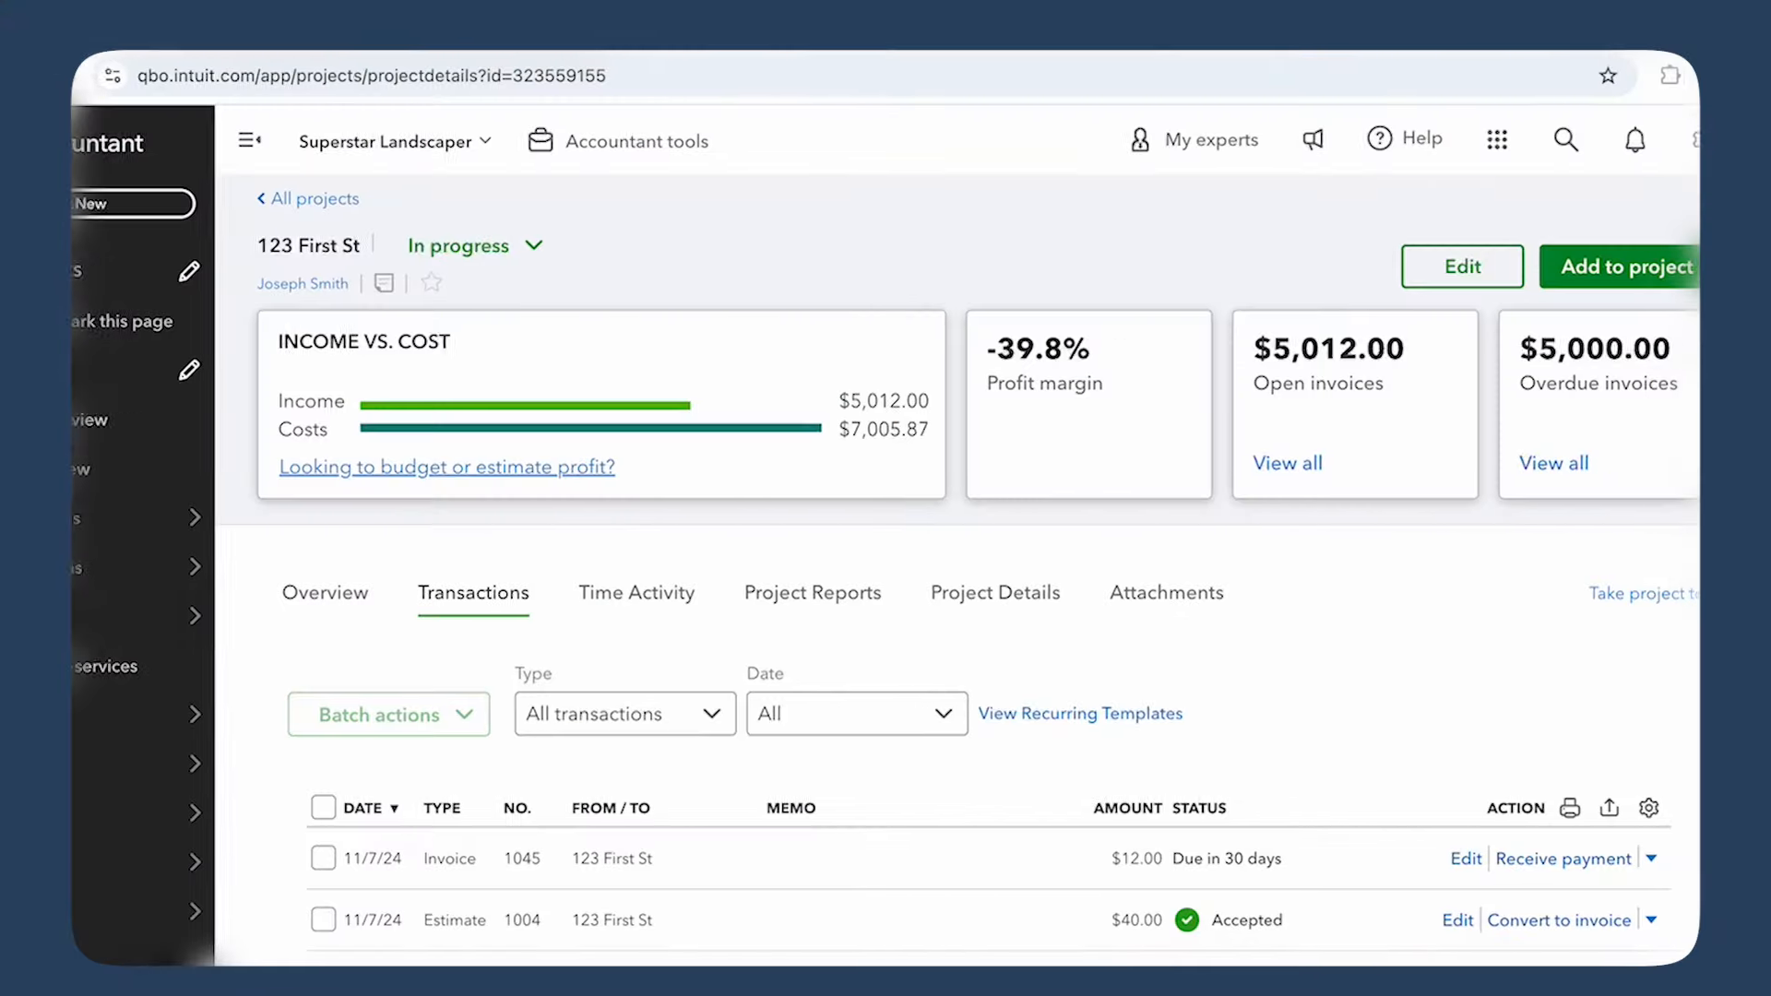
Start a new 123 First St estimate with a Drain Valves 'Change Order #1' line for 1300
{"action": "left_click", "coordinate": [1618, 267]}
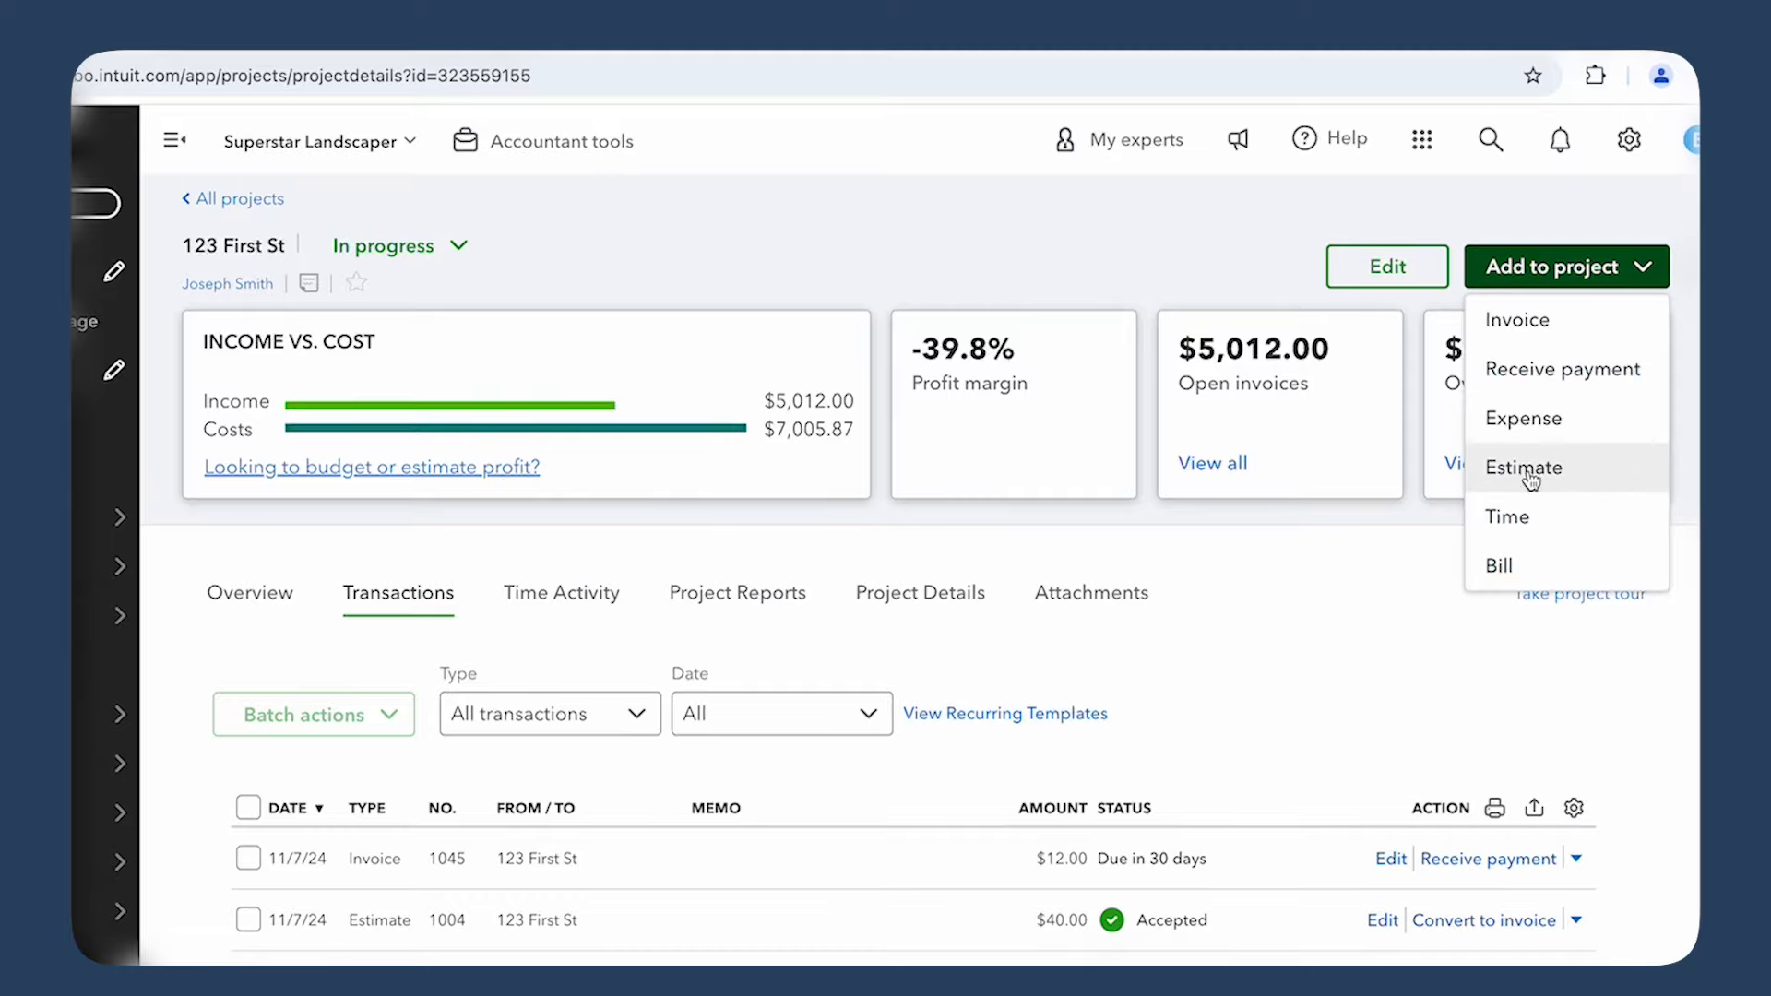
{"action": "left_click", "coordinate": [1525, 468]}
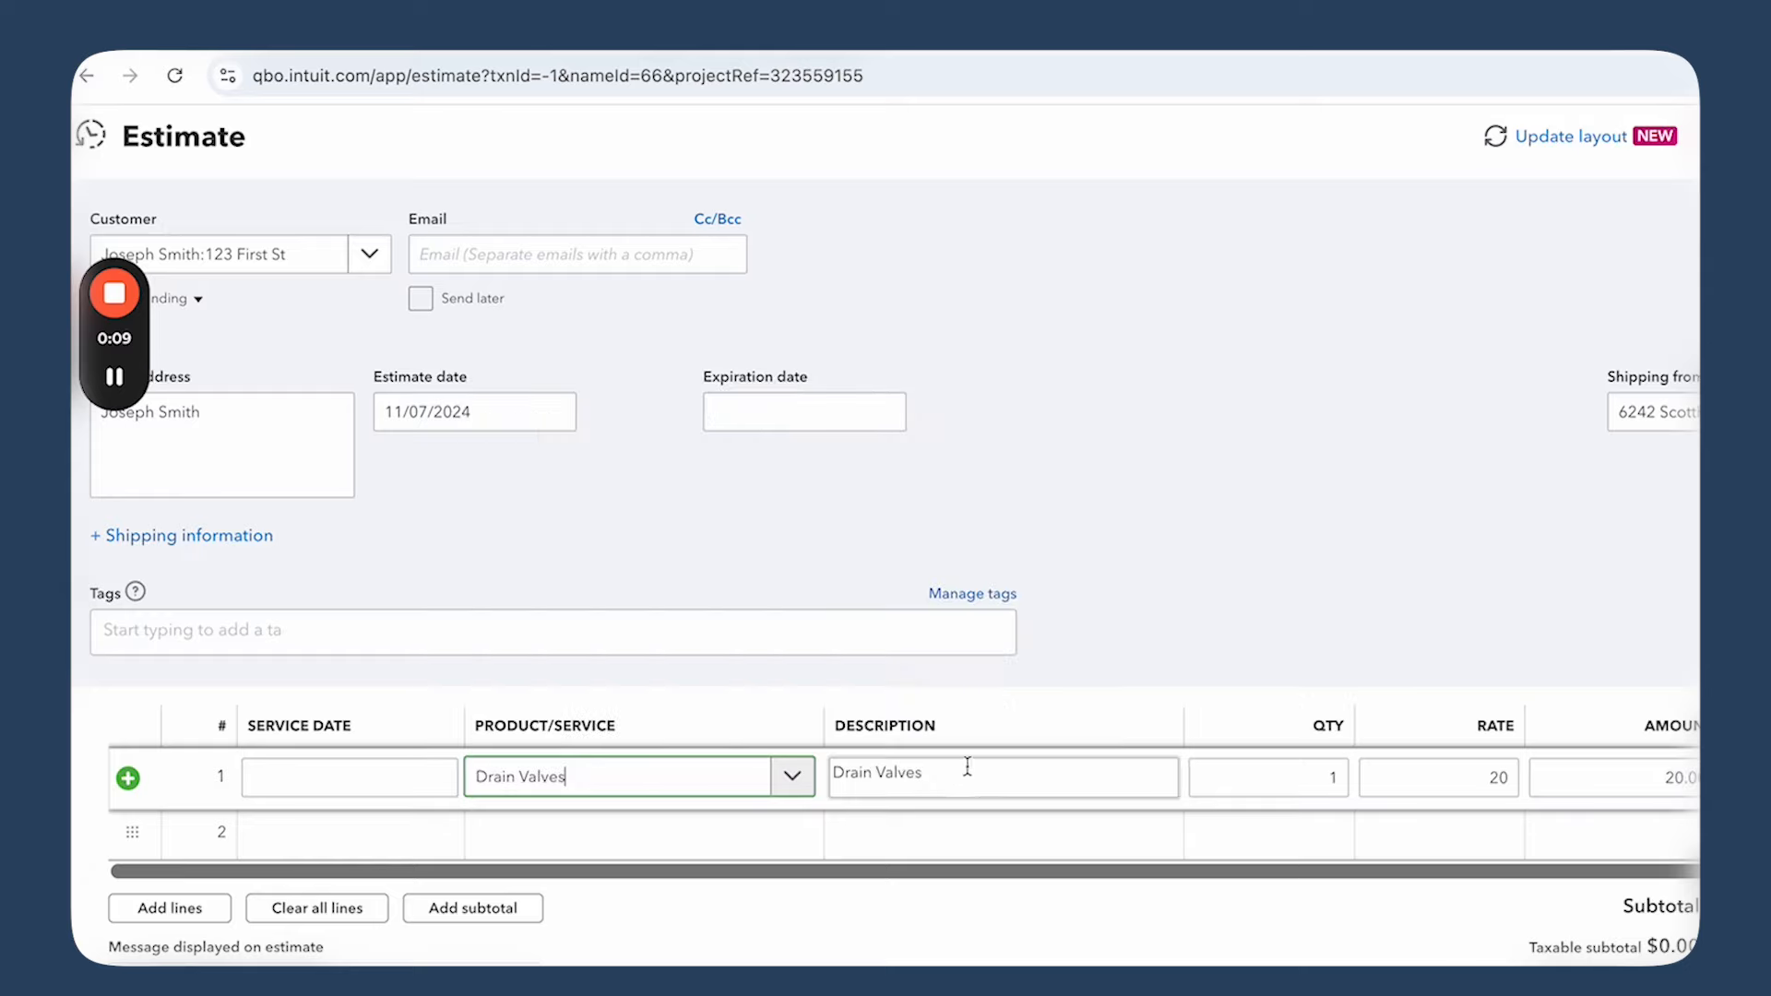
{"action": "type", "text": "Change Order"}
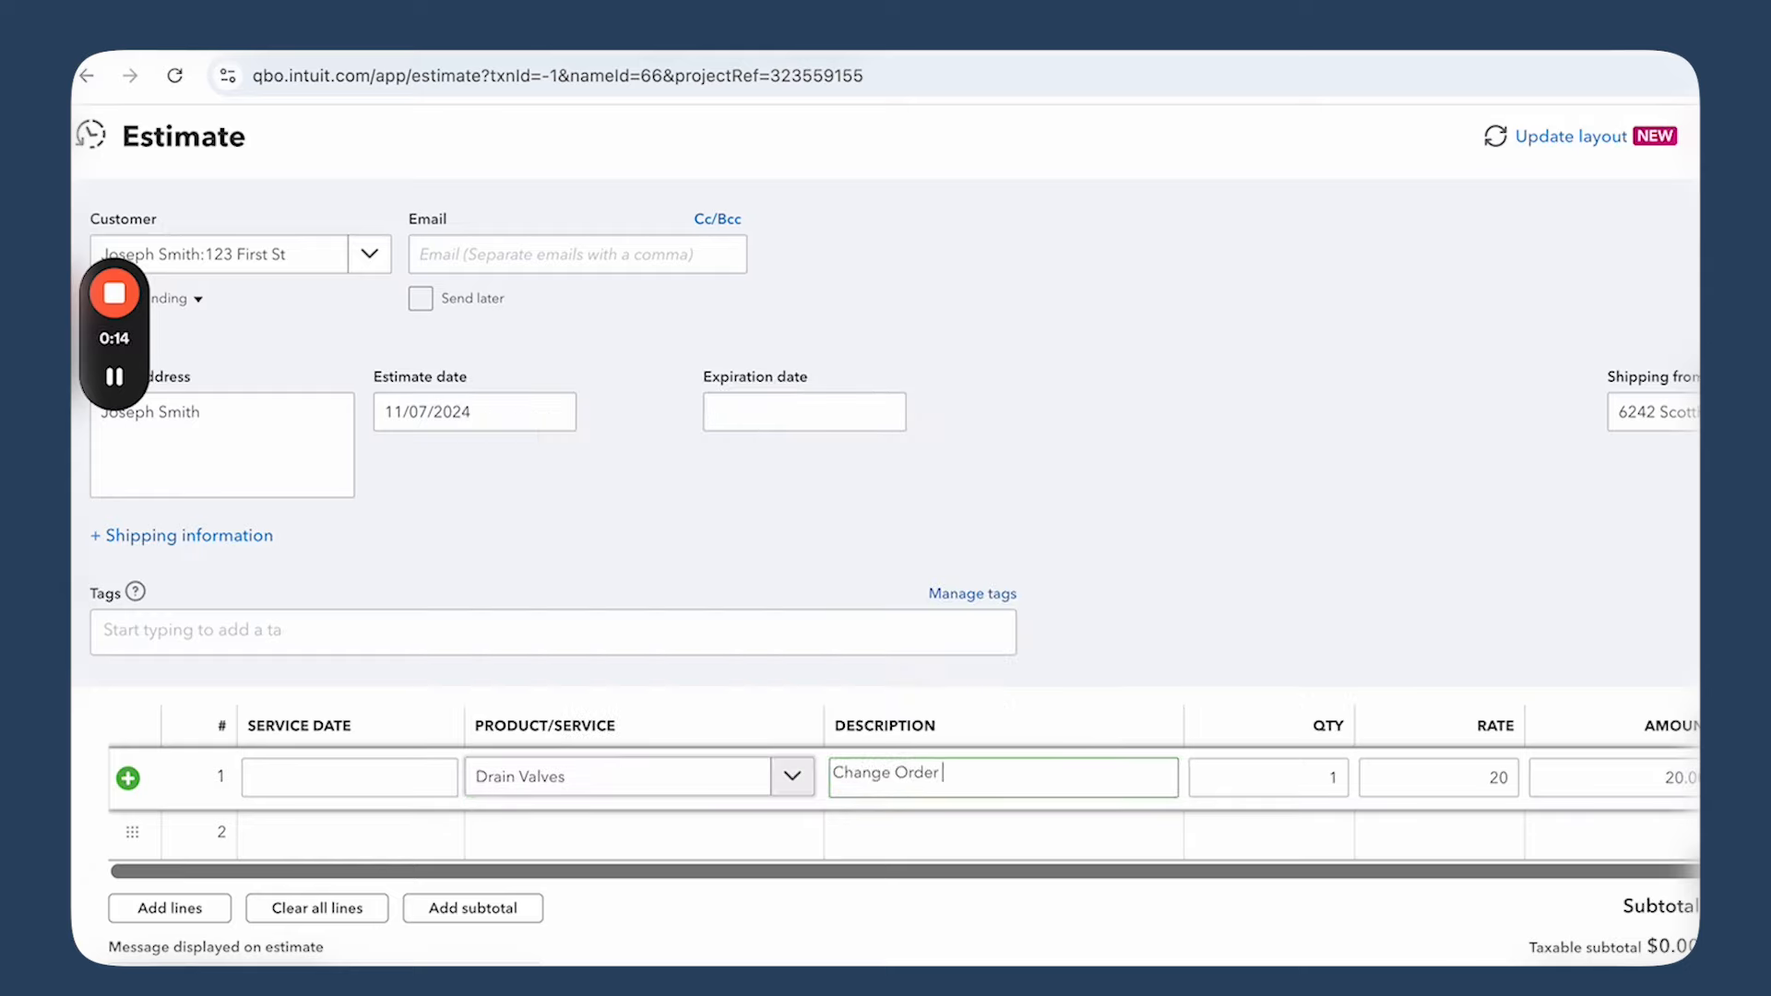
{"action": "type", "text": "#1"}
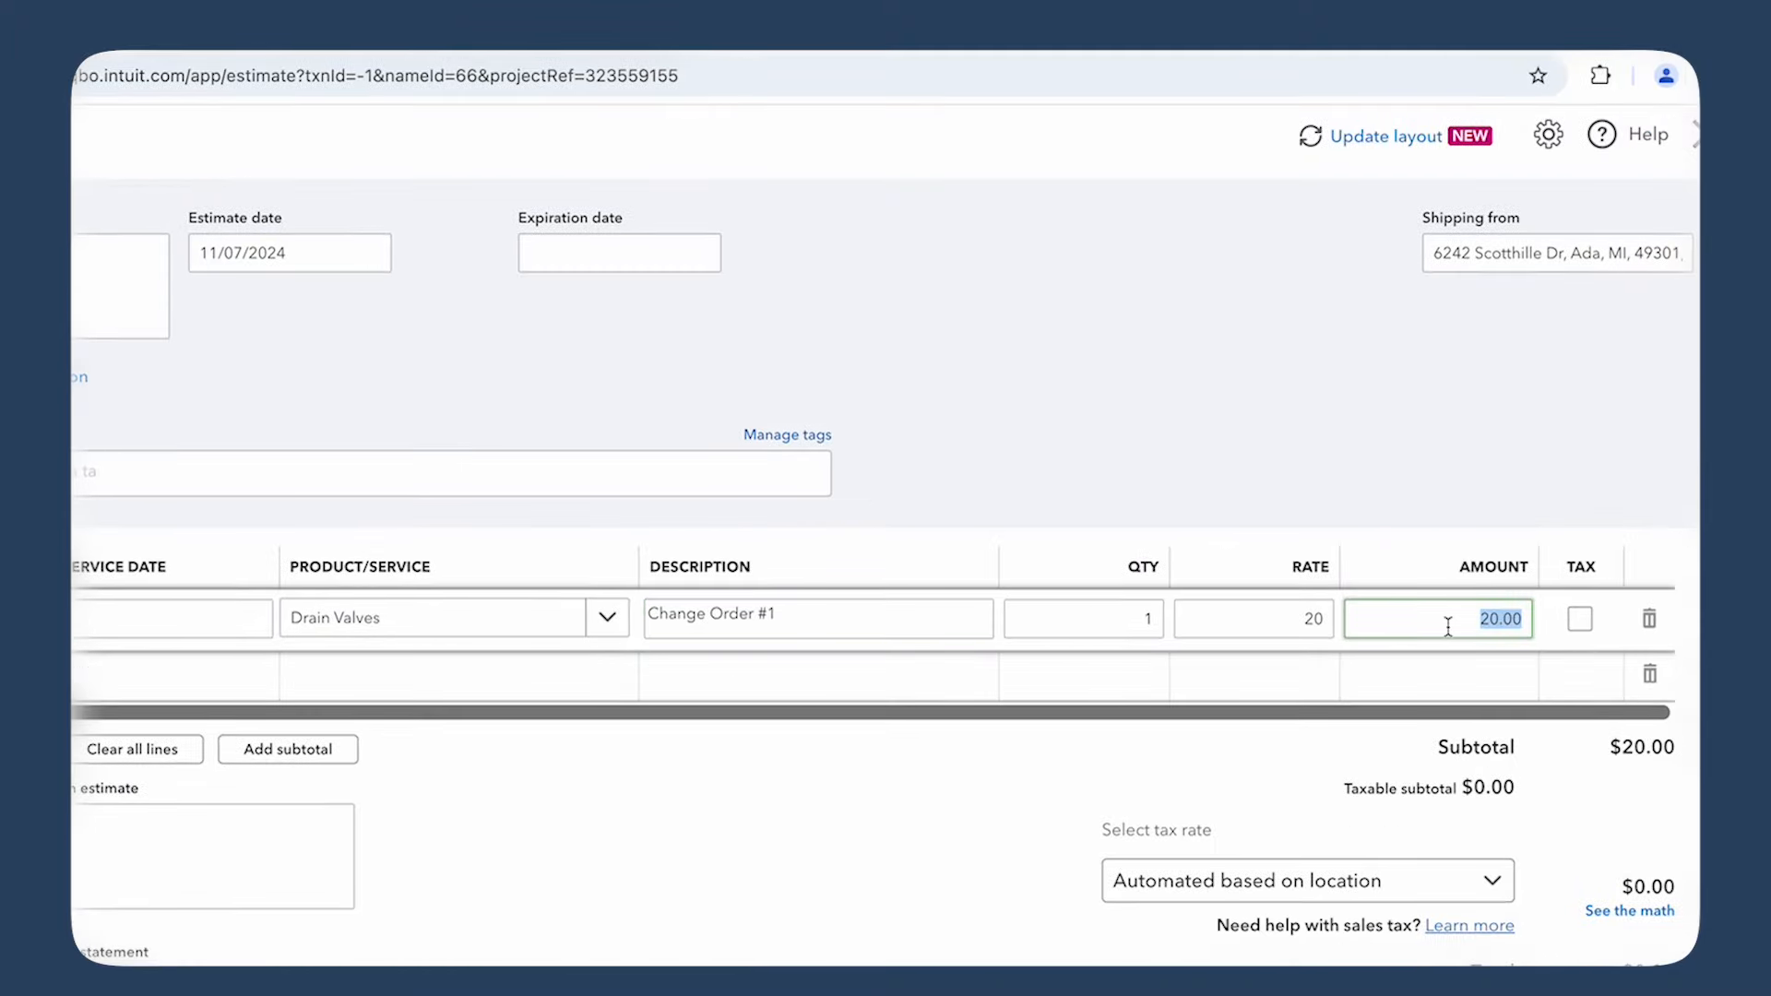
{"action": "type", "text": "1300"}
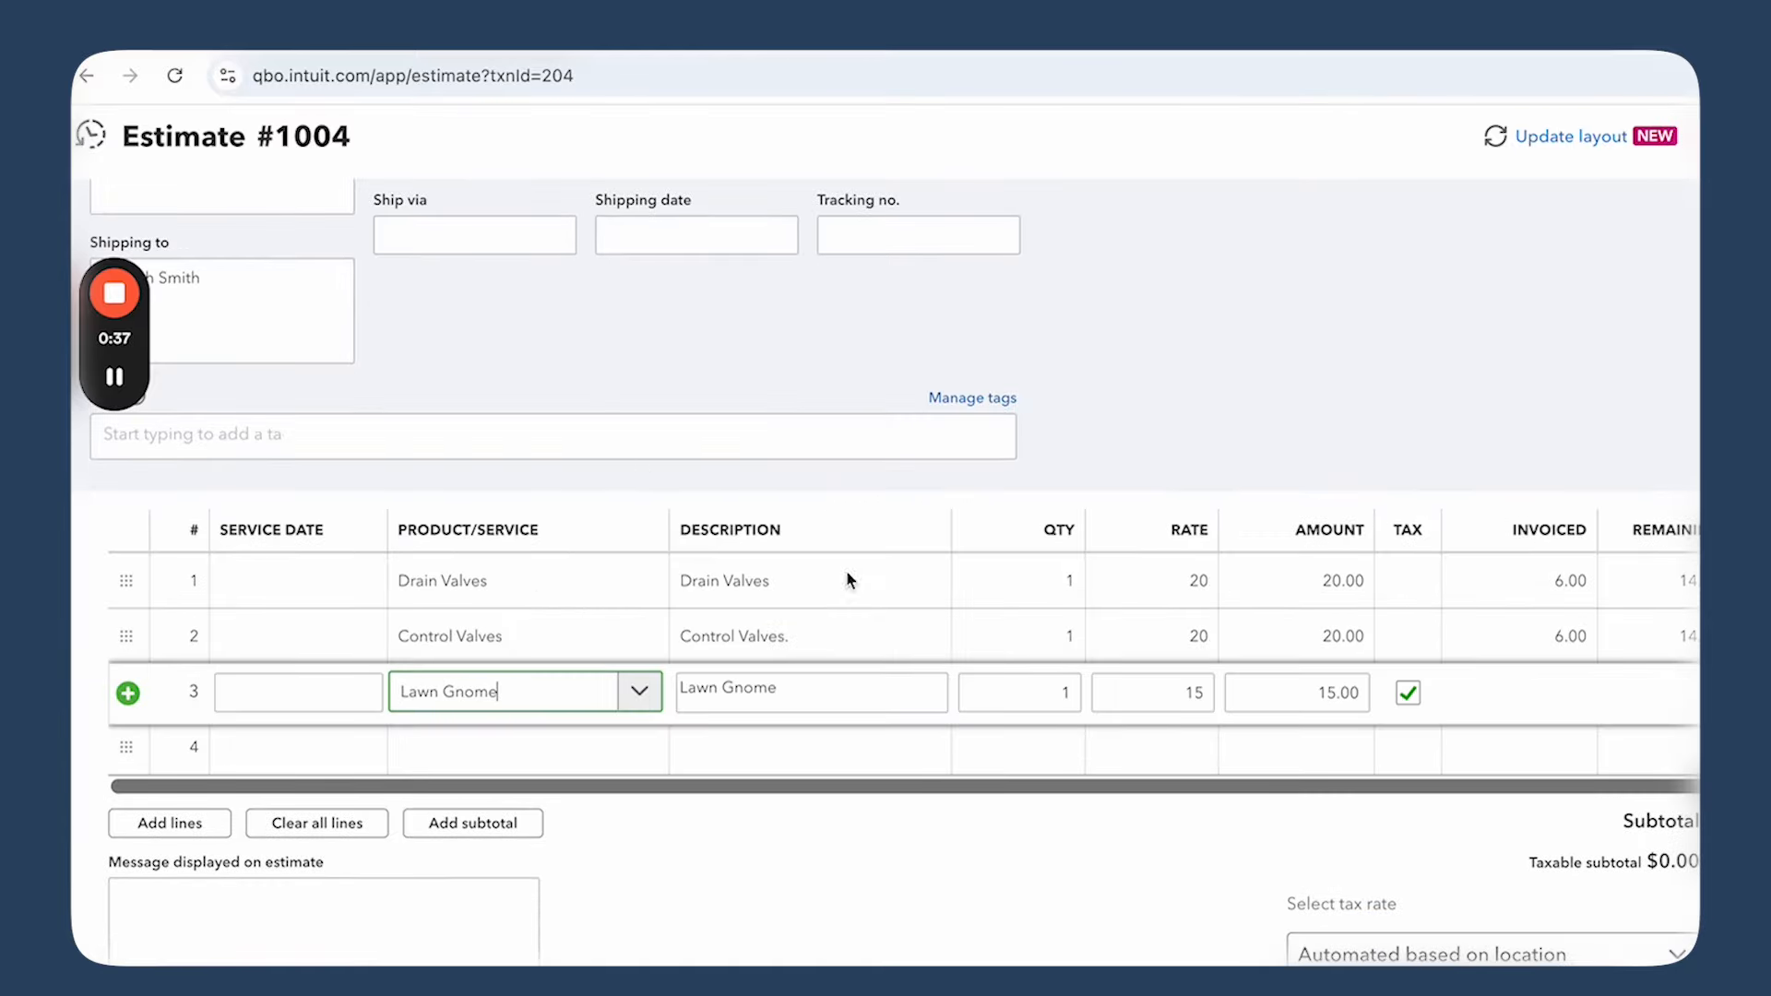
Edit estimate #1004 and confirm changing the invoice-linked transaction
{"action": "type", "text": "Change"}
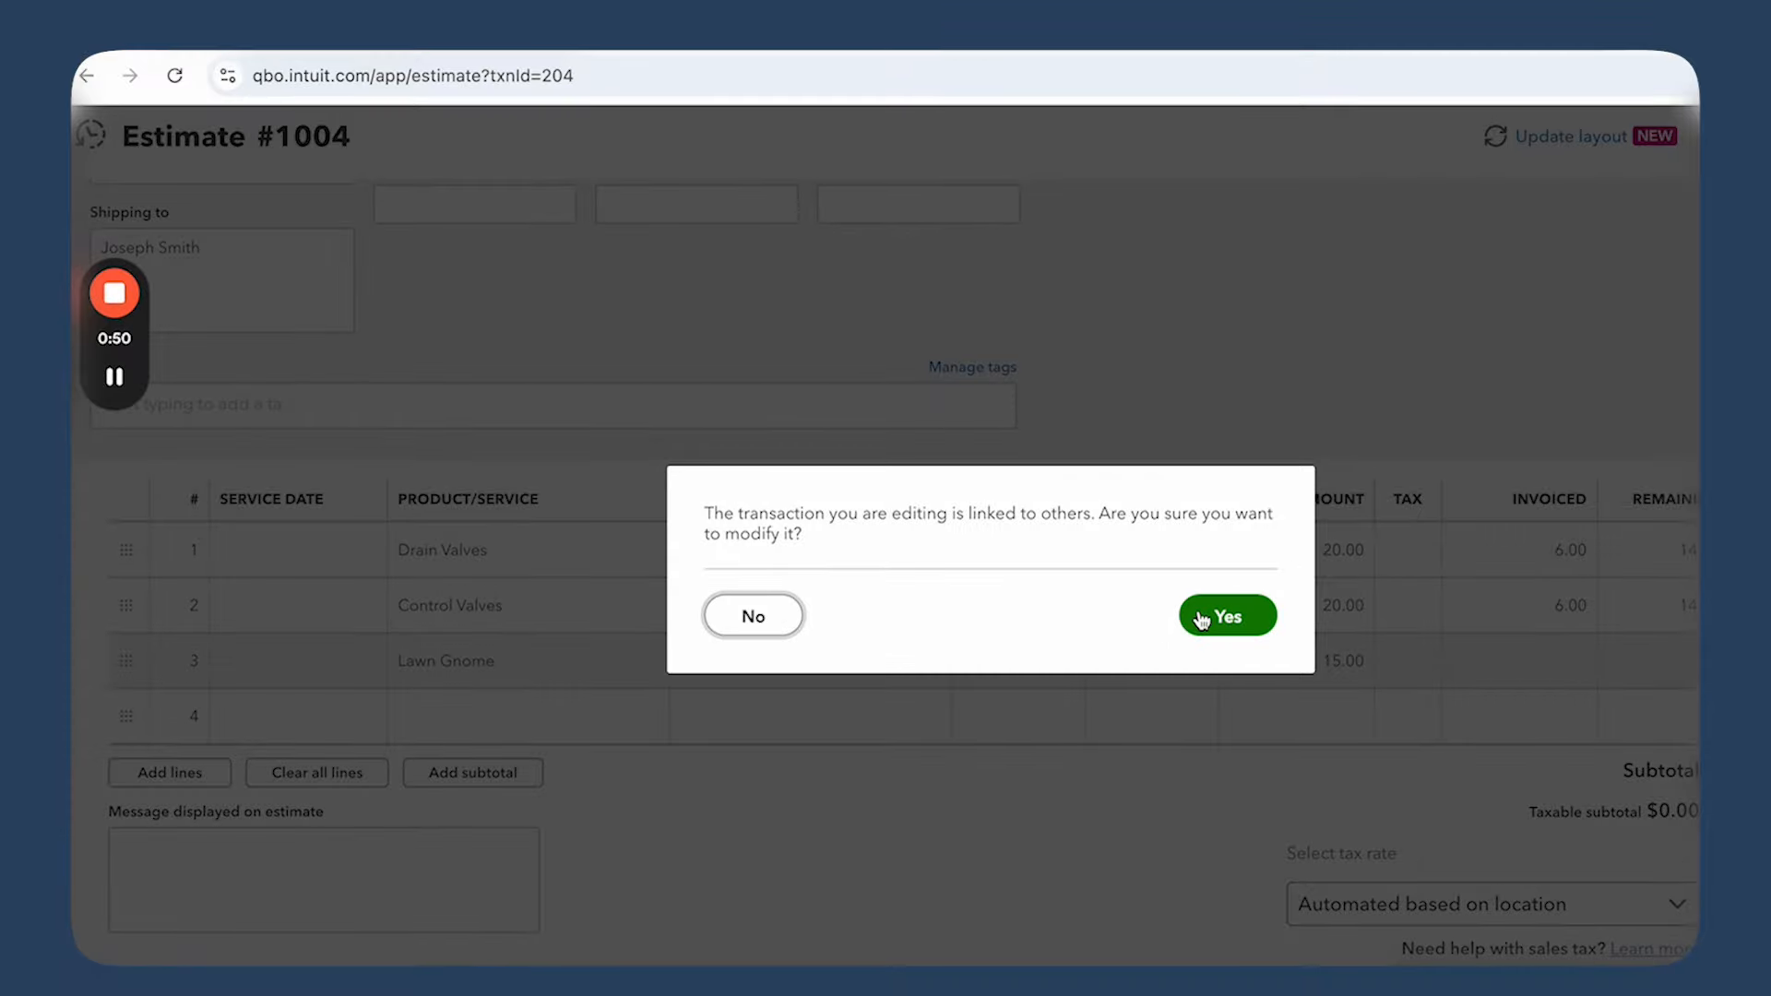
{"action": "left_click", "coordinate": [1227, 615]}
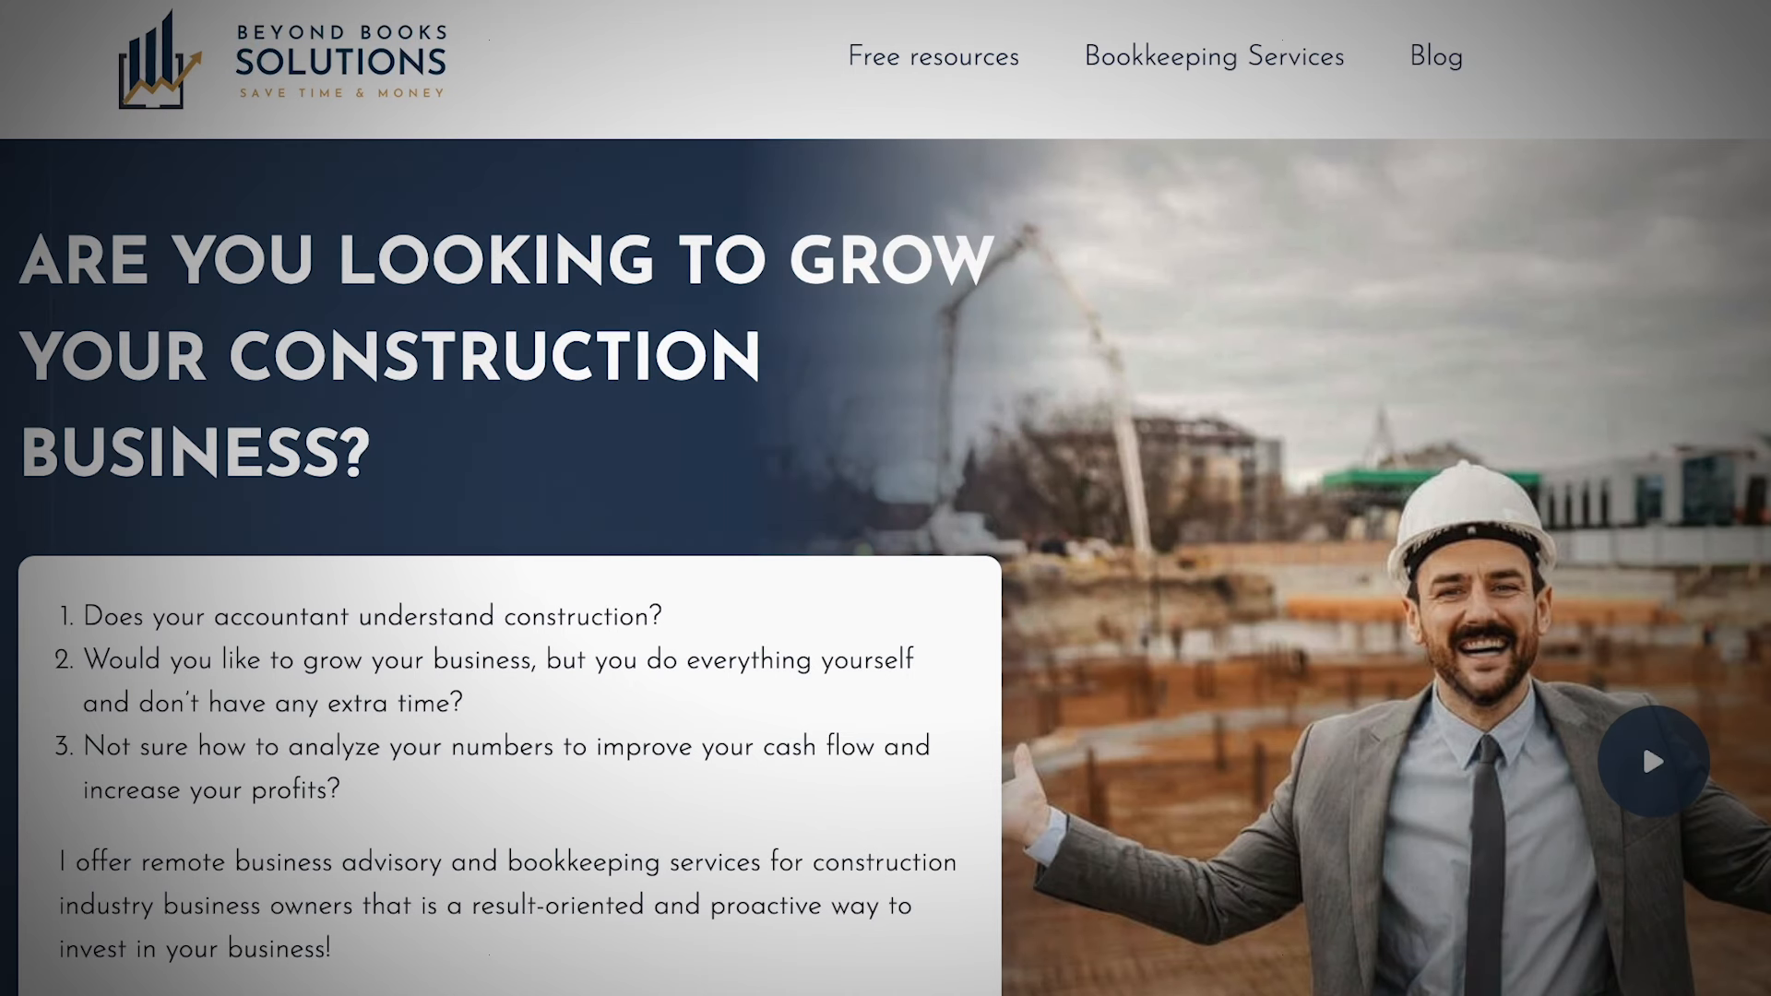
Scroll the Beyond Books Solutions homepage down to What Can We Help You With
{"action": "scroll", "scroll_direction": "down", "scroll_amount": 3}
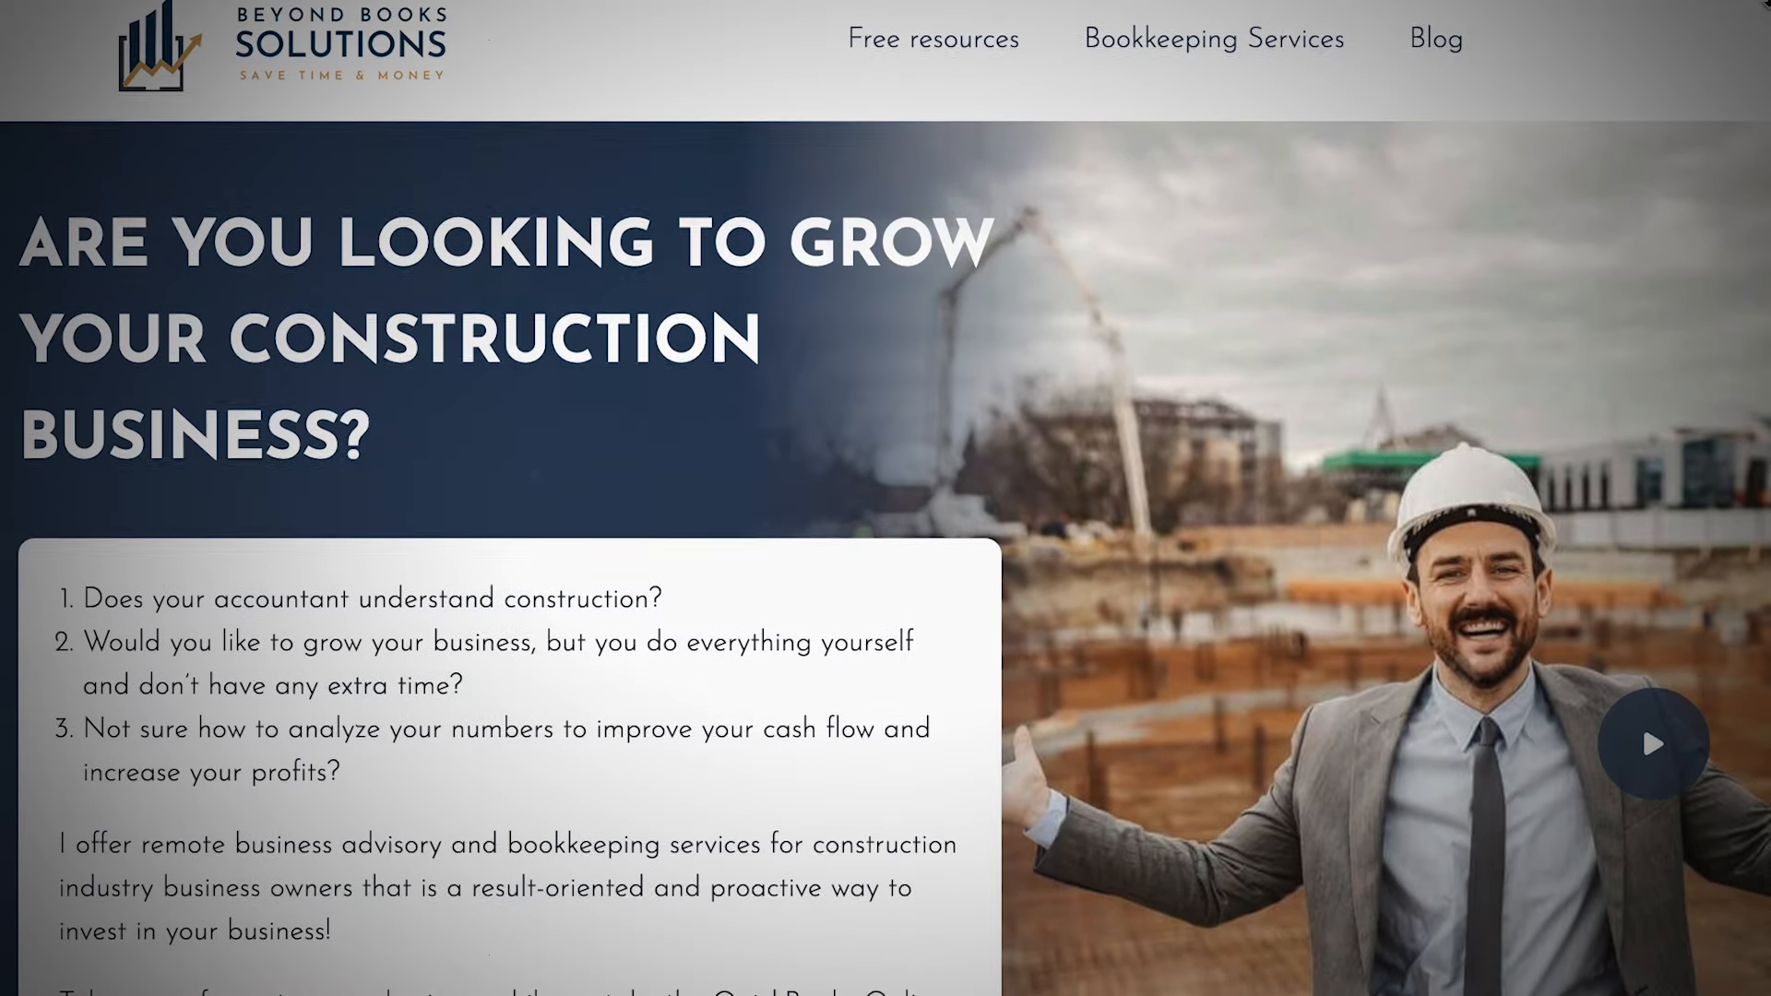
{"action": "scroll", "scroll_direction": "down", "scroll_amount": 3}
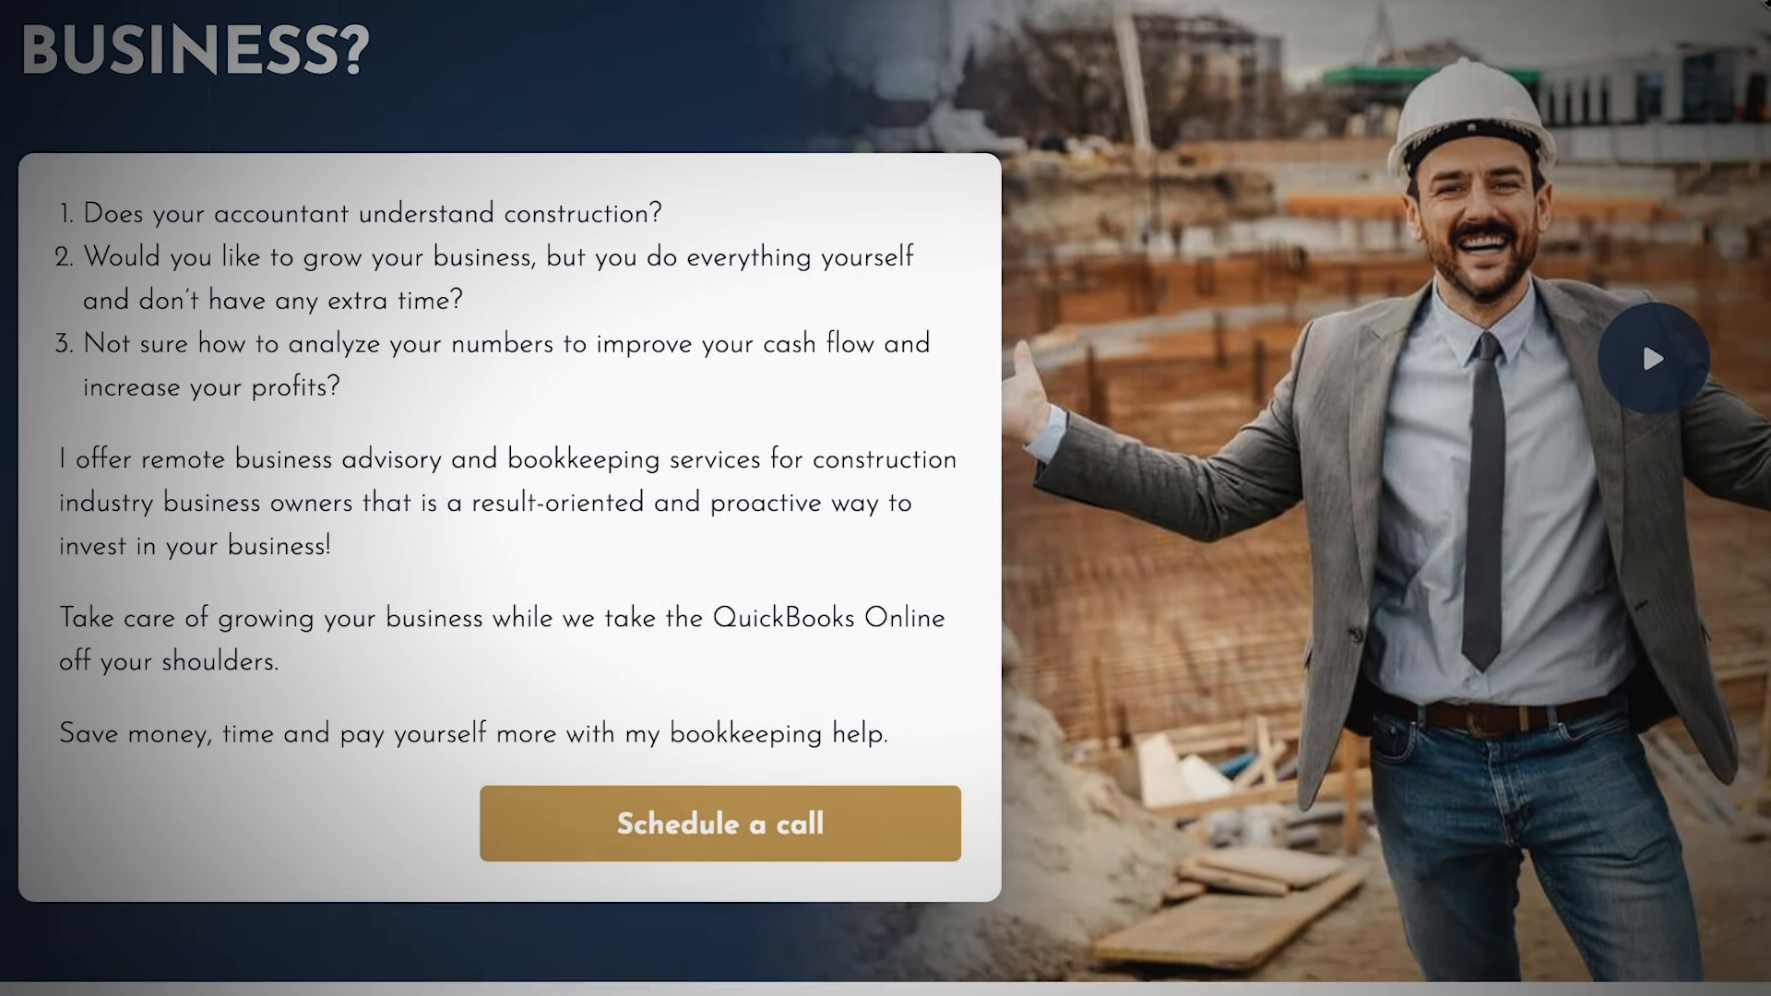
{"action": "scroll", "scroll_direction": "down", "scroll_amount": 3}
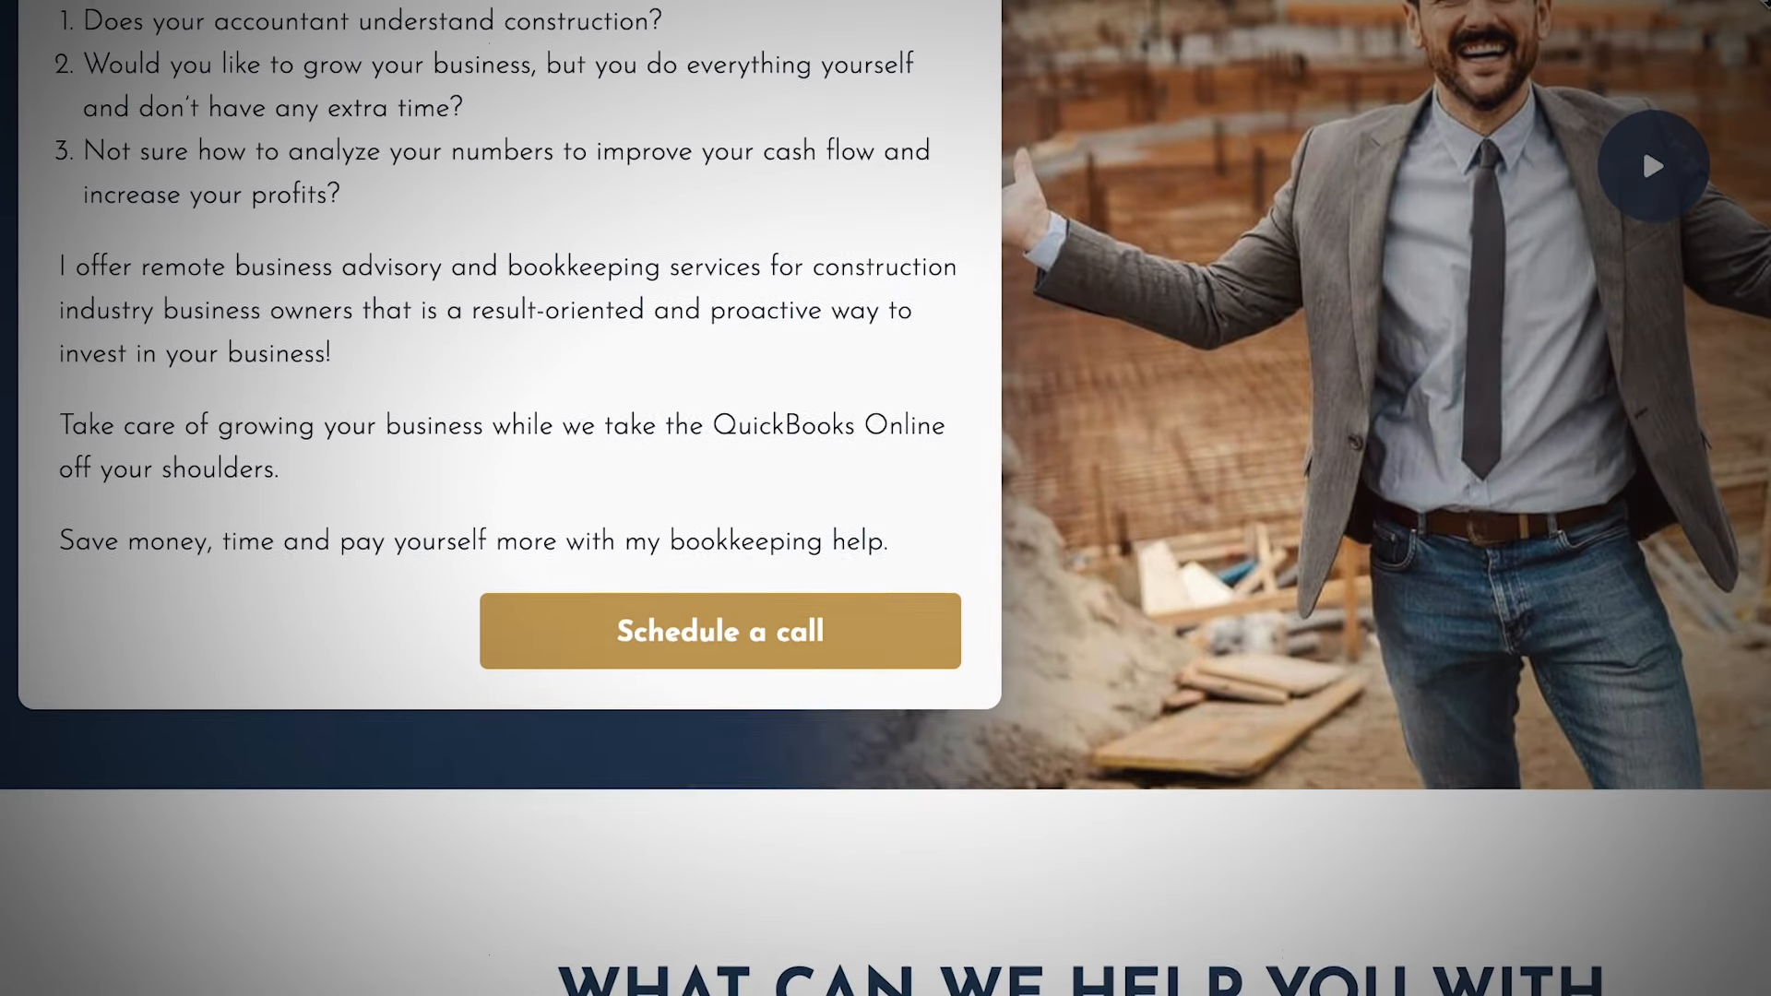
{"action": "scroll", "scroll_direction": "down", "scroll_amount": 3}
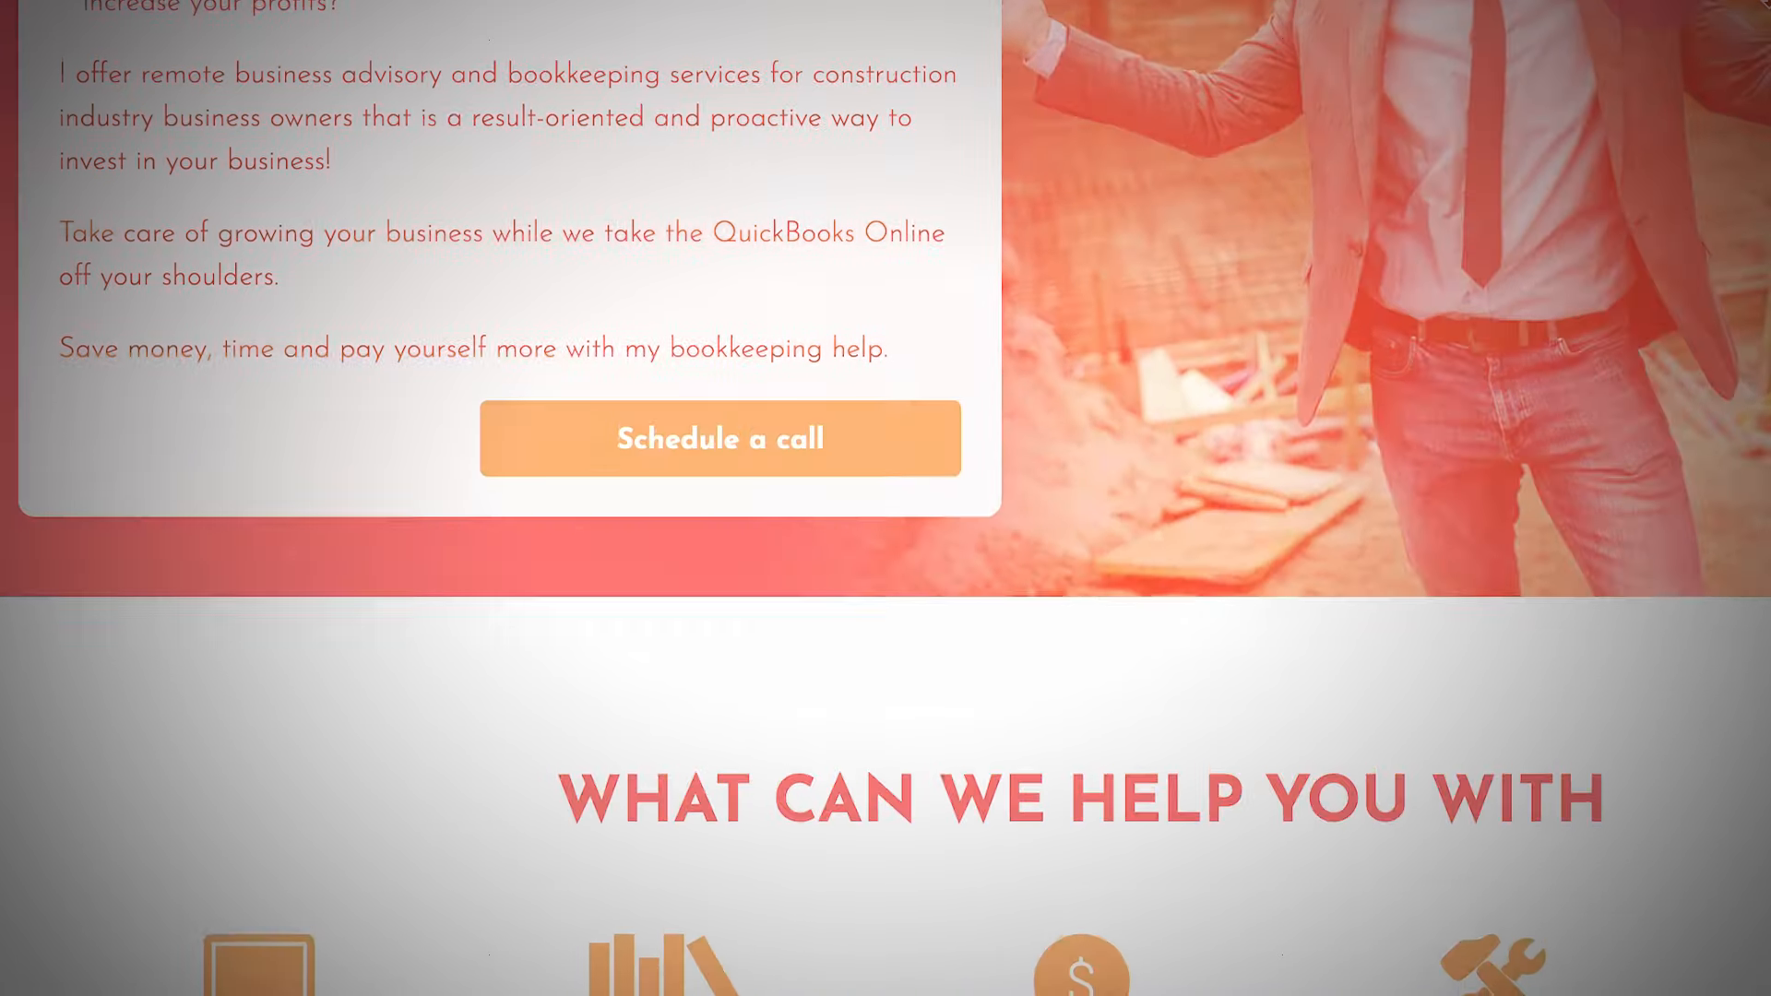